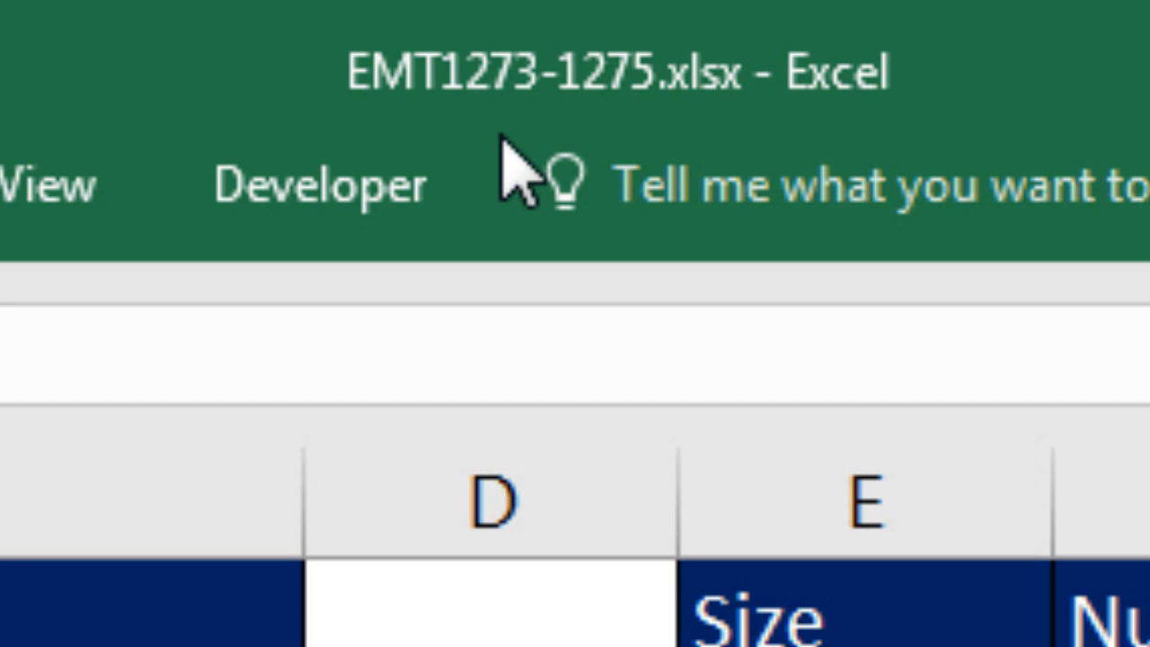
mouse_move(647, 144)
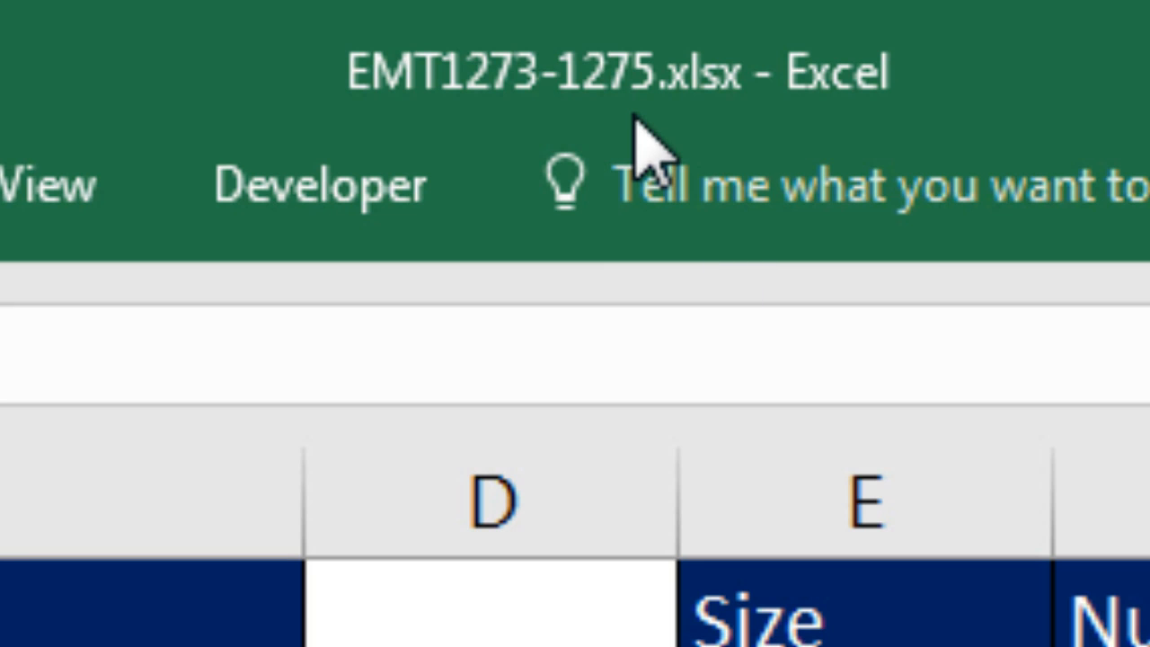
mouse_move(737, 135)
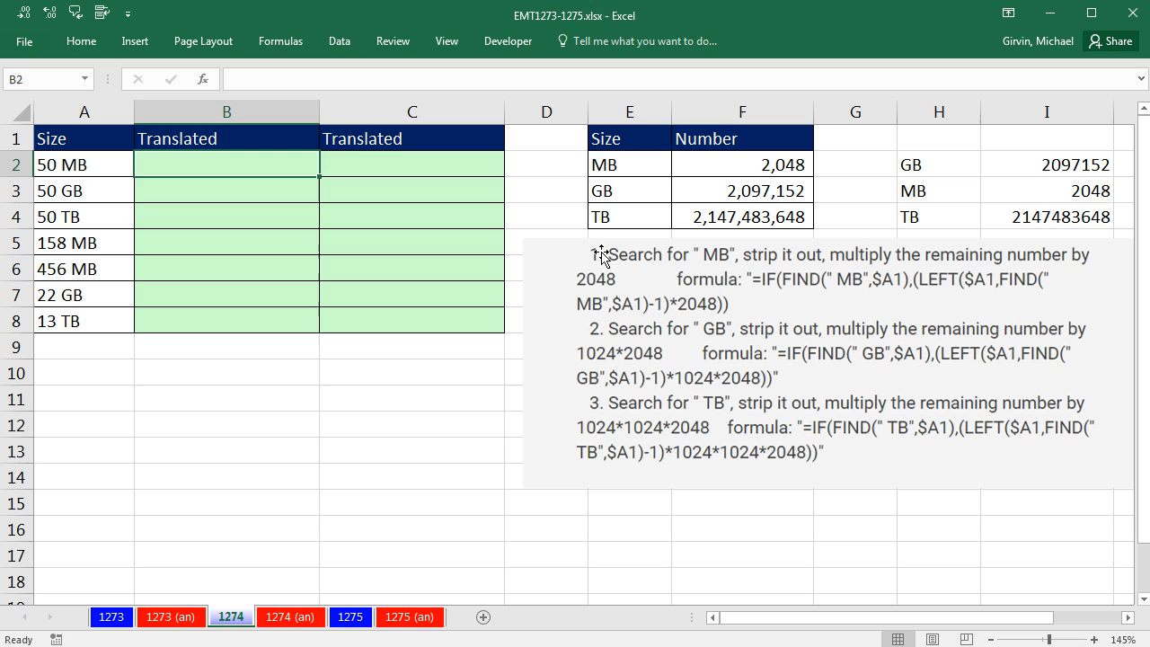
mouse_move(99, 320)
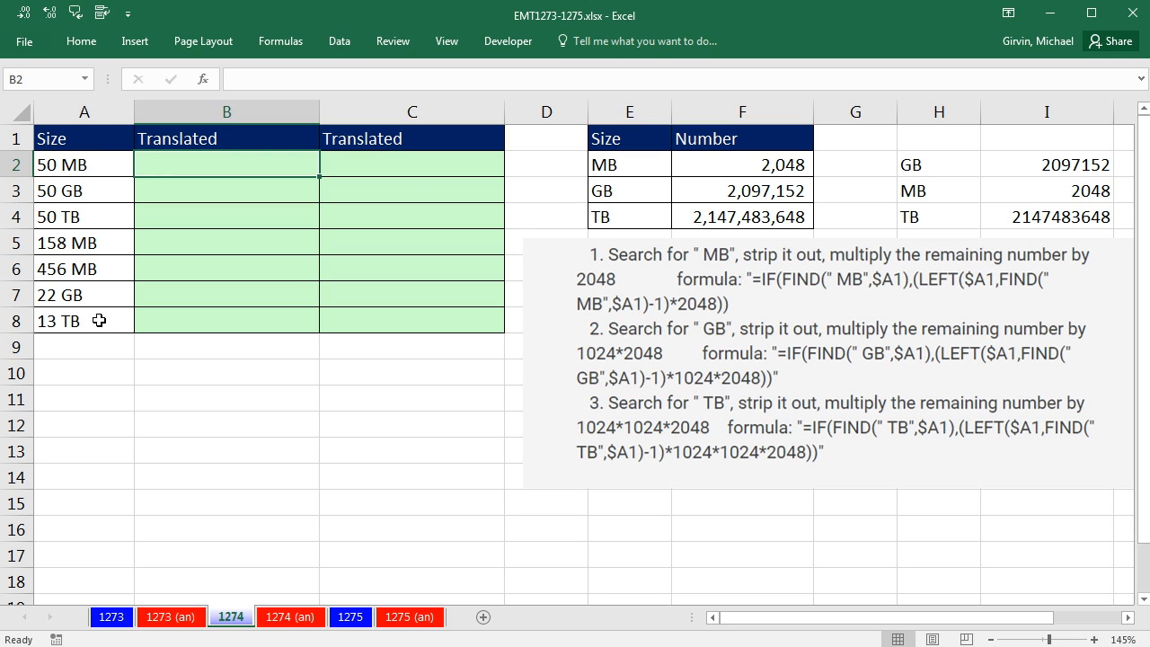
mouse_move(91, 178)
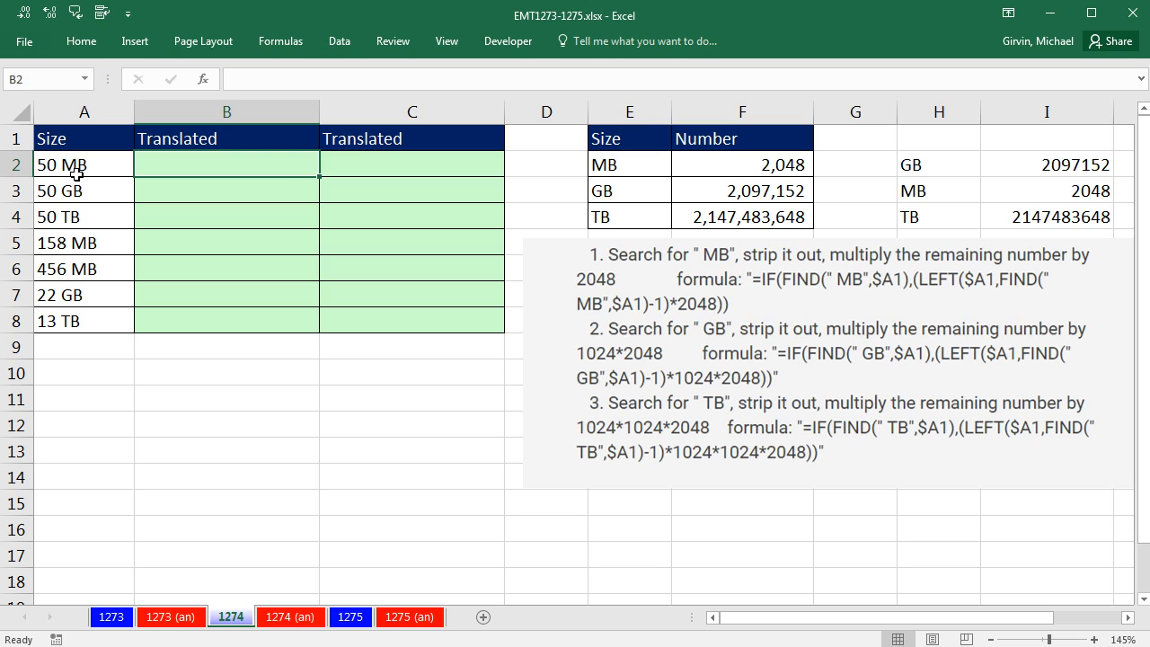
mouse_move(771, 148)
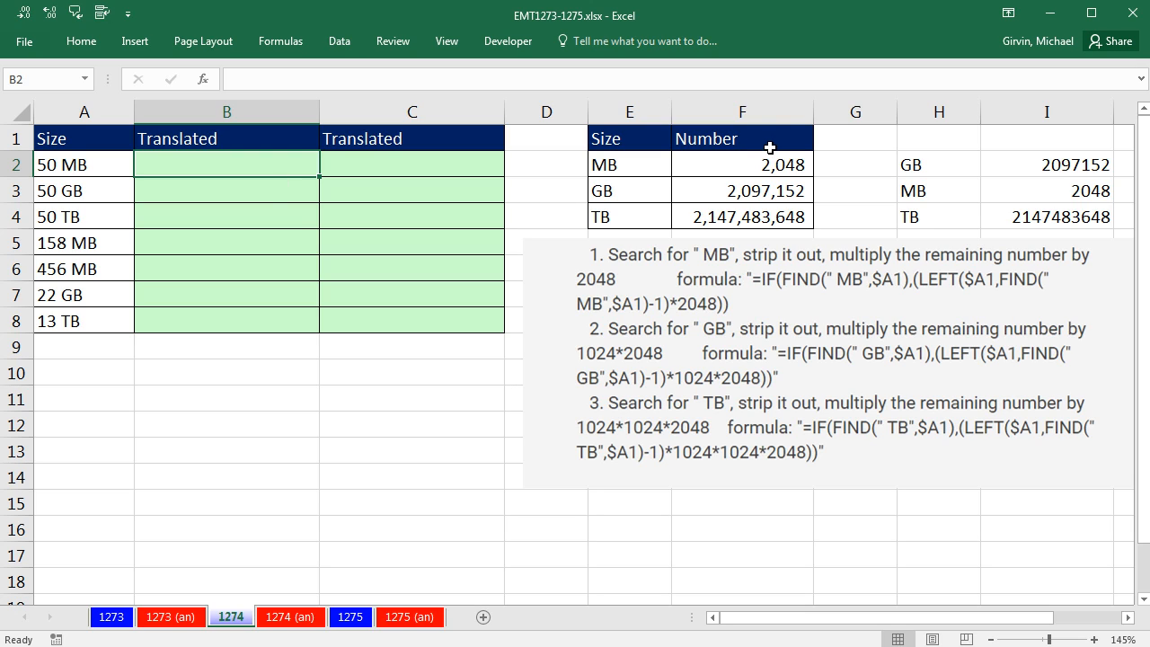
mouse_move(108, 257)
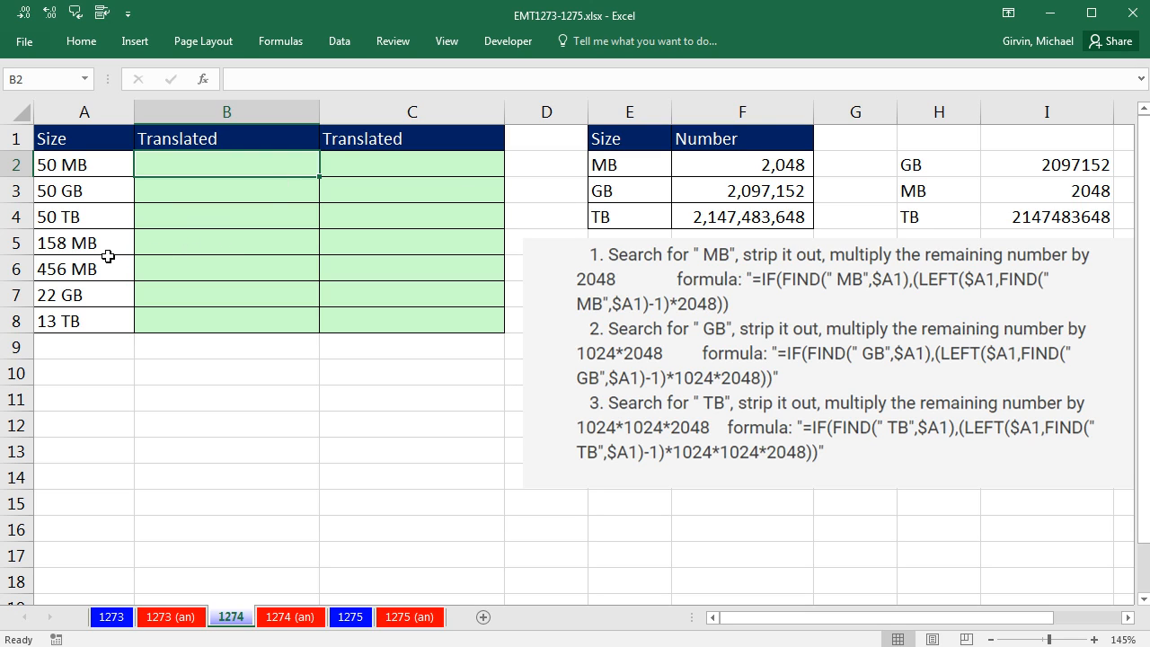
mouse_move(744, 184)
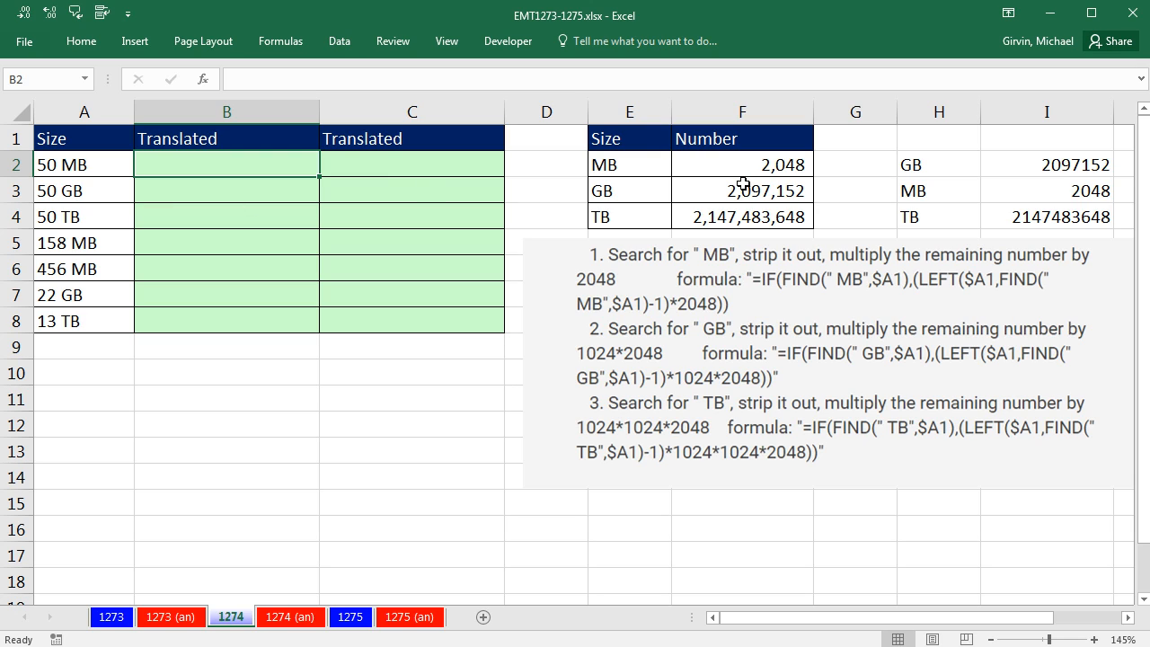
mouse_move(690, 208)
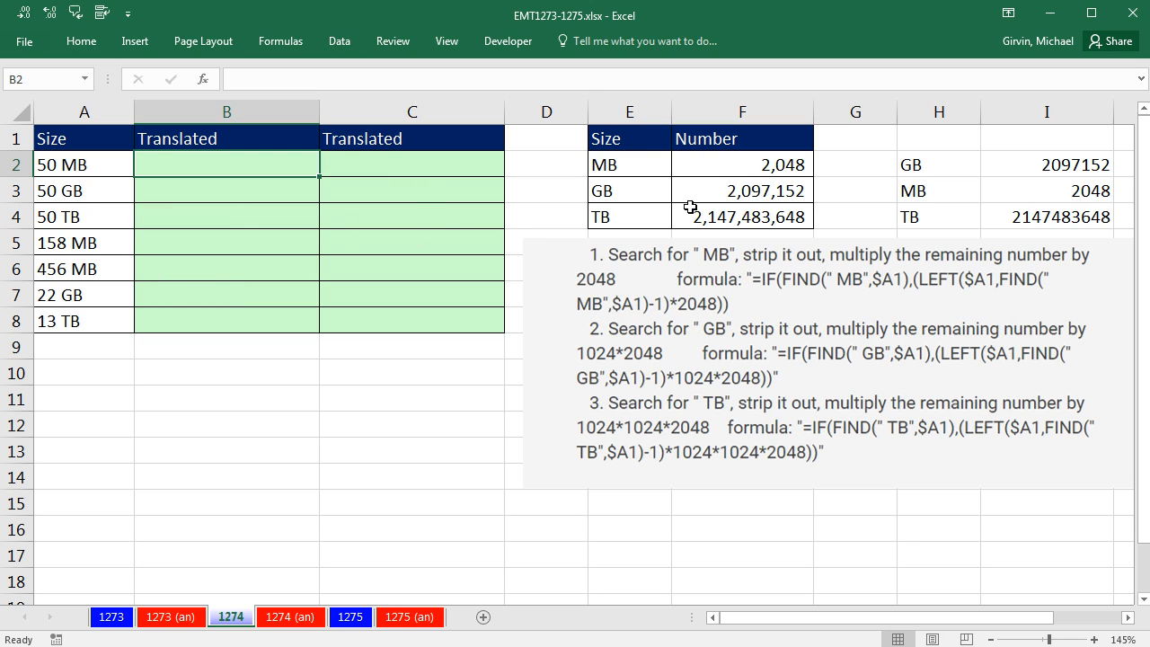
mouse_move(649, 181)
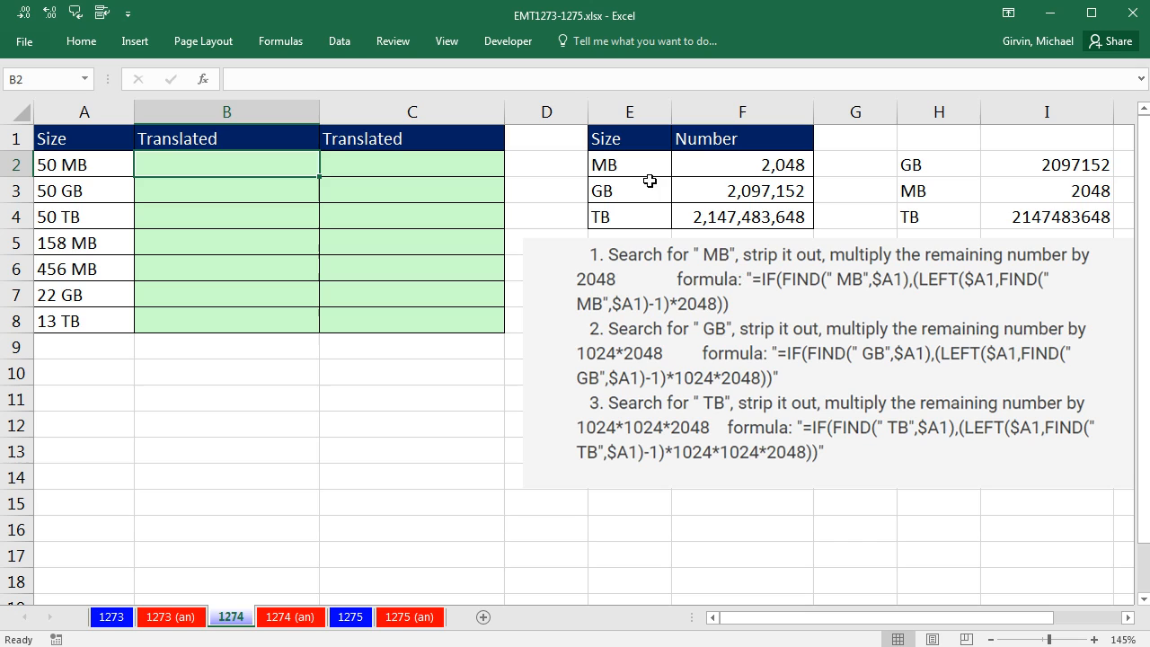
mouse_move(840, 325)
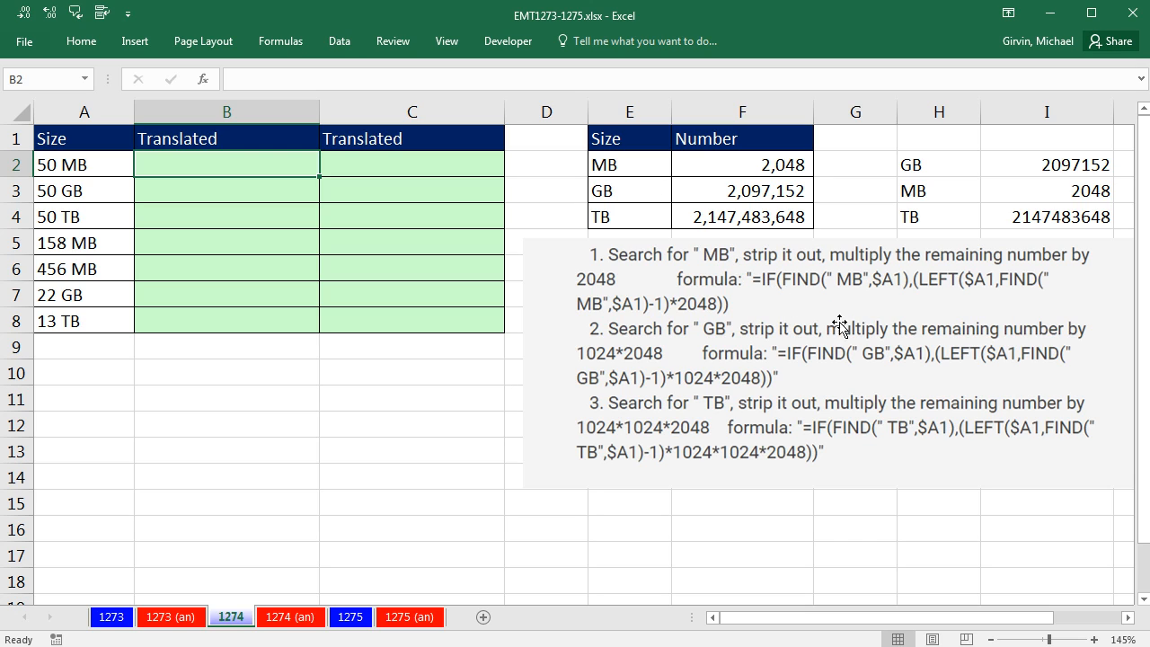
mouse_move(901, 294)
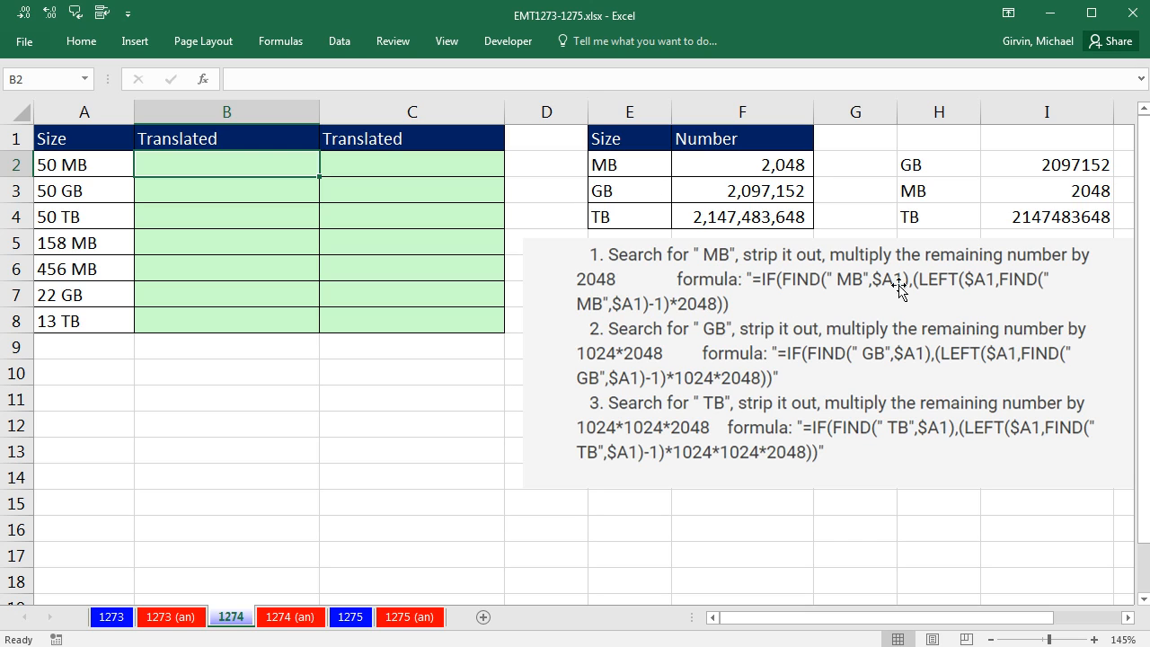
mouse_move(1004, 295)
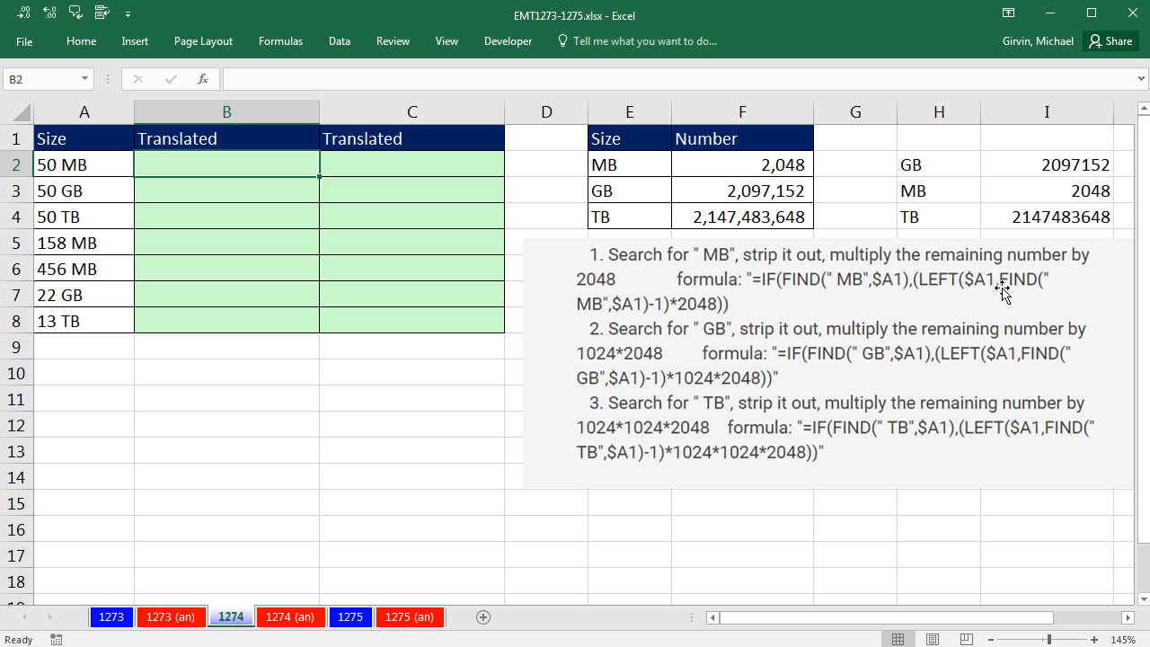
mouse_move(620, 327)
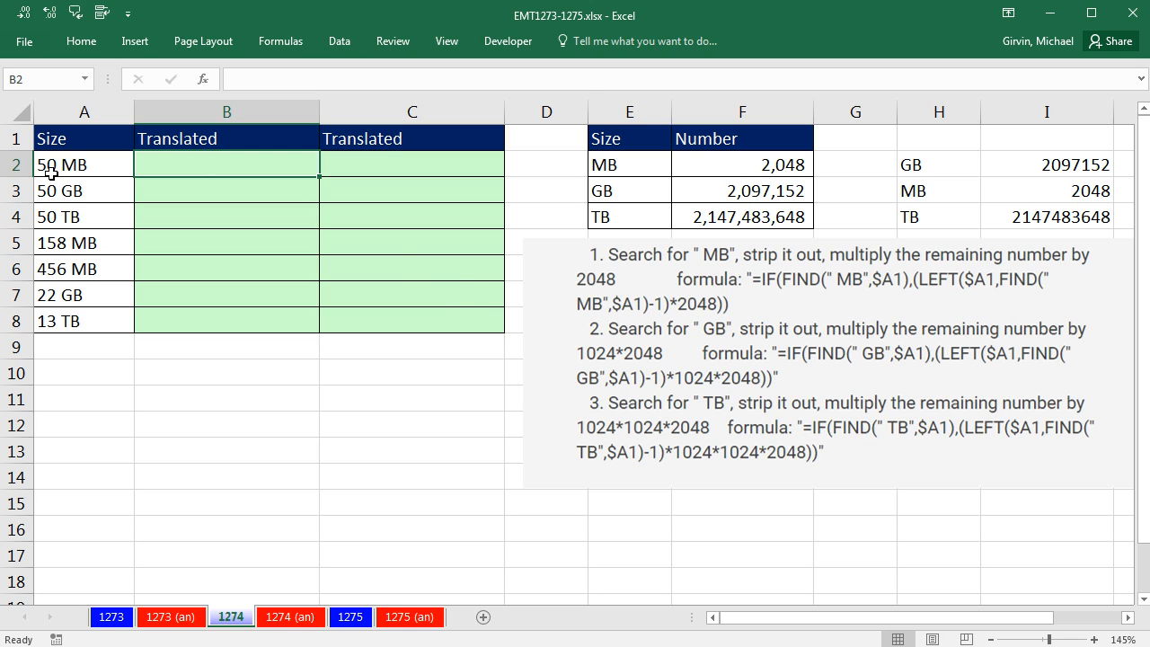
mouse_move(674, 273)
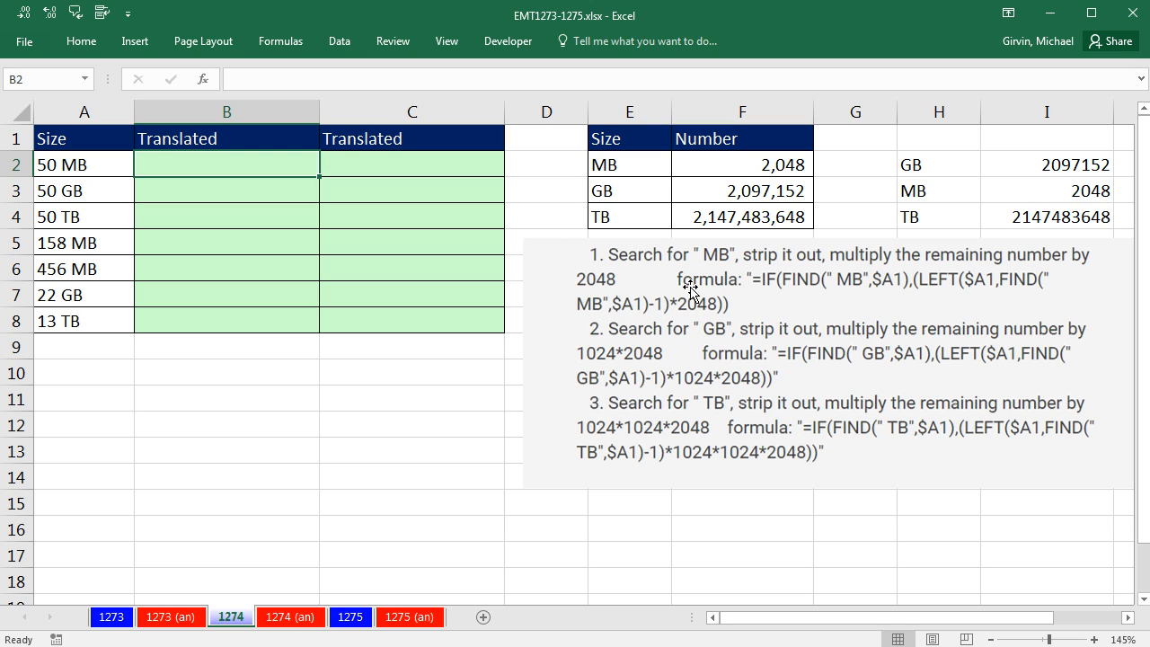
mouse_move(757, 304)
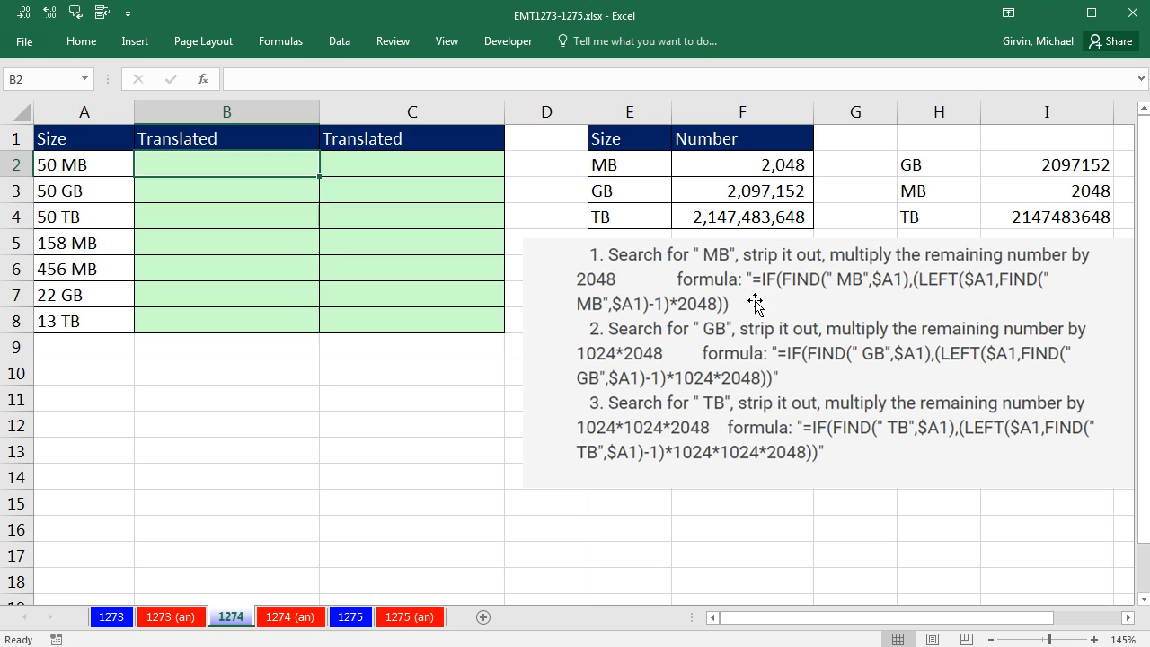
mouse_move(785, 304)
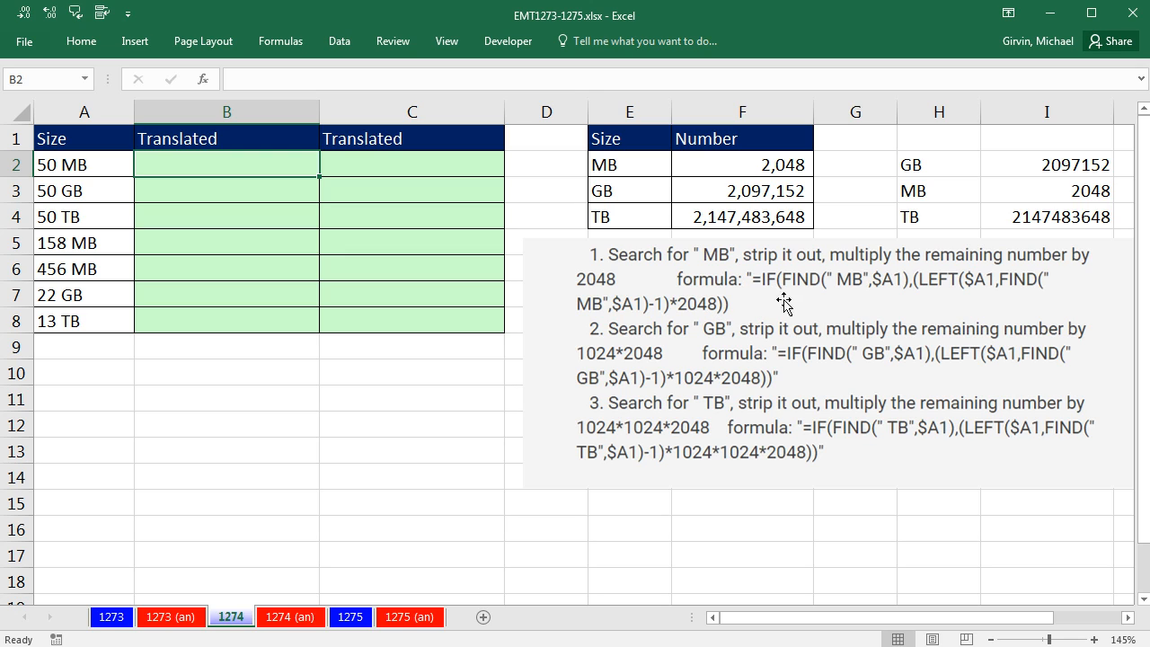
mouse_move(814, 334)
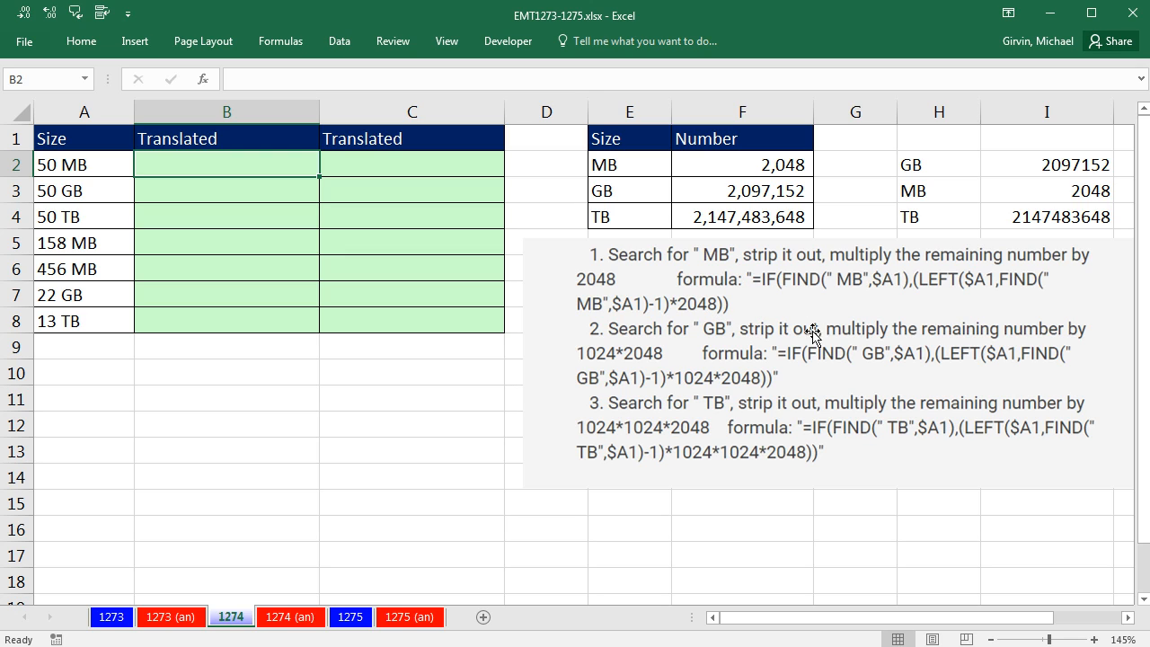
mouse_move(880, 370)
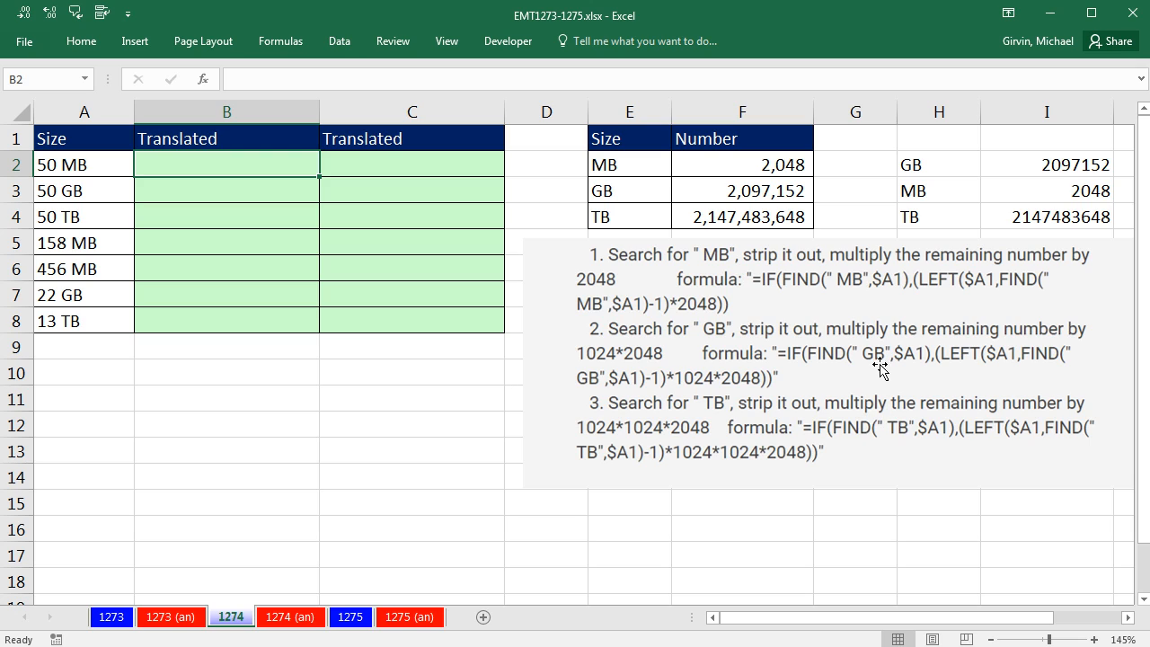
mouse_move(919, 449)
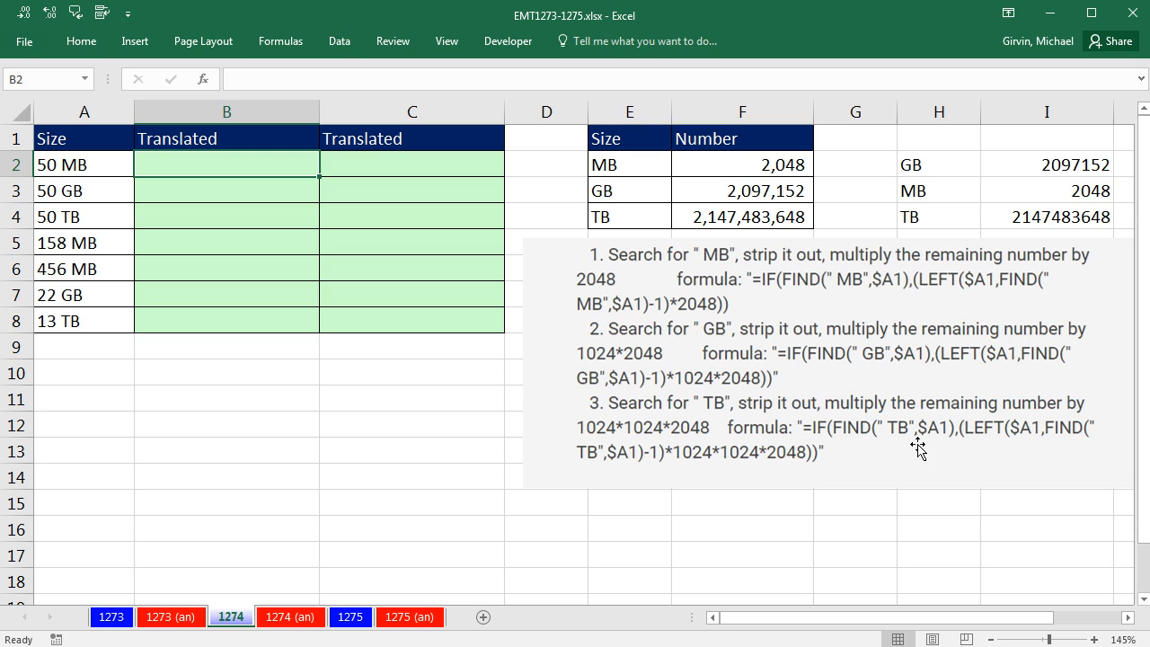
mouse_move(775, 250)
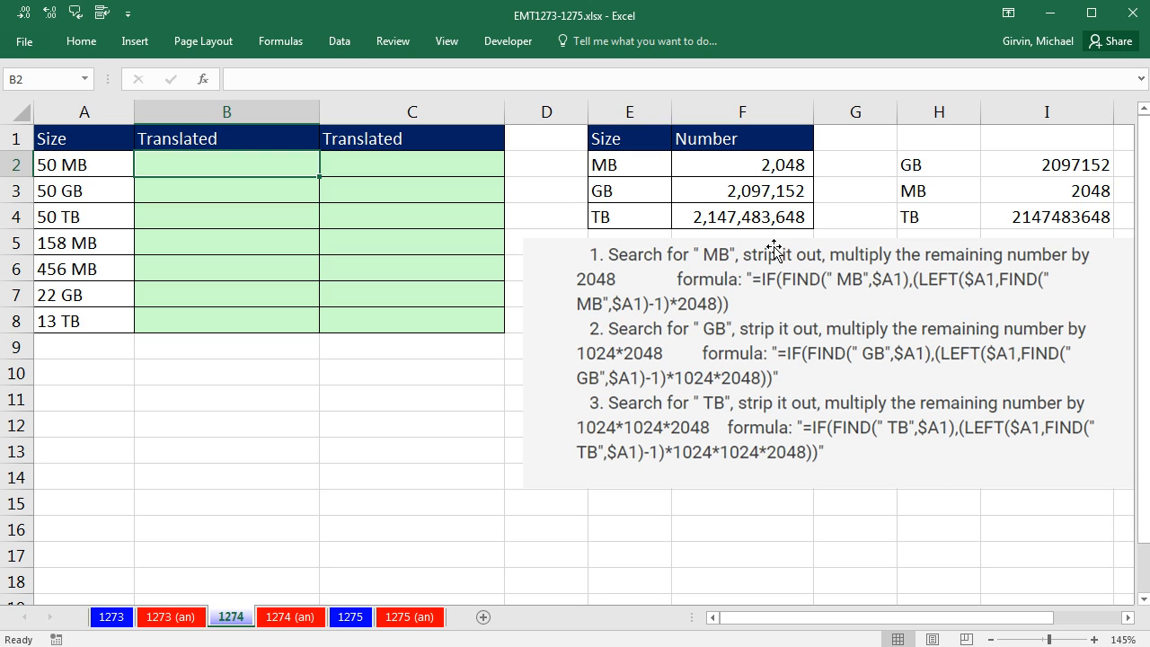
mouse_move(933, 442)
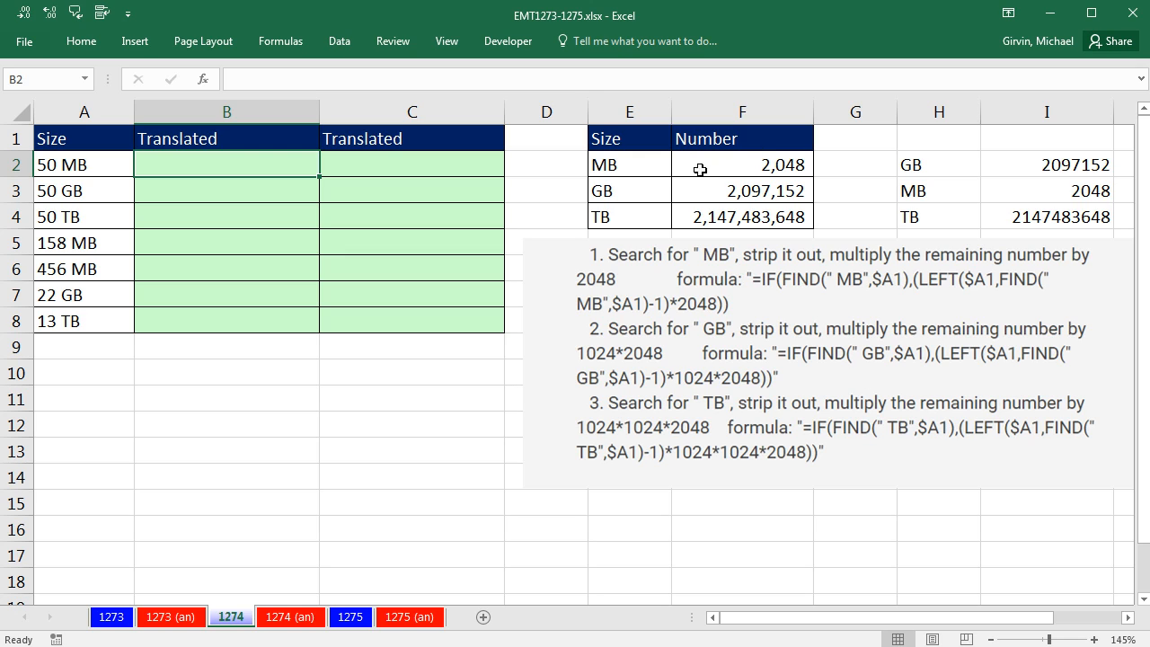
Enter =RIGHT(A2,2) in B2 and copy it down to B8, showing MB, GB or TB
drag(629, 163, 629, 216)
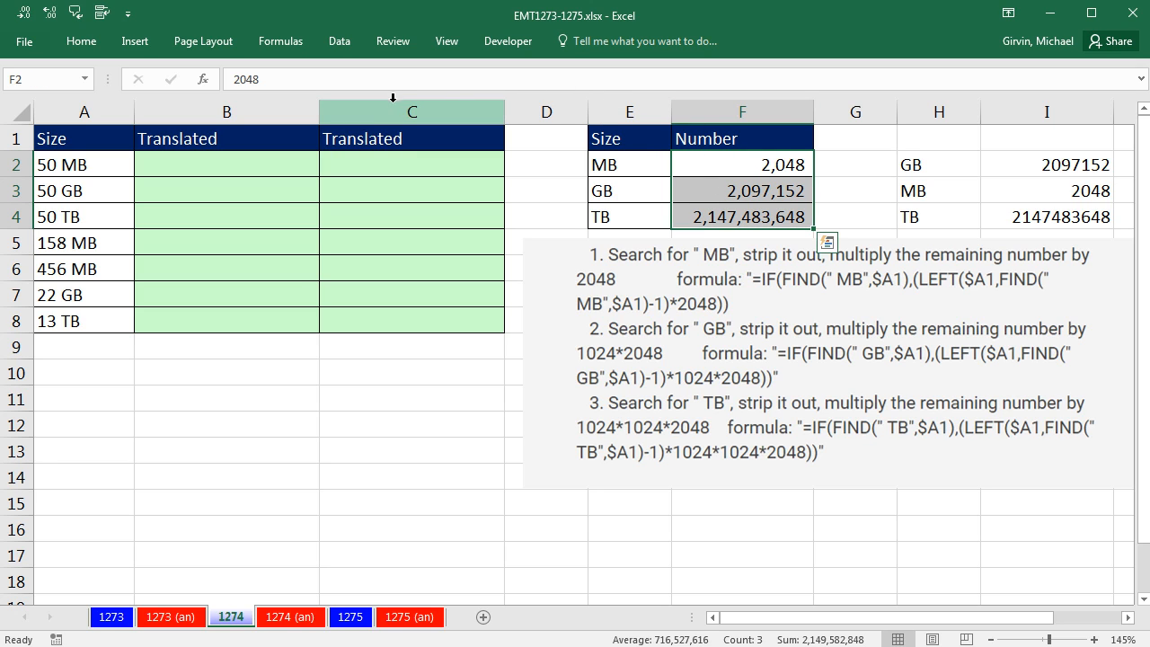
mouse_move(142, 130)
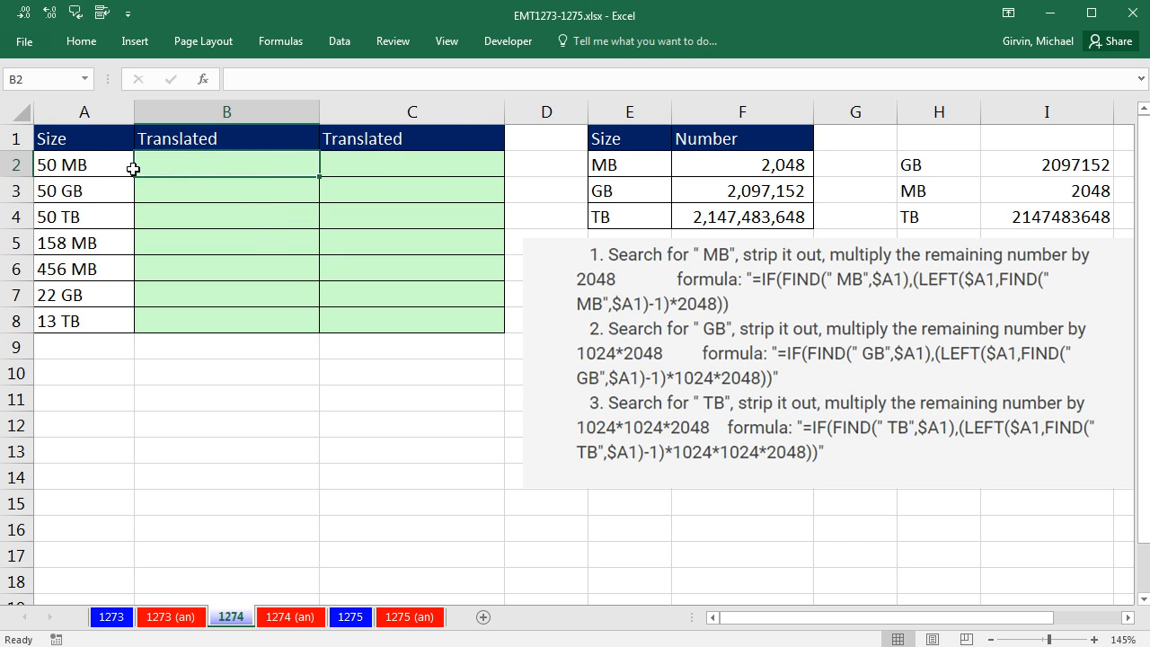
mouse_move(114, 166)
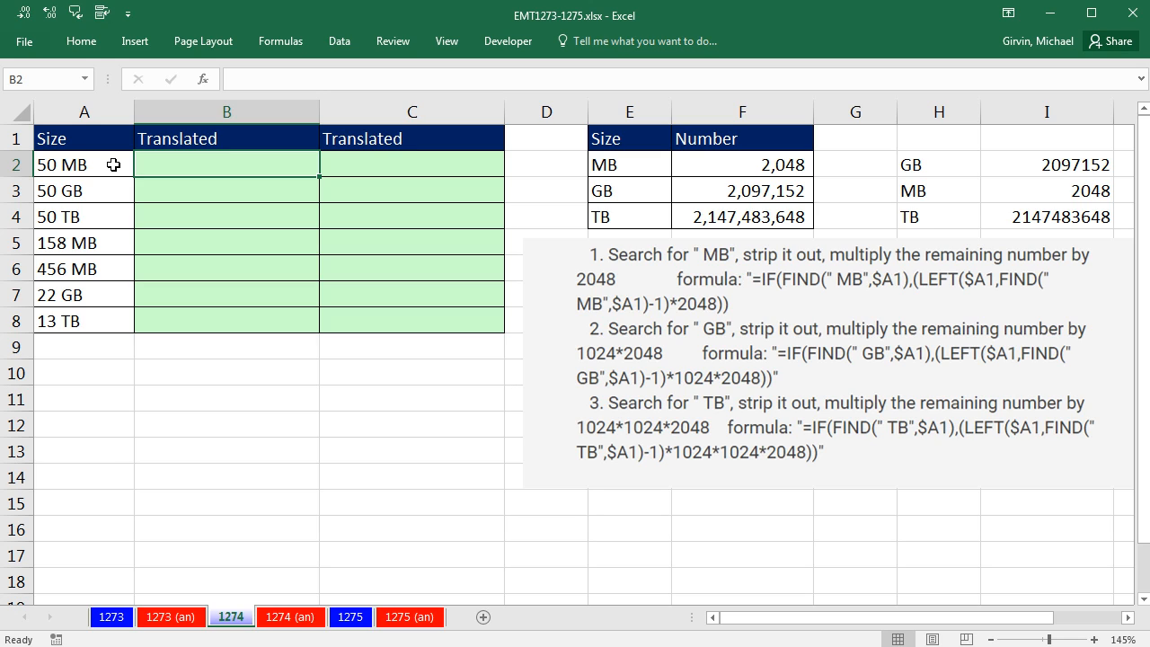
mouse_move(130, 177)
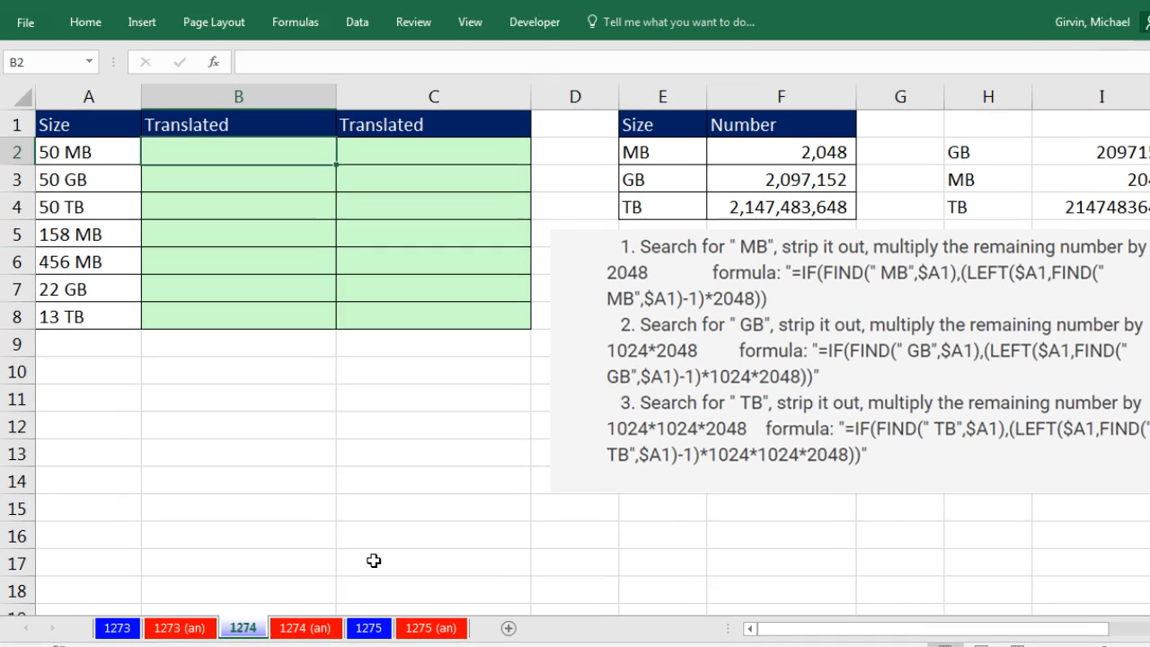
text(=ri)
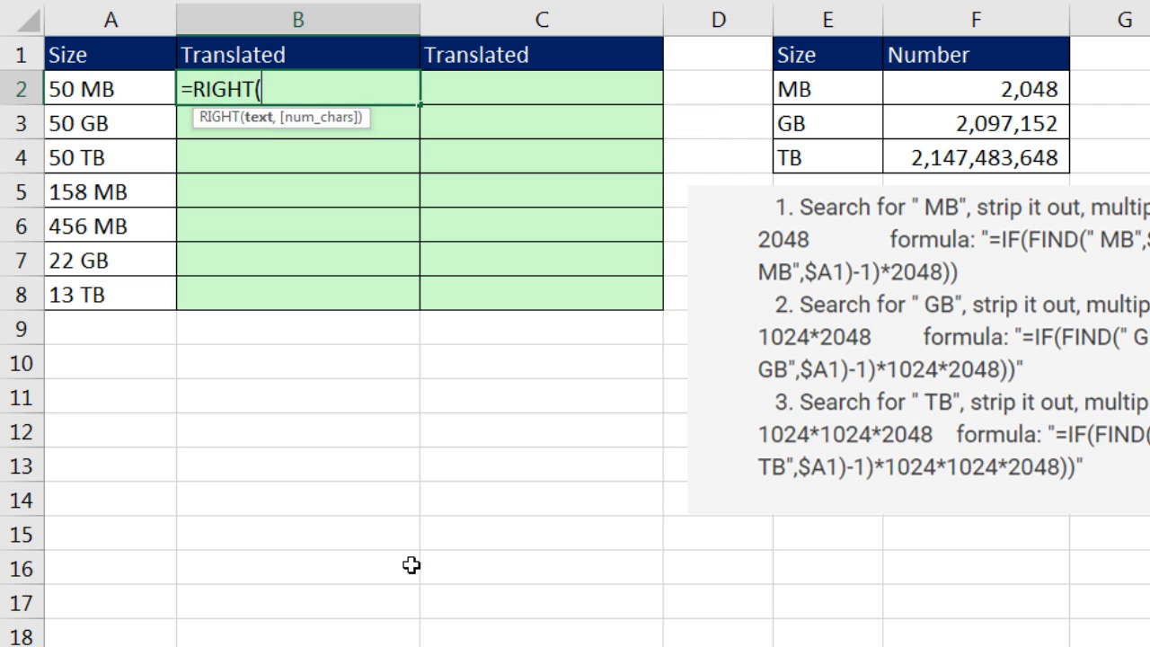
click(111, 87)
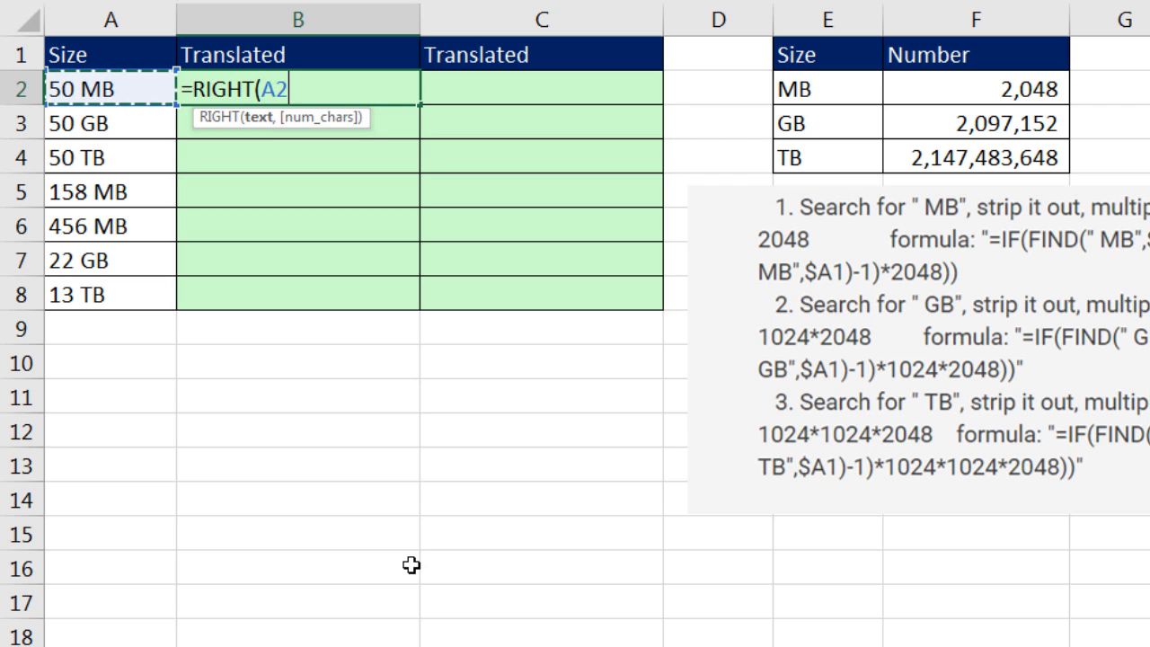
text(,)
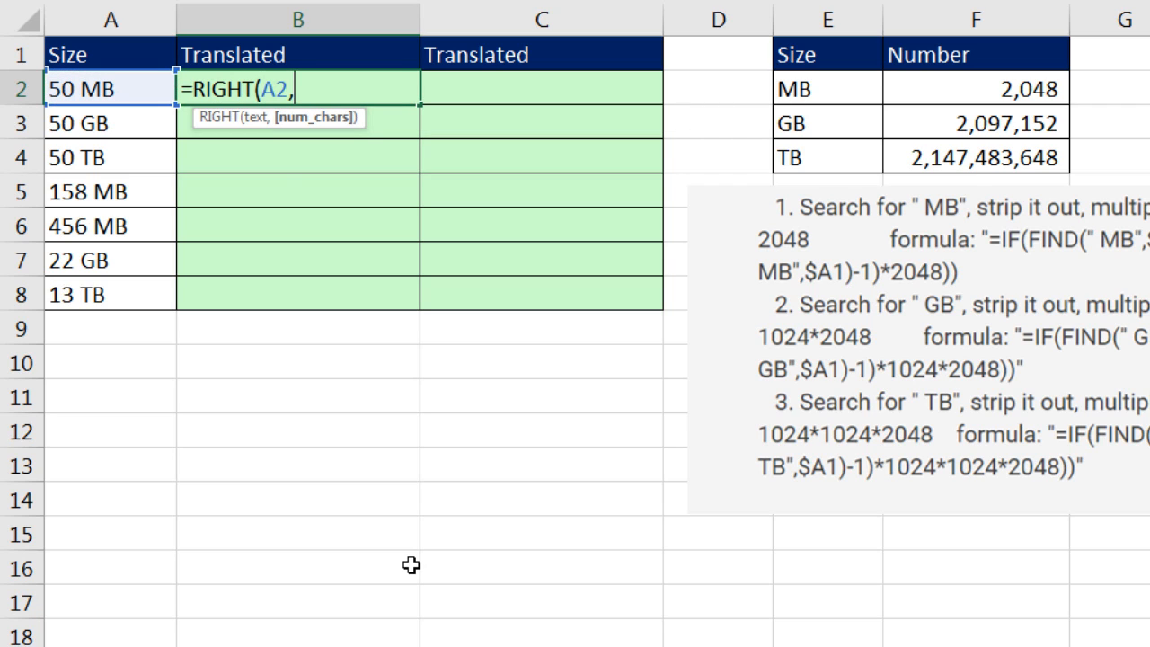
text(2)
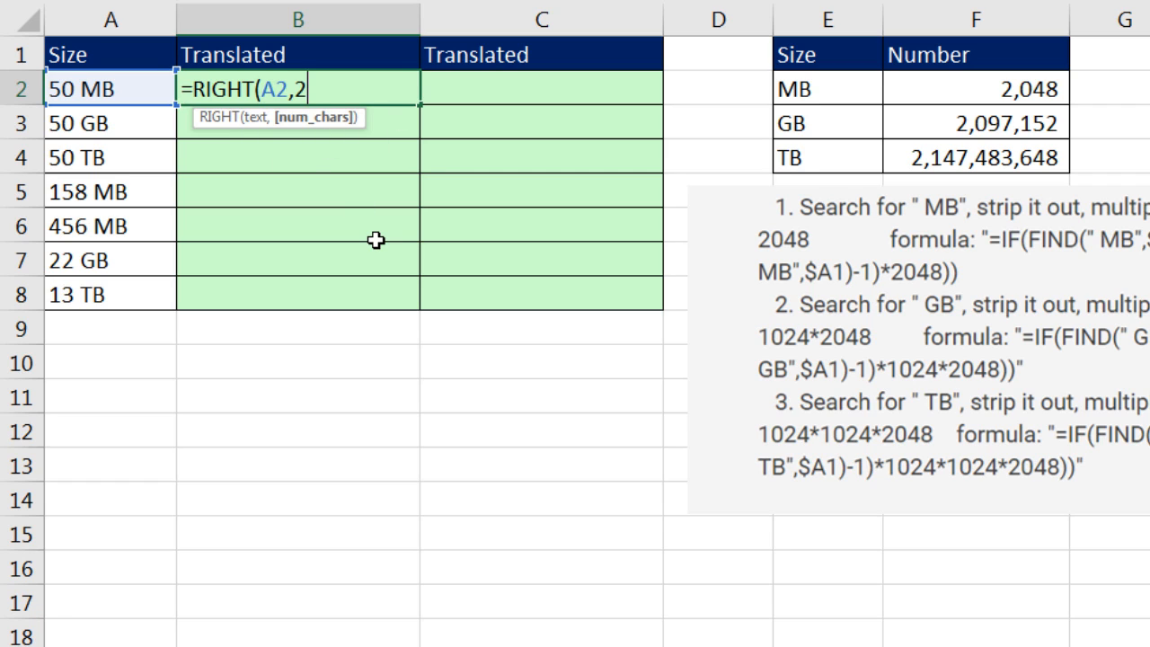
key(Enter)
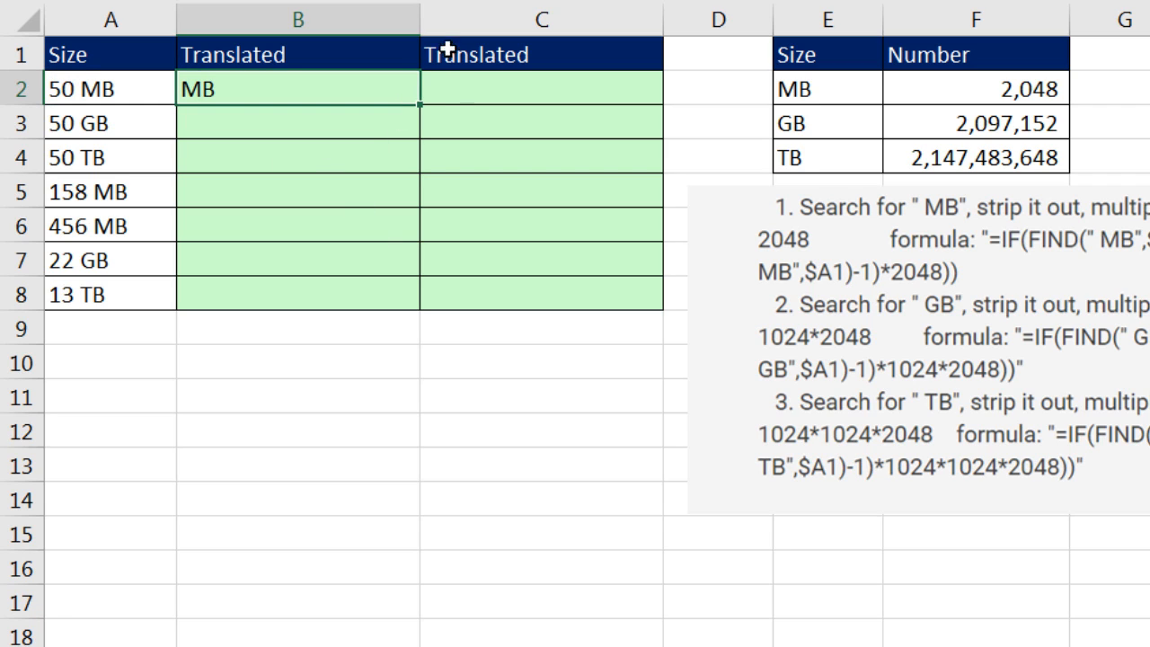
drag(417, 88, 417, 310)
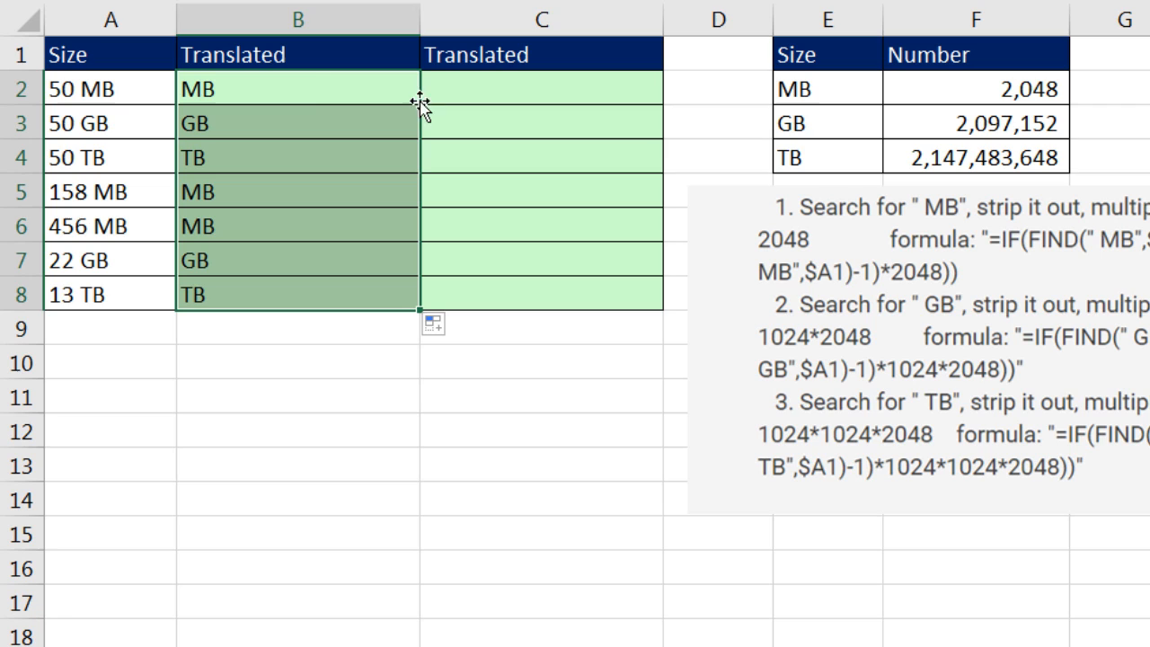
mouse_move(304, 101)
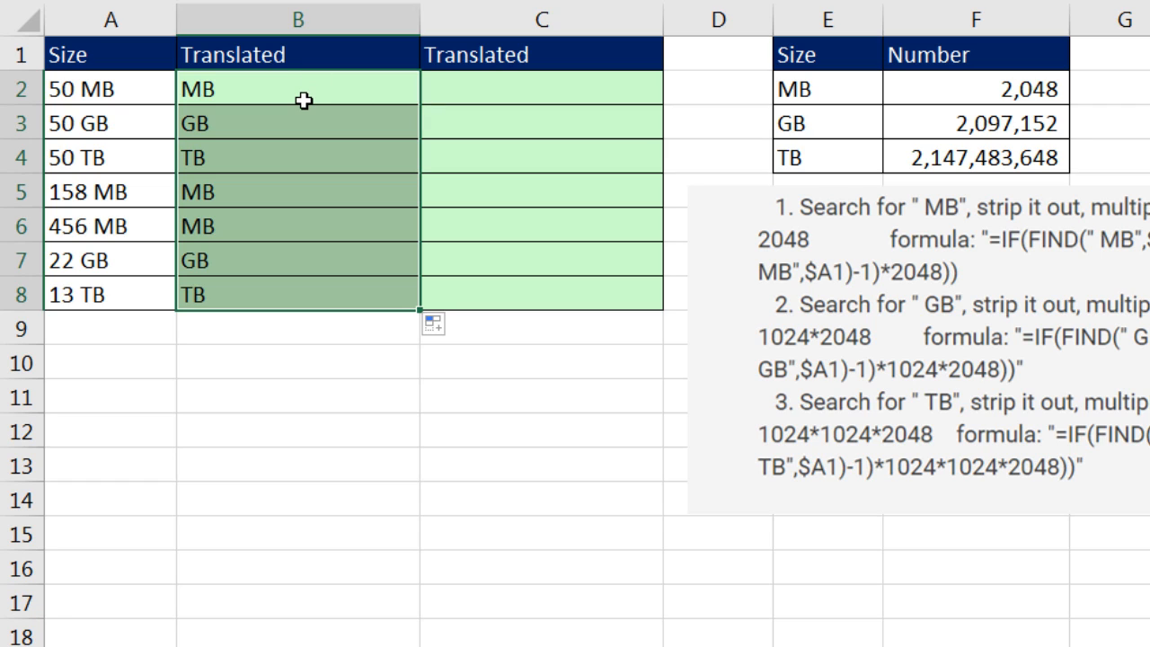
mouse_move(798, 43)
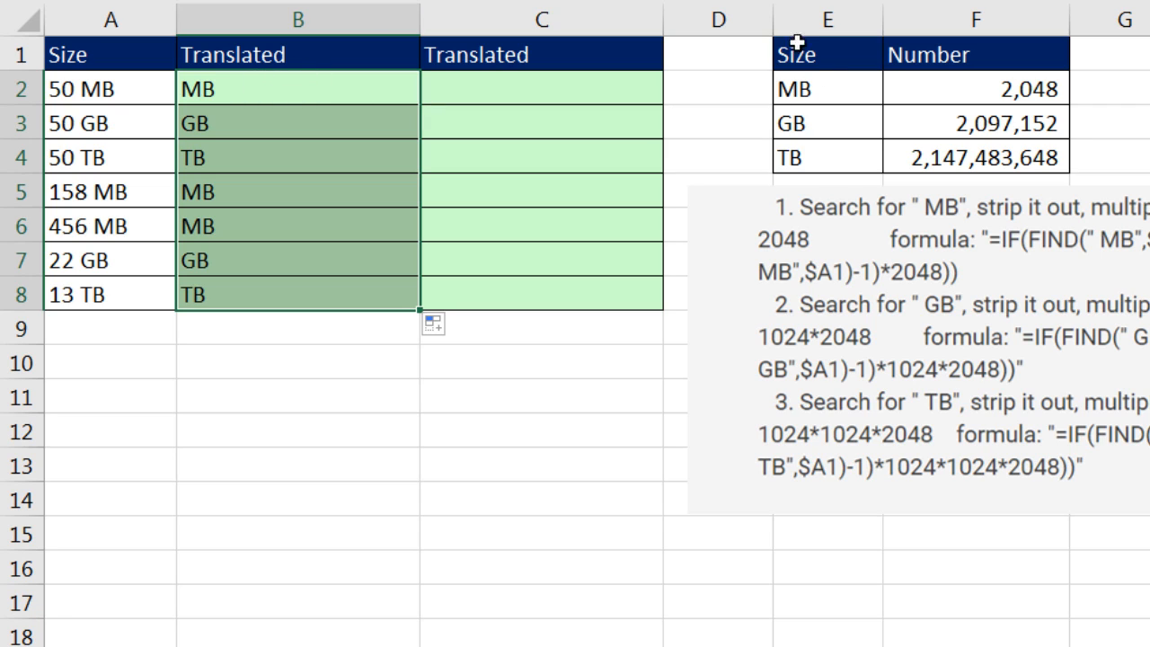
mouse_move(355, 101)
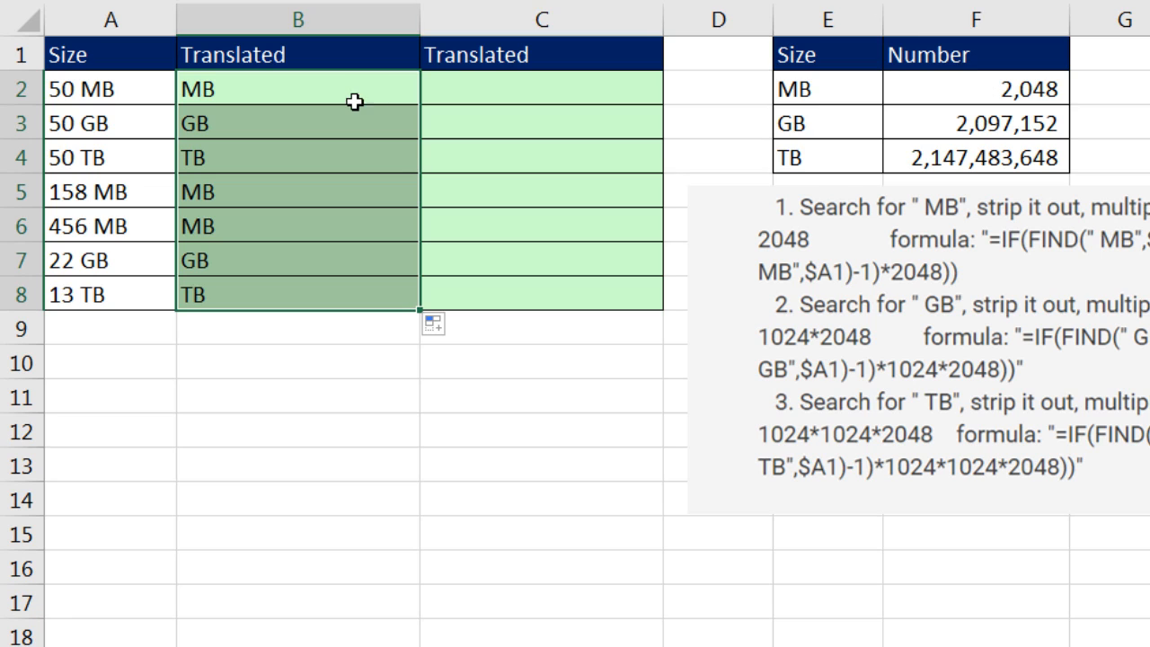
mouse_move(329, 315)
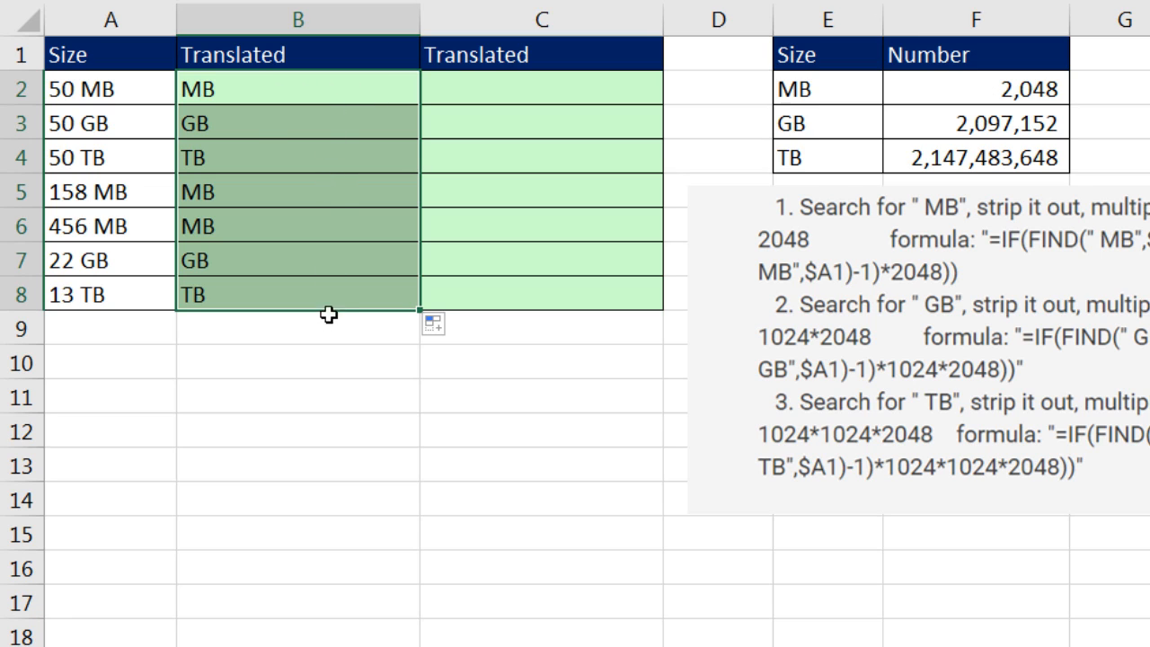
Put the B2 RIGHT(A2,2) formula back into edit mode with F2
key(f2)
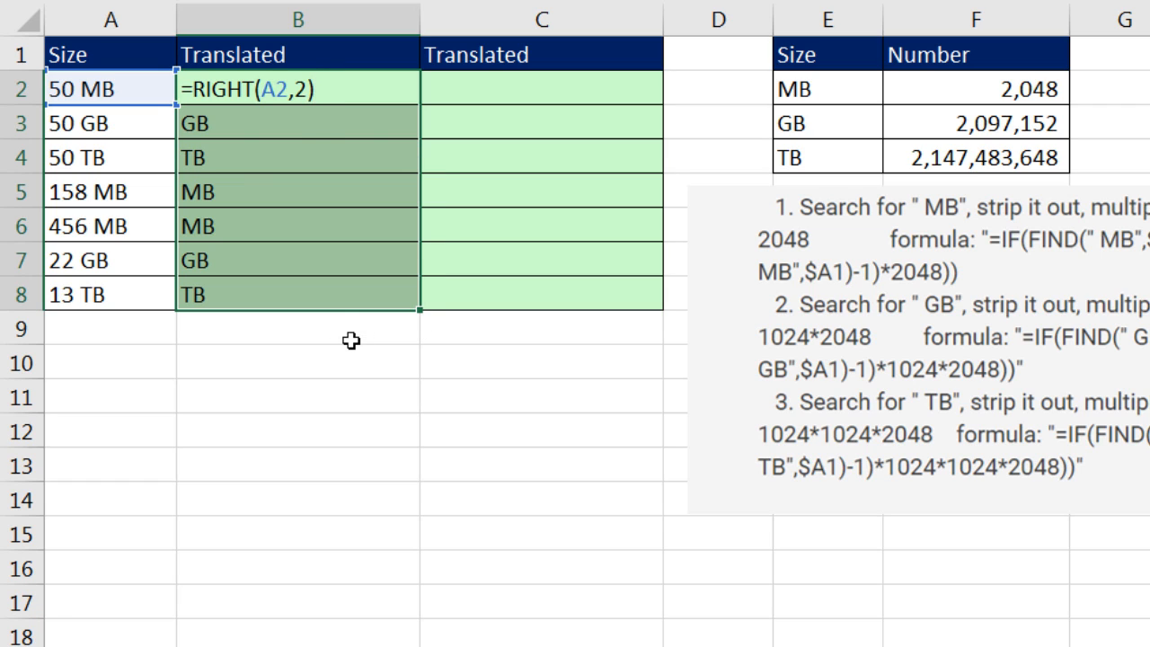
mouse_move(520, 377)
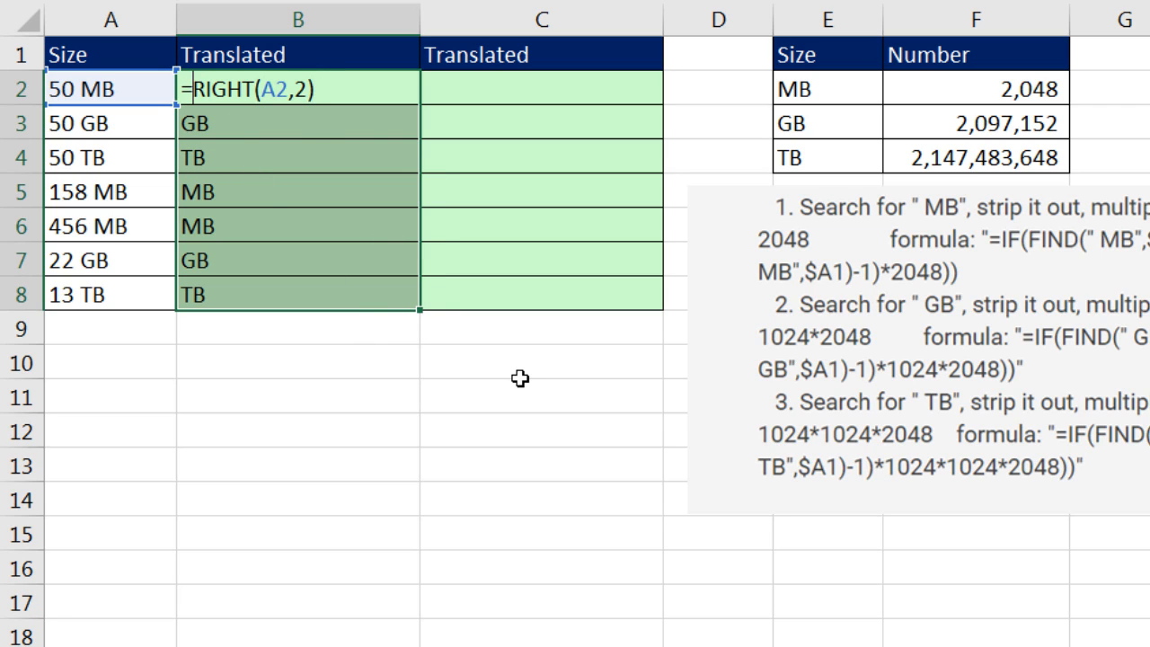
Wrap B2 as =VLOOKUP(RIGHT(A2,2),$E$2:$F$4,2,0) and enter it across B2:B8
text(vl)
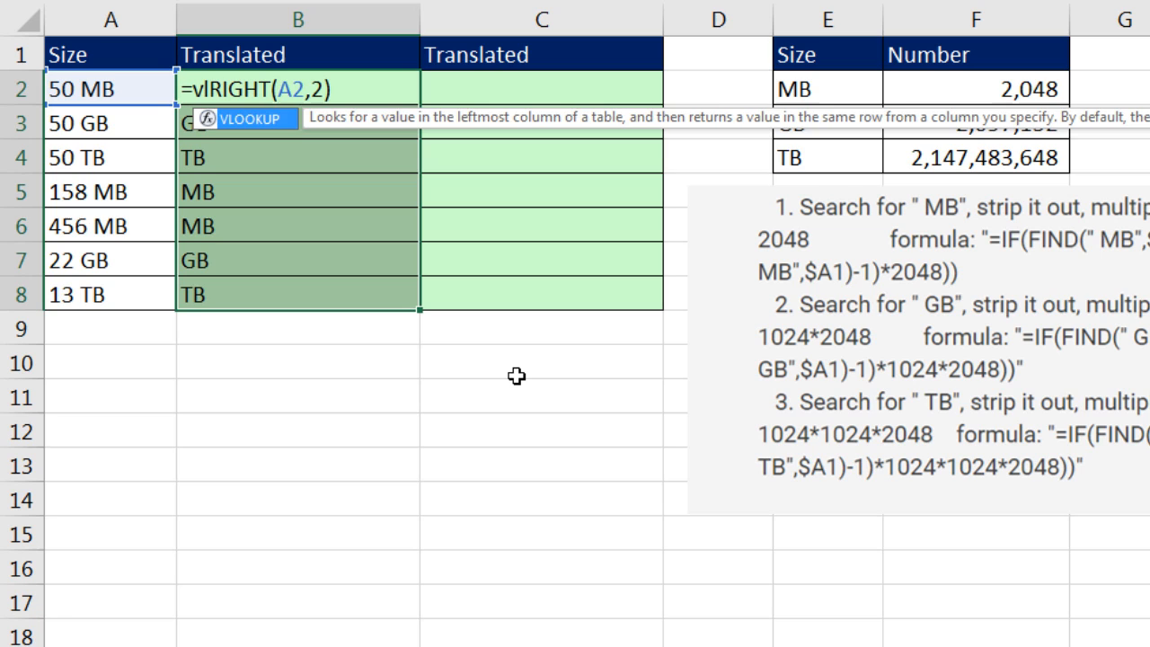
text(VLOOKUP()
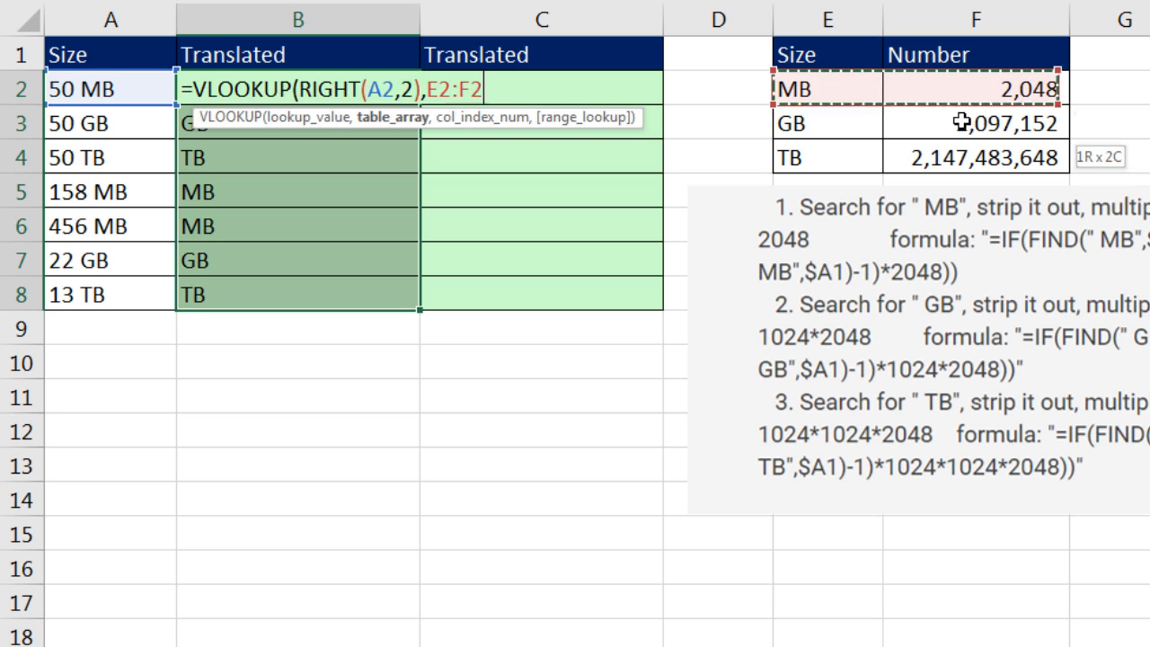
key(f4)
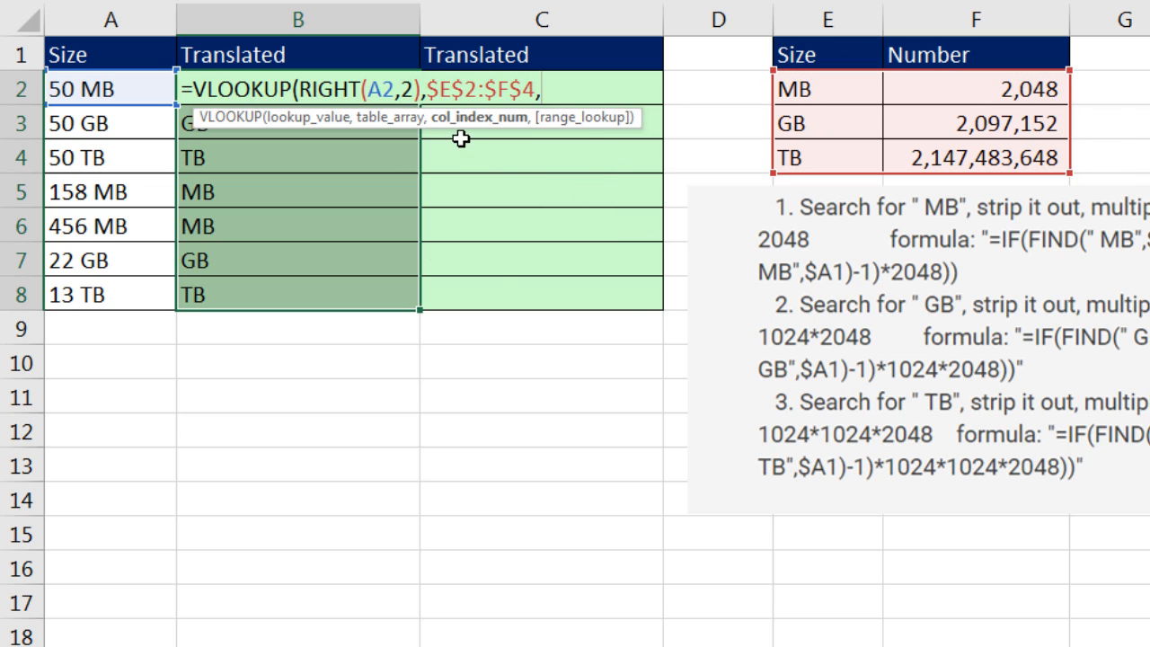
mouse_move(808, 50)
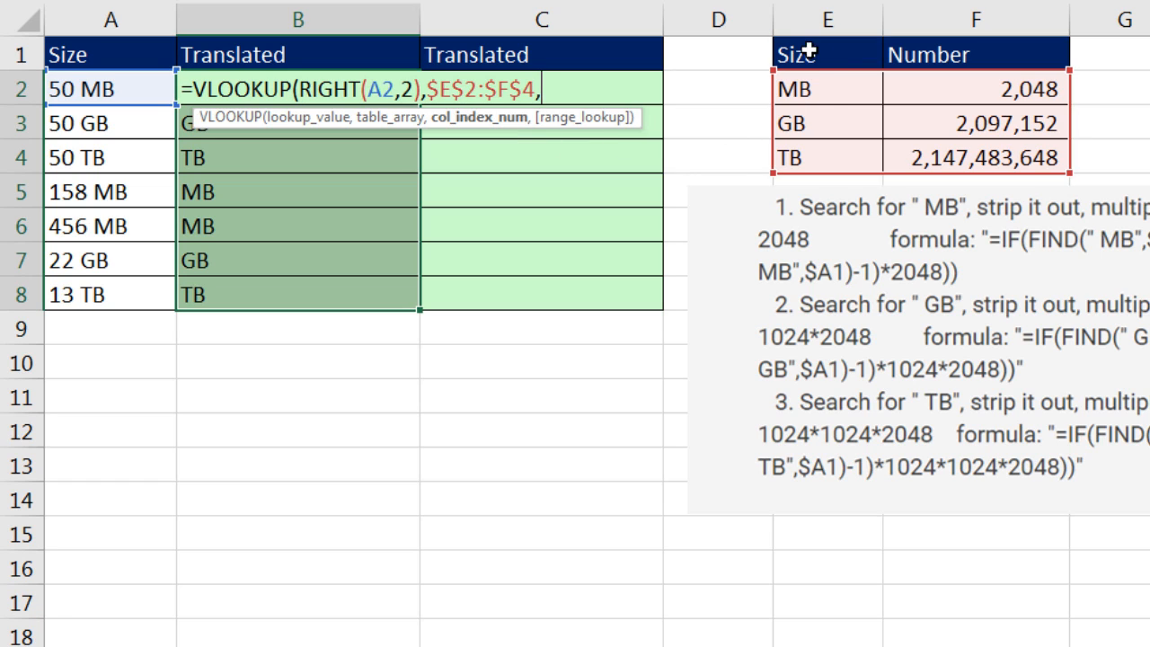
mouse_move(986, 83)
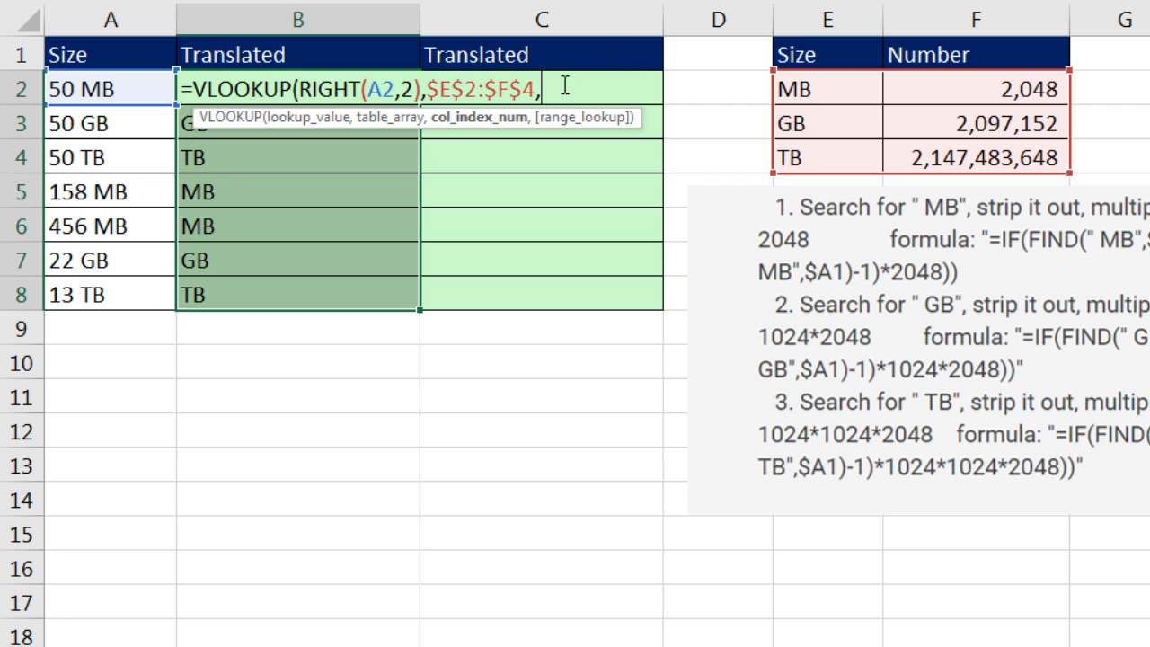
text(2)
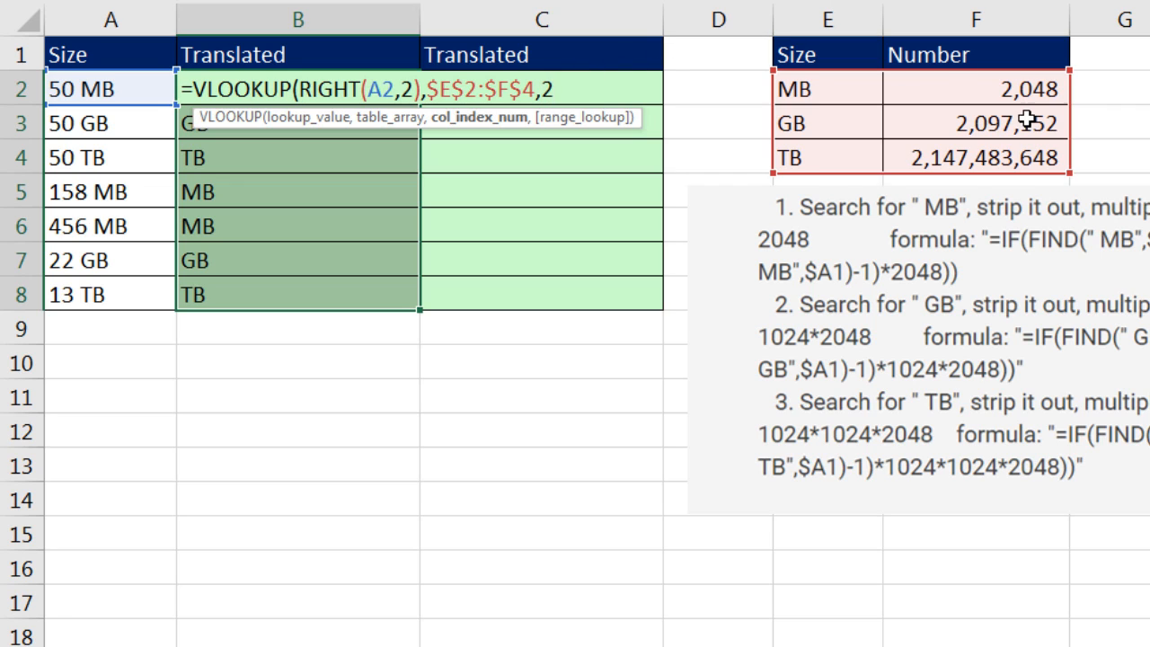
text(,)
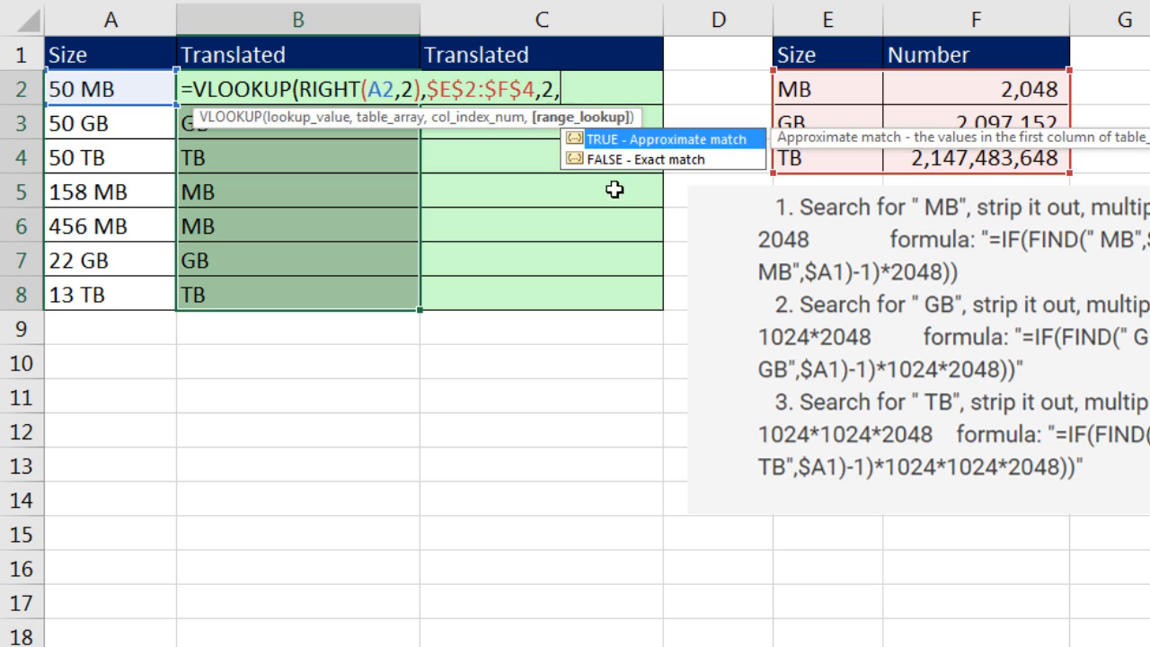
mouse_move(845, 99)
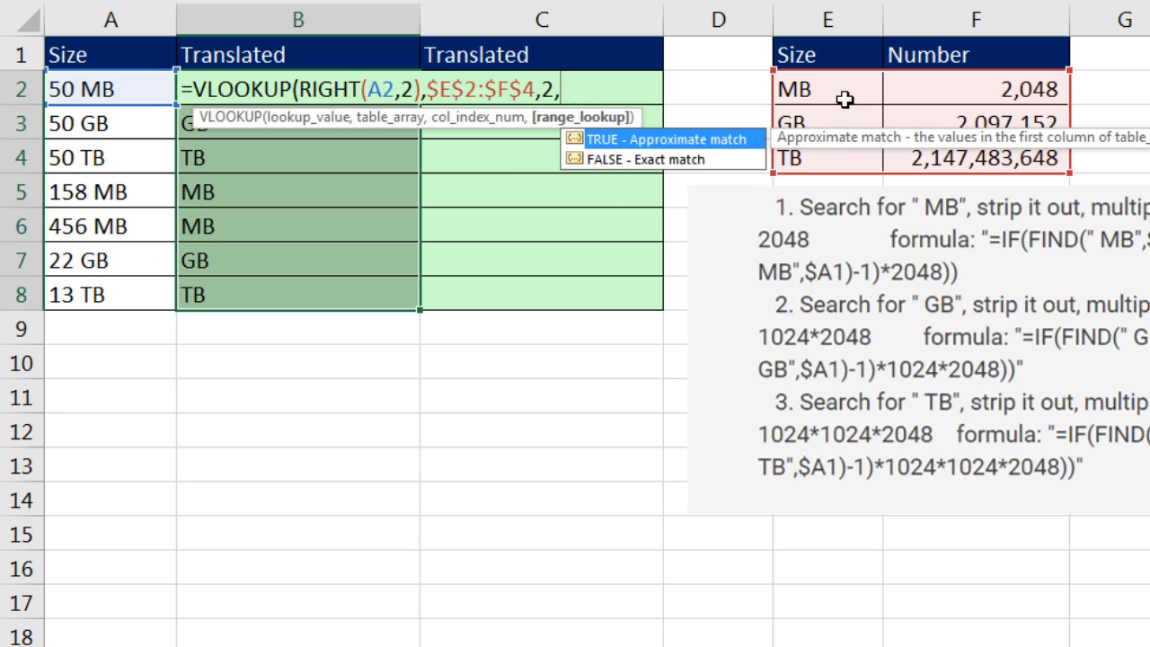
mouse_move(667, 227)
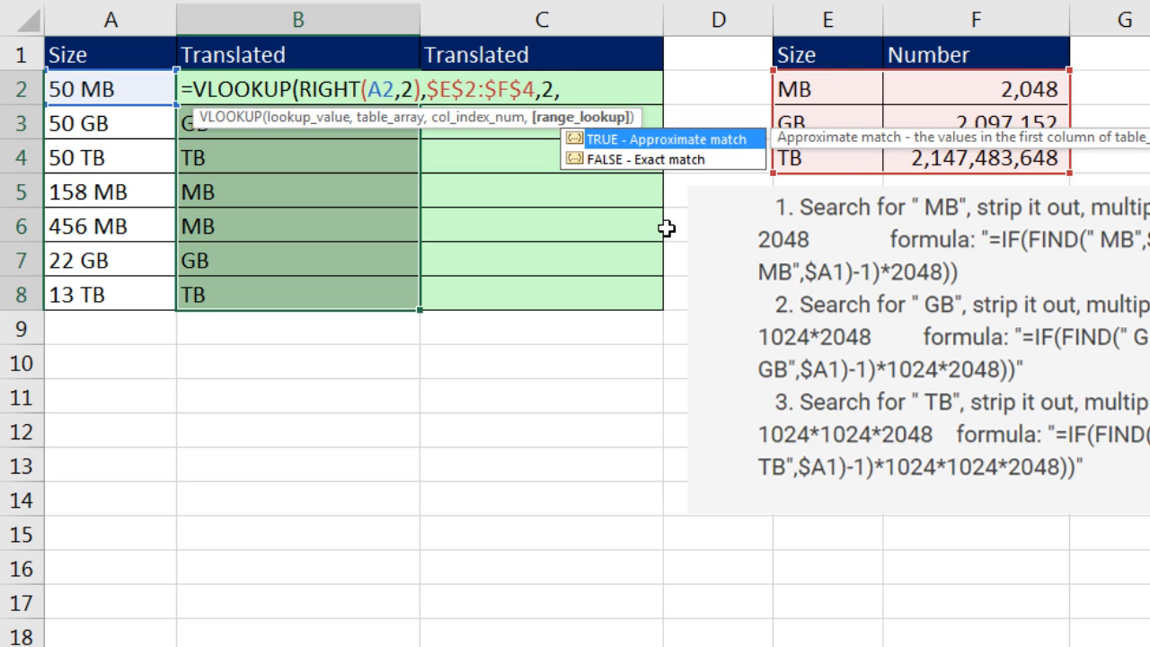
text(0))
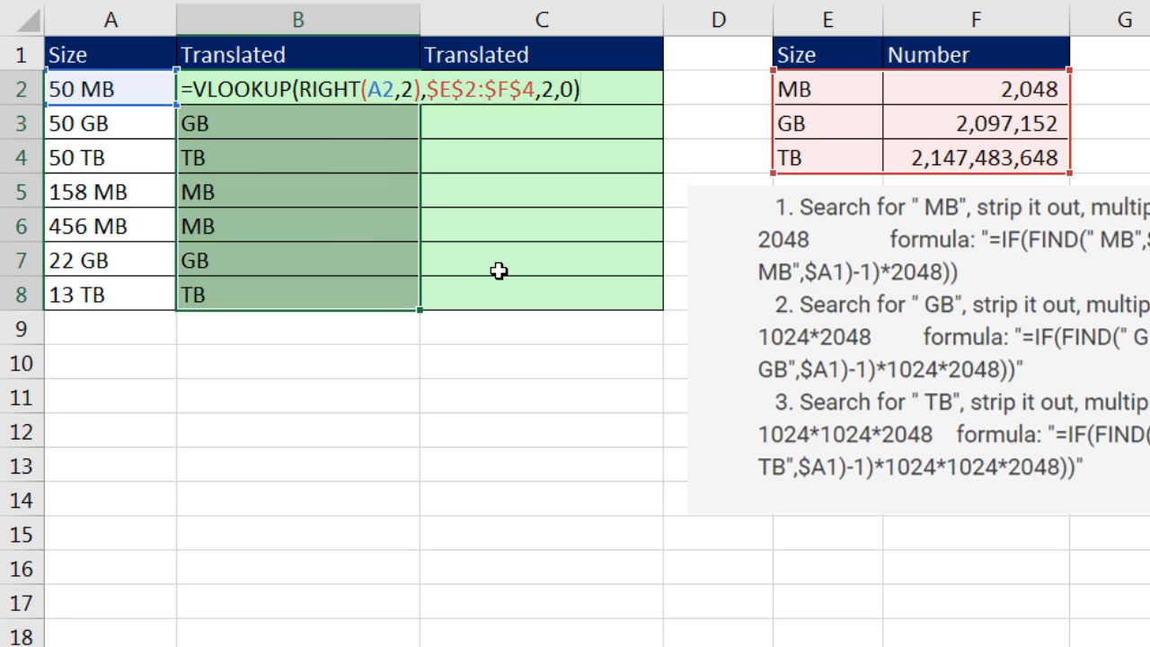
key(Enter)
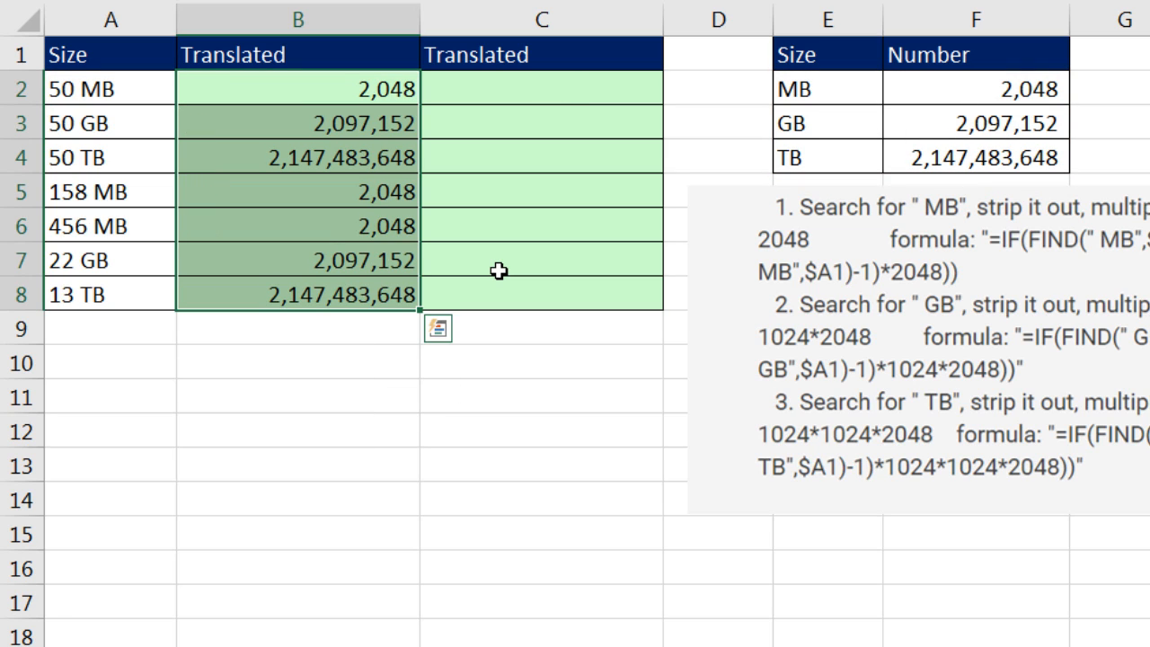
Put the B2 VLOOKUP formula back into edit mode with F2
key(F2)
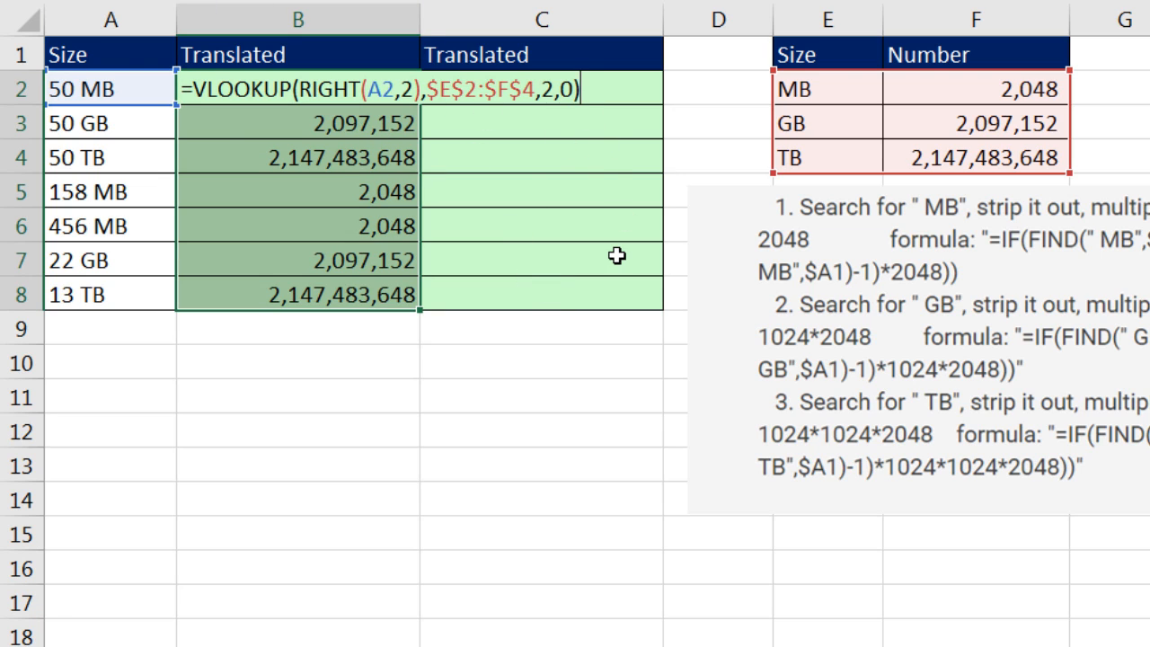
Append *LEFT(A2, to the VLOOKUP and begin the SEARCH(" ",A2) argument
text(*)
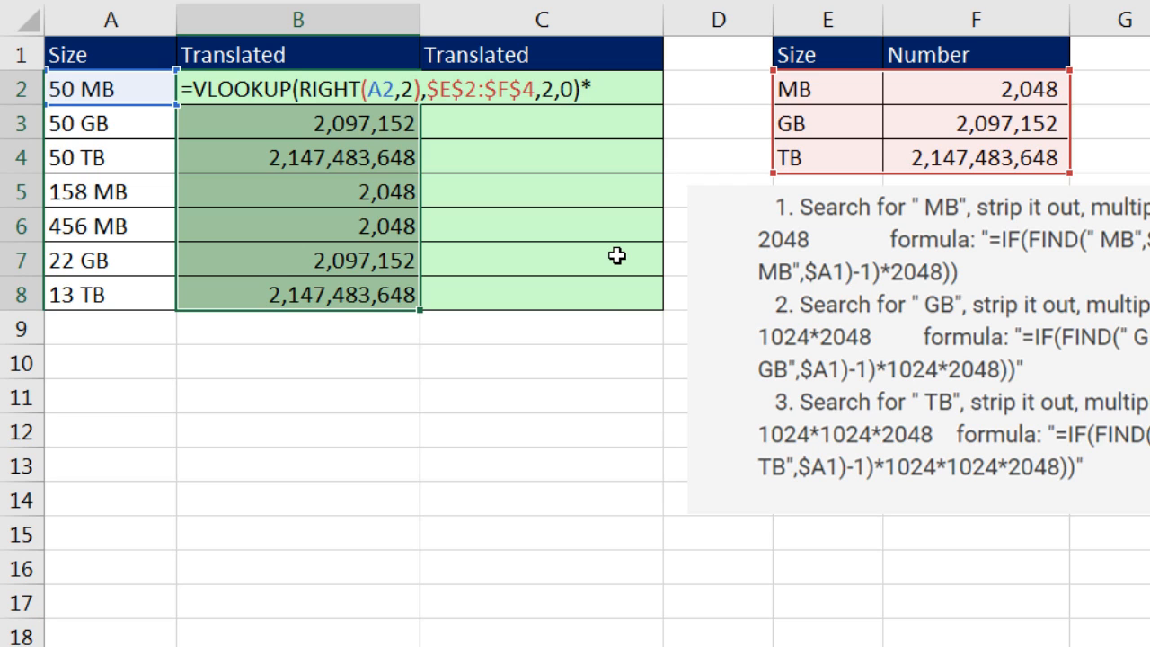
text(left)
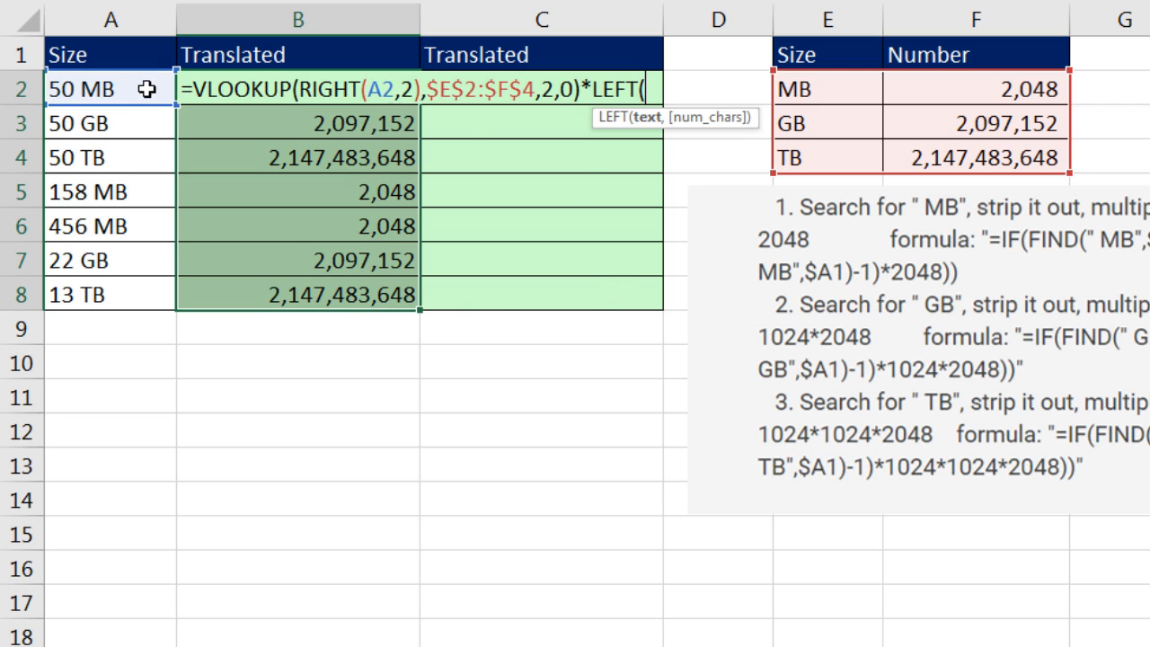
text(A2,)
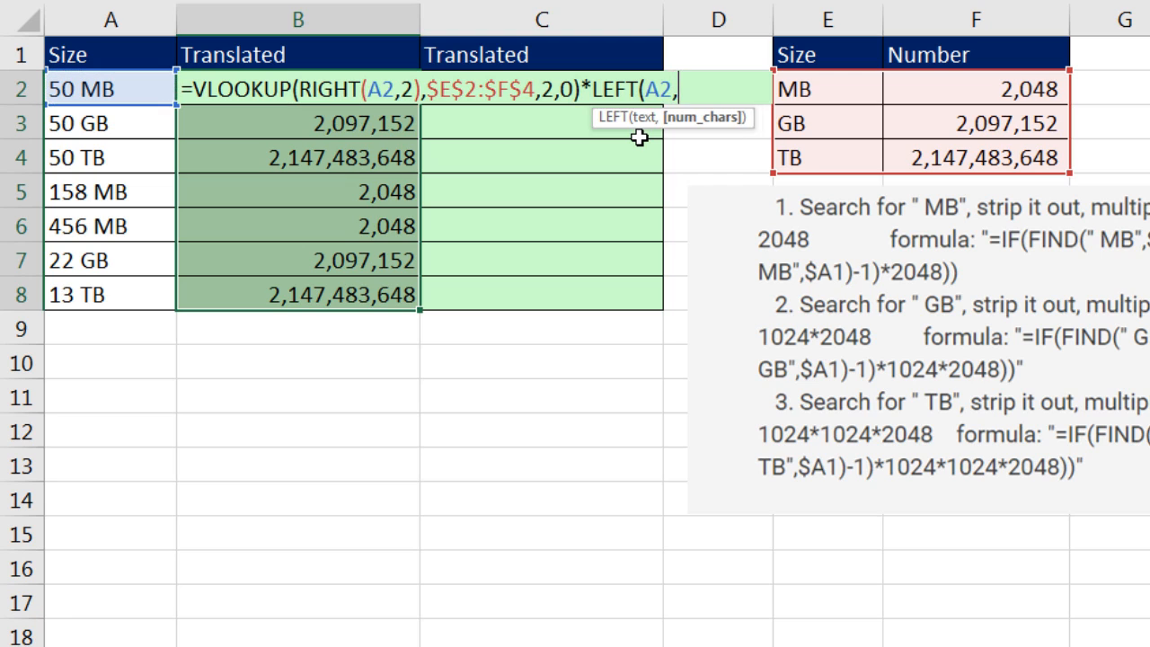
mouse_move(758, 133)
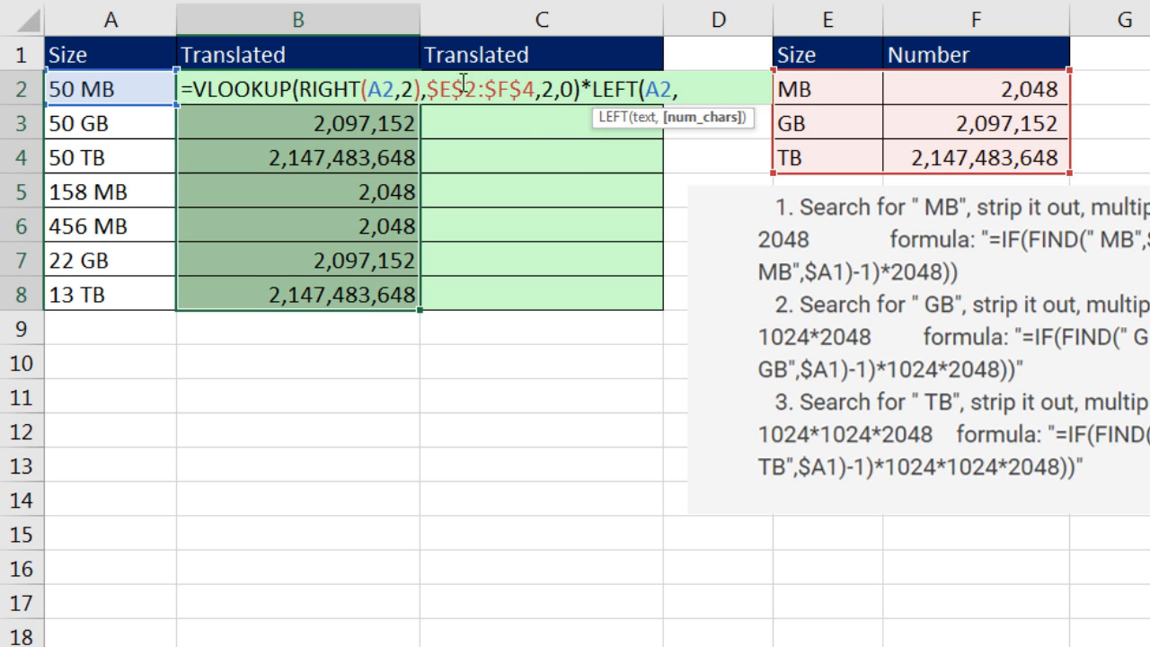
text(s)
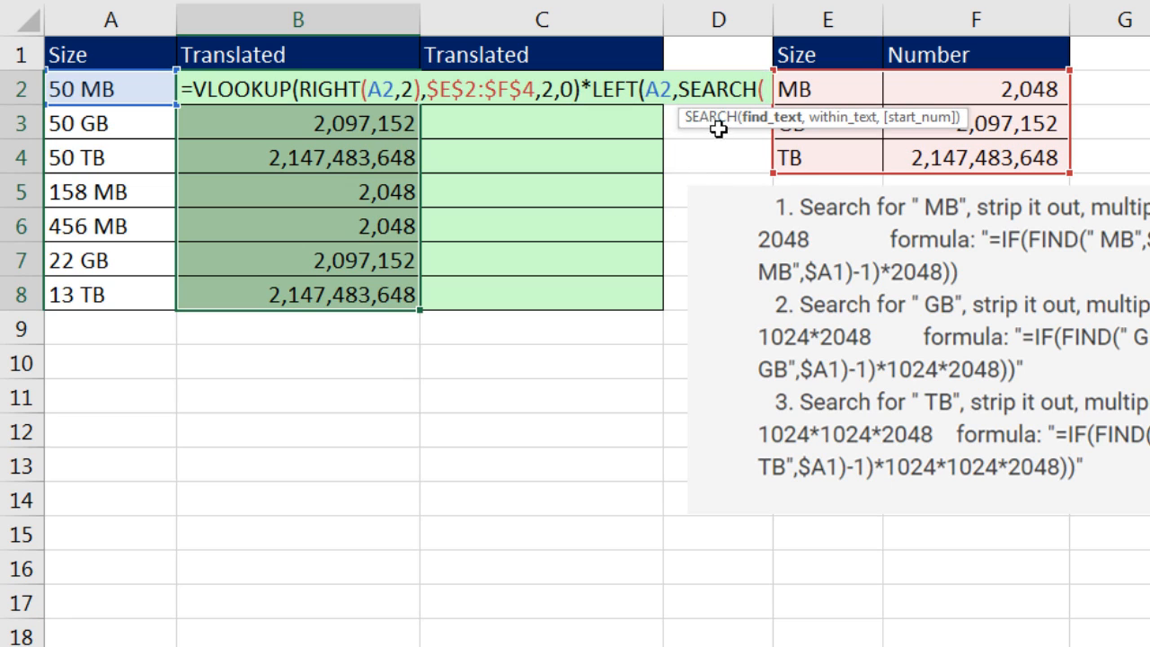
mouse_move(1058, 266)
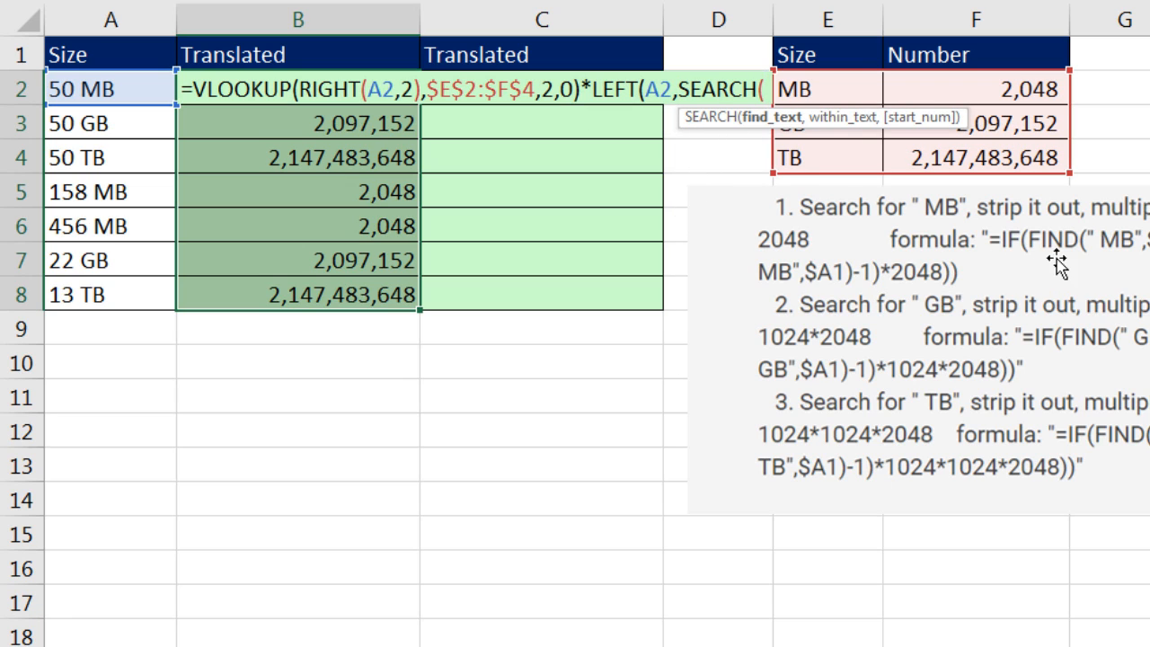
mouse_move(731, 152)
text(" ",A2))
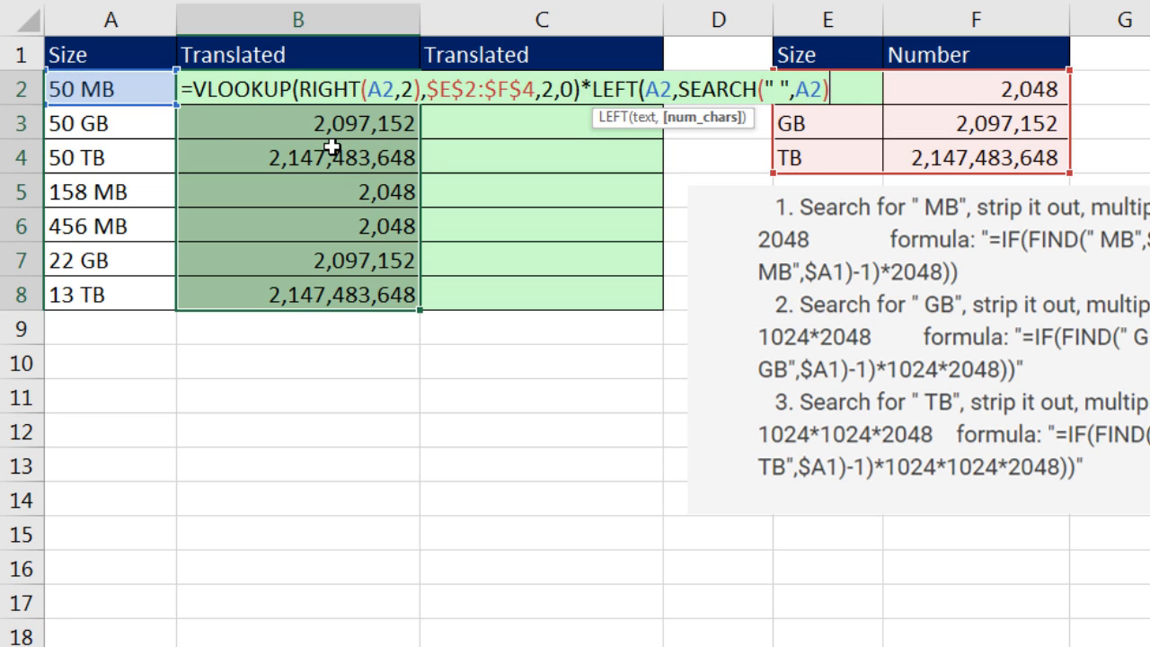
mouse_move(738, 97)
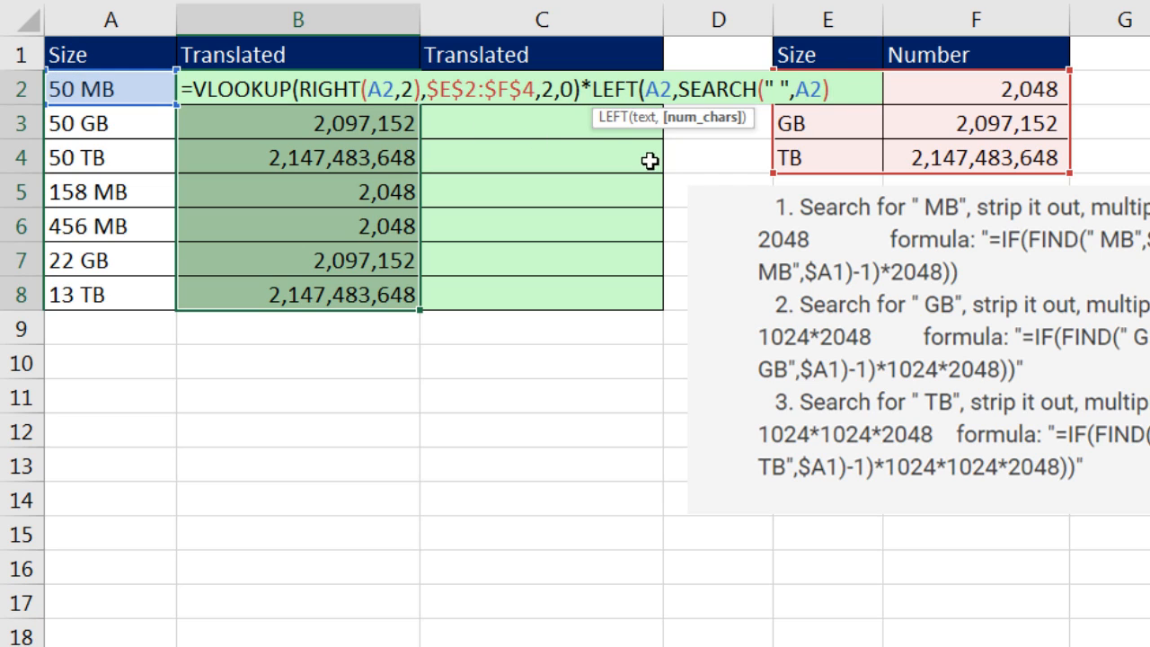
mouse_move(105, 117)
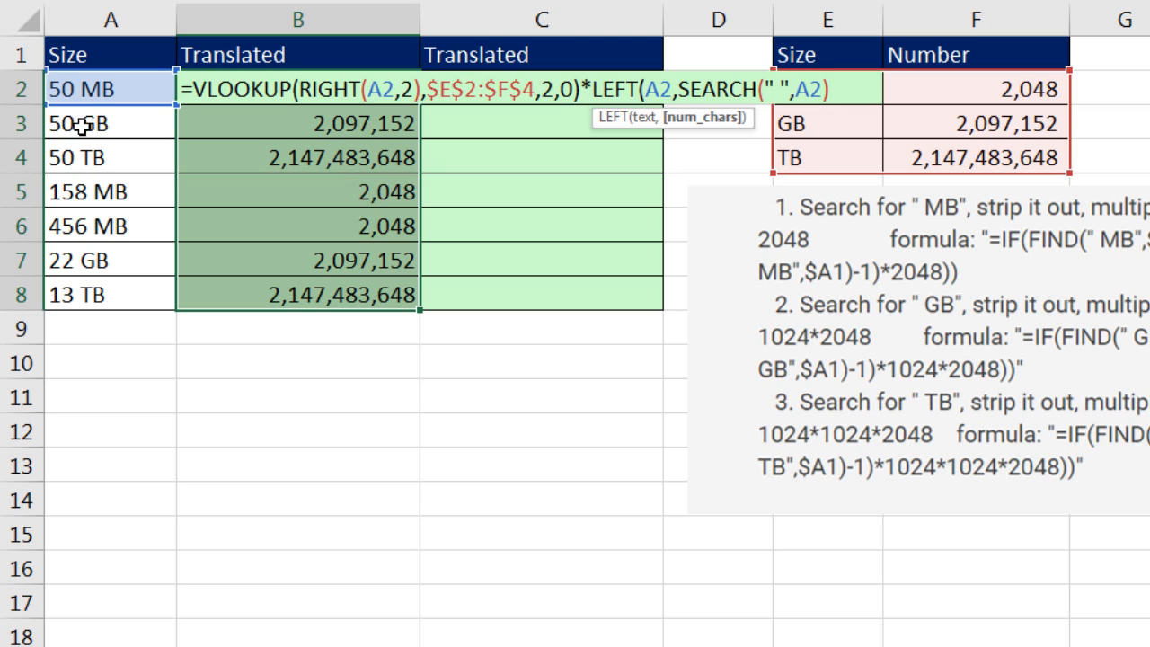
mouse_move(865, 125)
text())
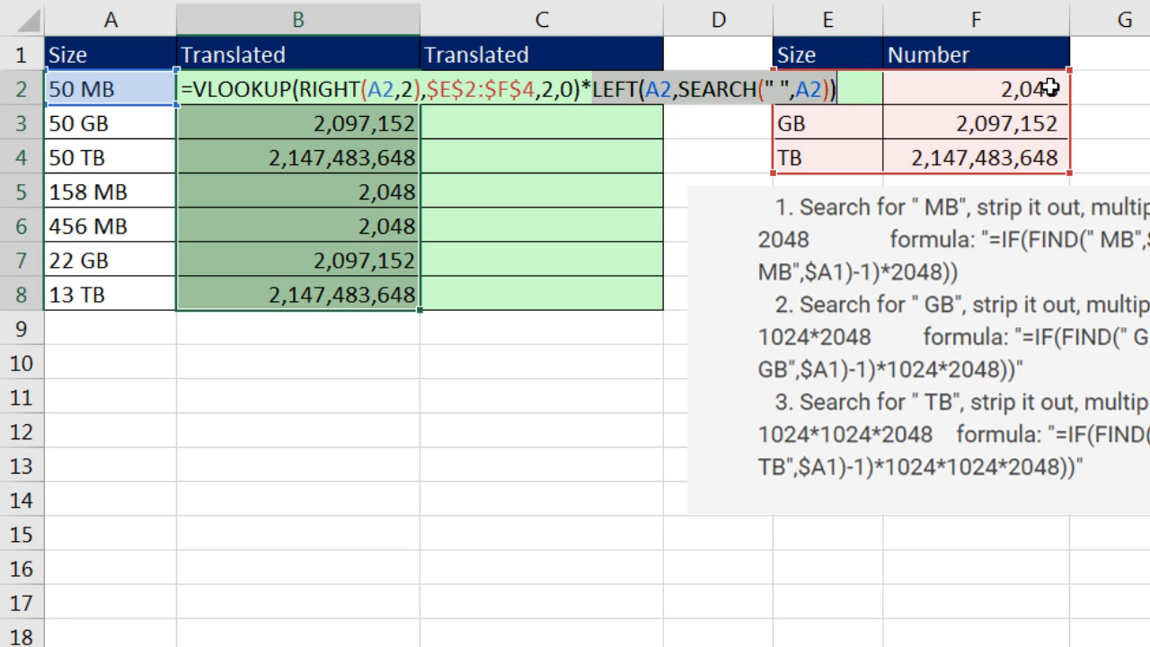
Preview the LEFT/SEARCH part with F9, restore it, and enter the byte conversion into B2:B8
key(f9)
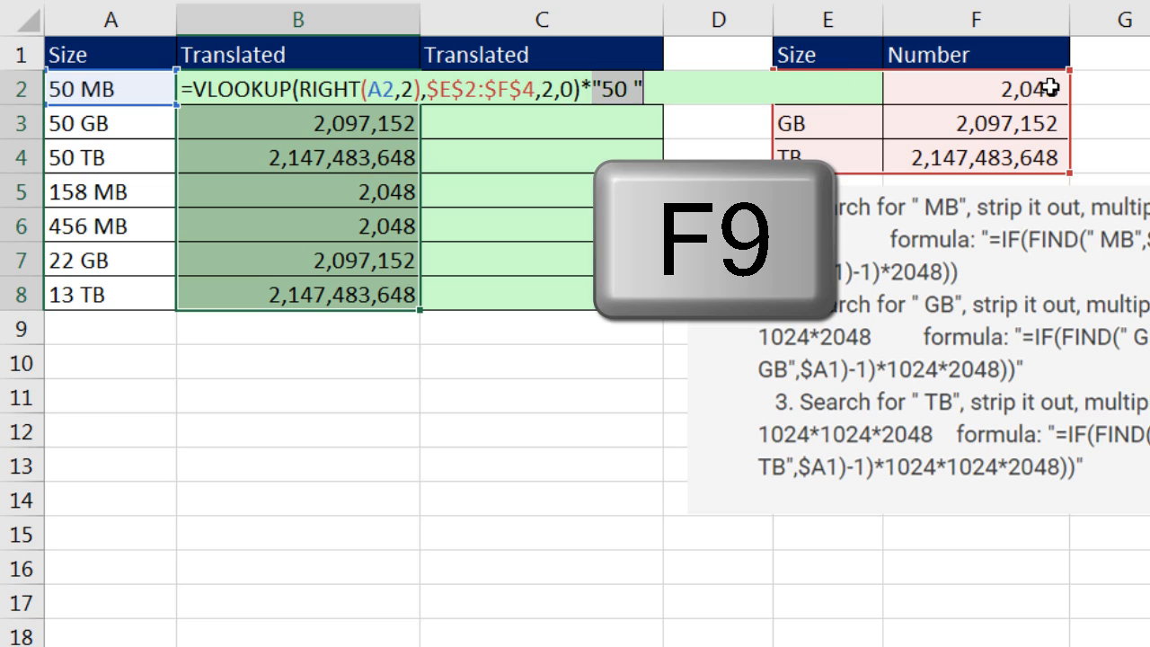
key(f9)
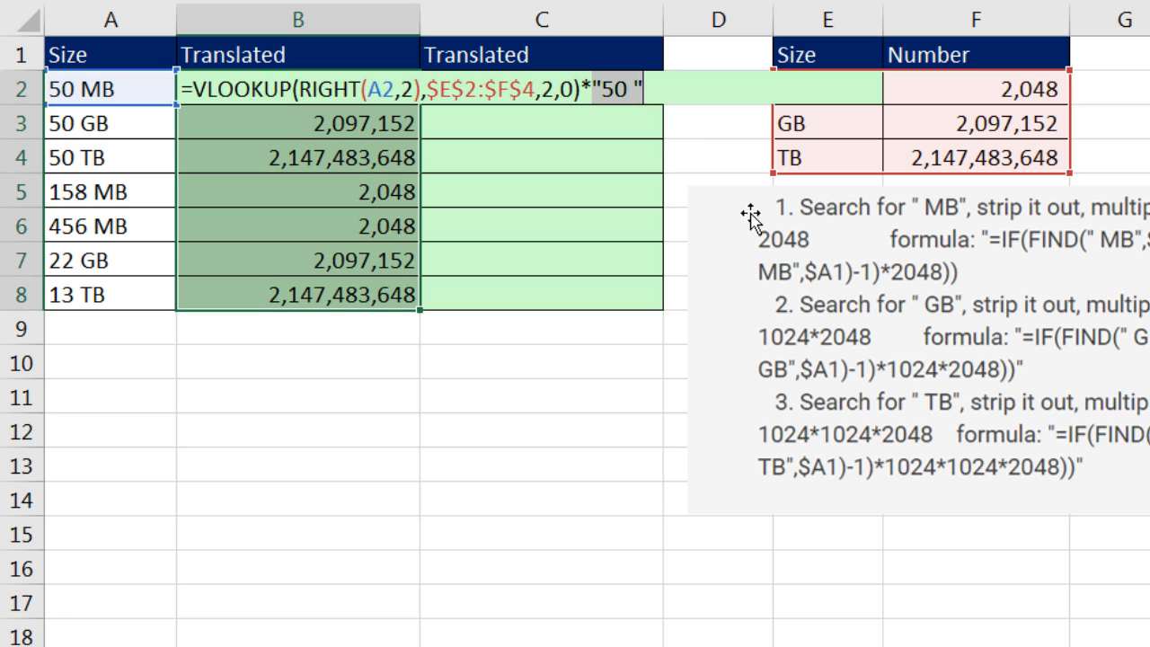
text(*LEFT(A2,SEARCH(" ",A2)))
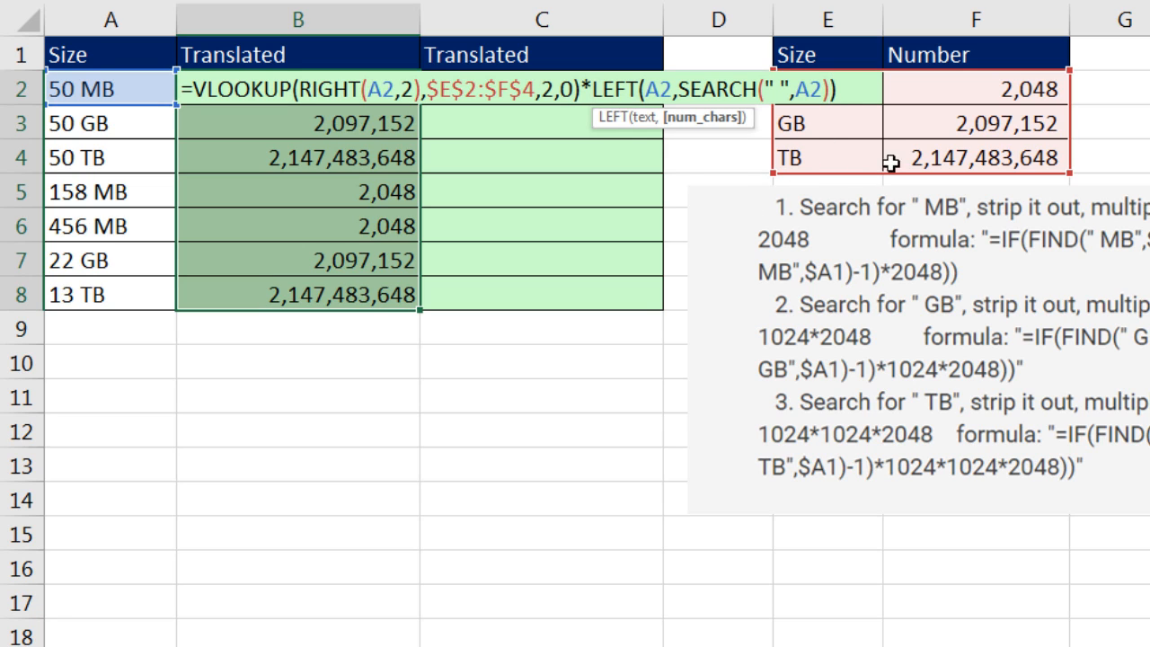
mouse_move(581, 445)
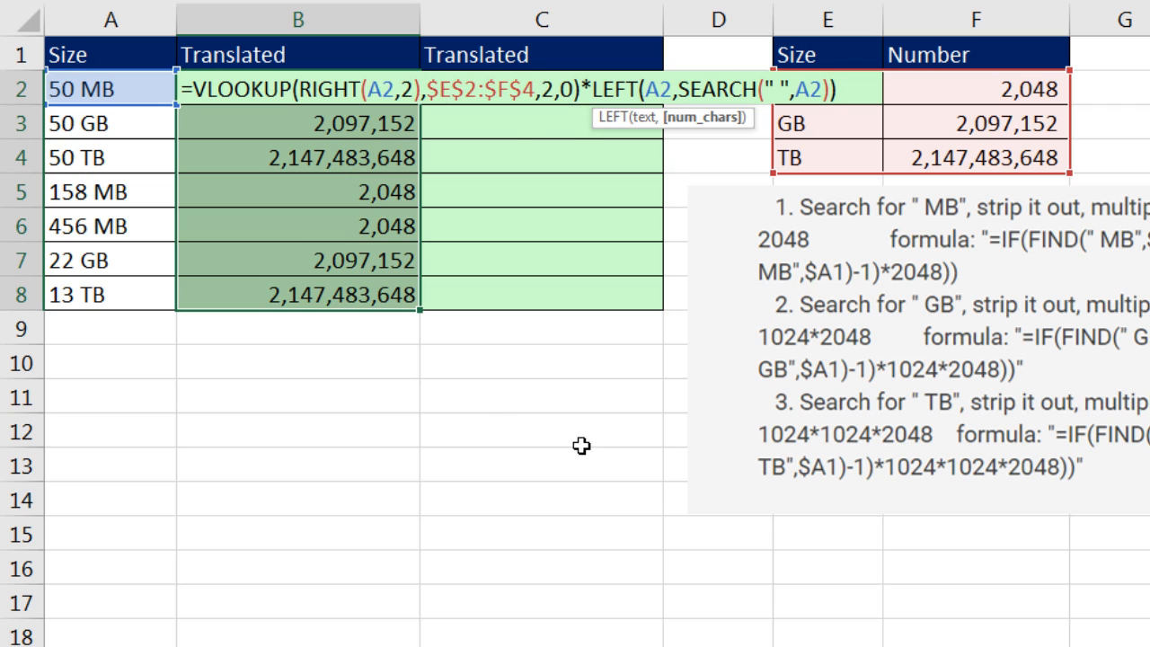
key(ctrl+enter)
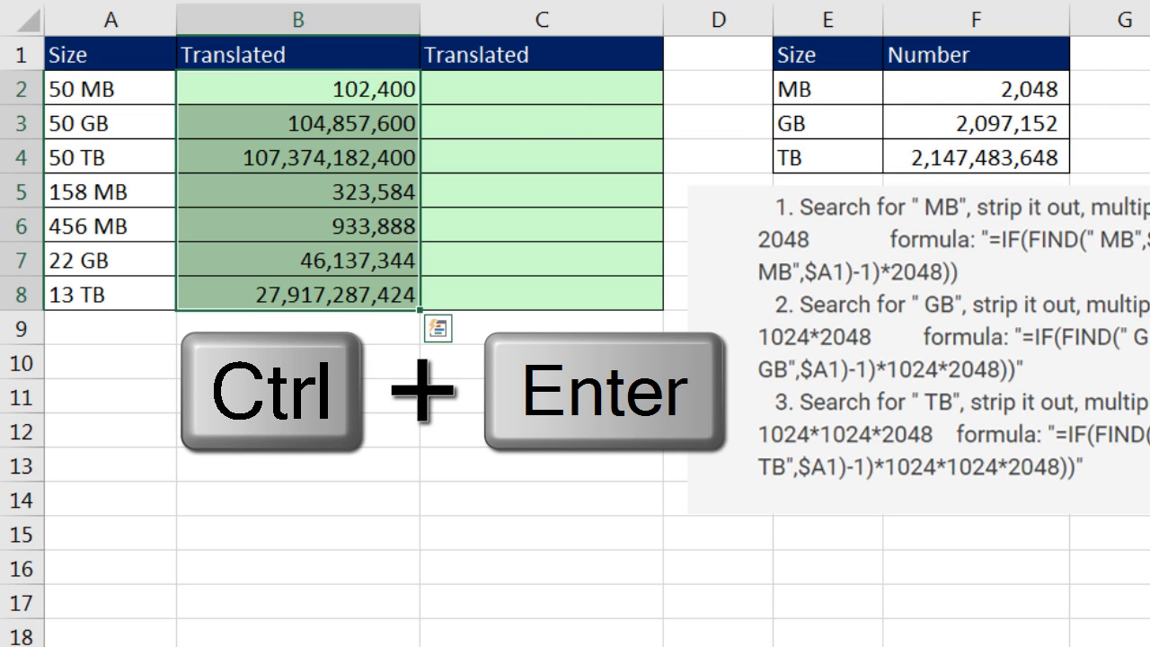
key(ctrl+enter)
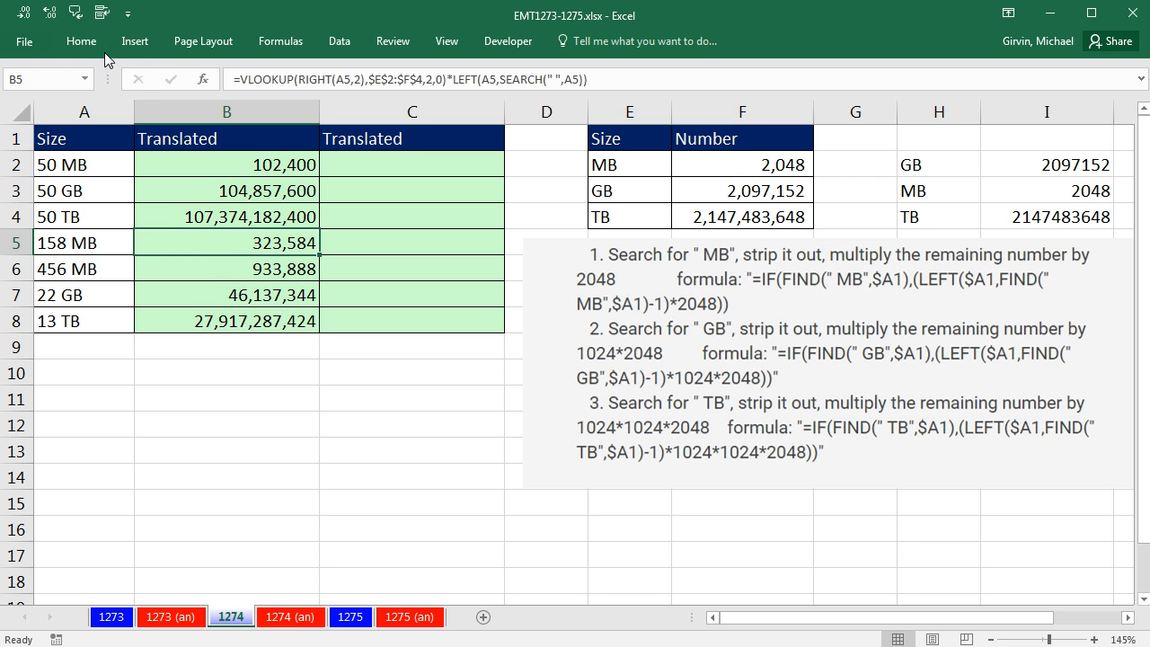
click(280, 40)
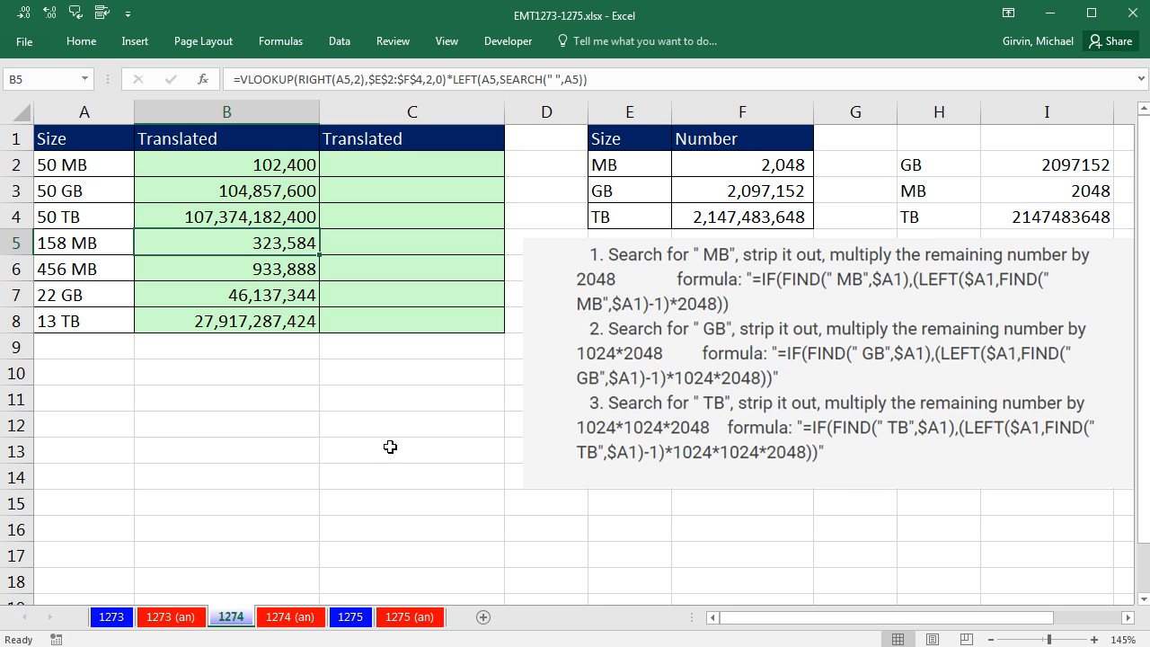
Evaluate B5 step by step: 158 MB → MB → 2048 × 158 = 323,584, then close the dialog
key(Alt)
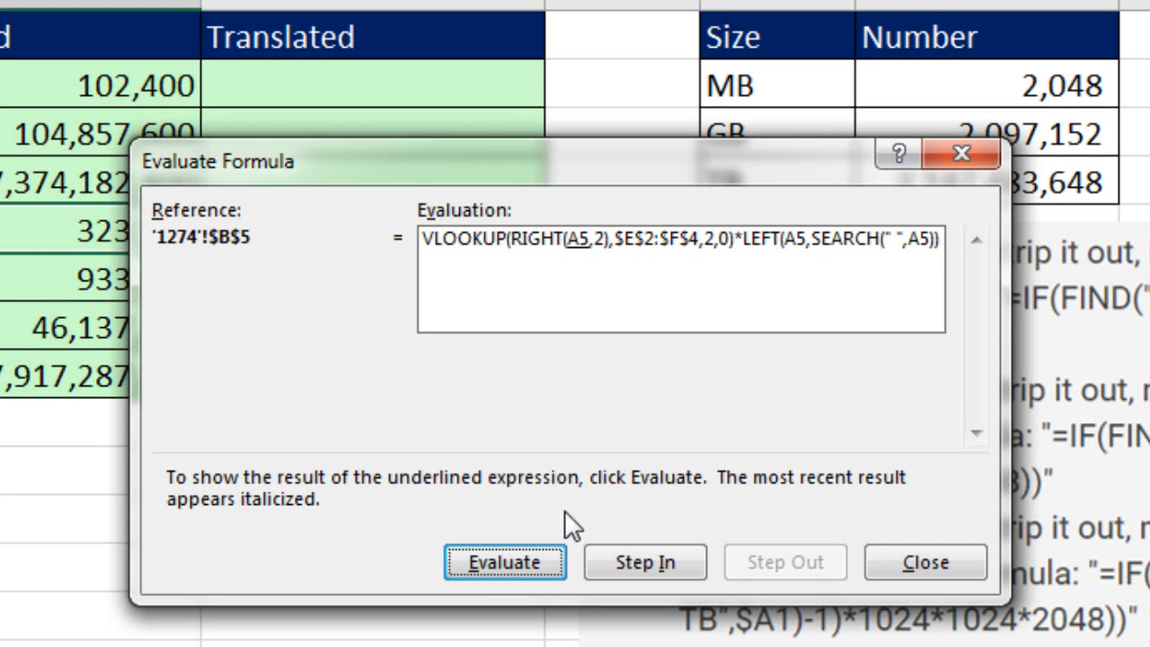
mouse_move(535, 454)
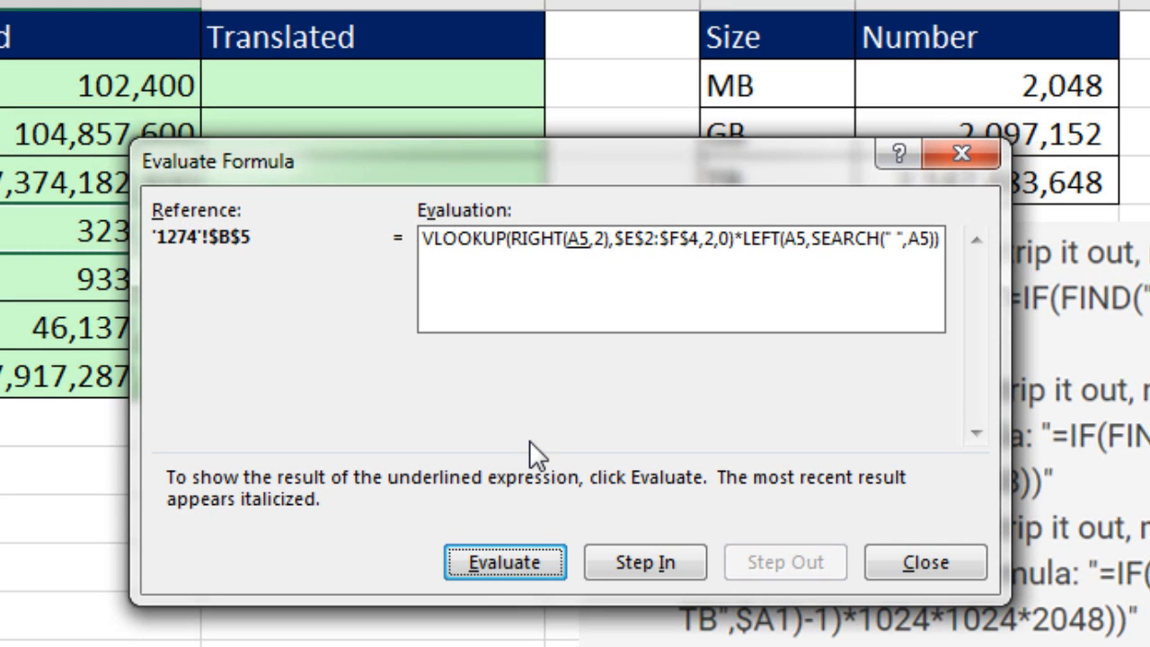
click(504, 561)
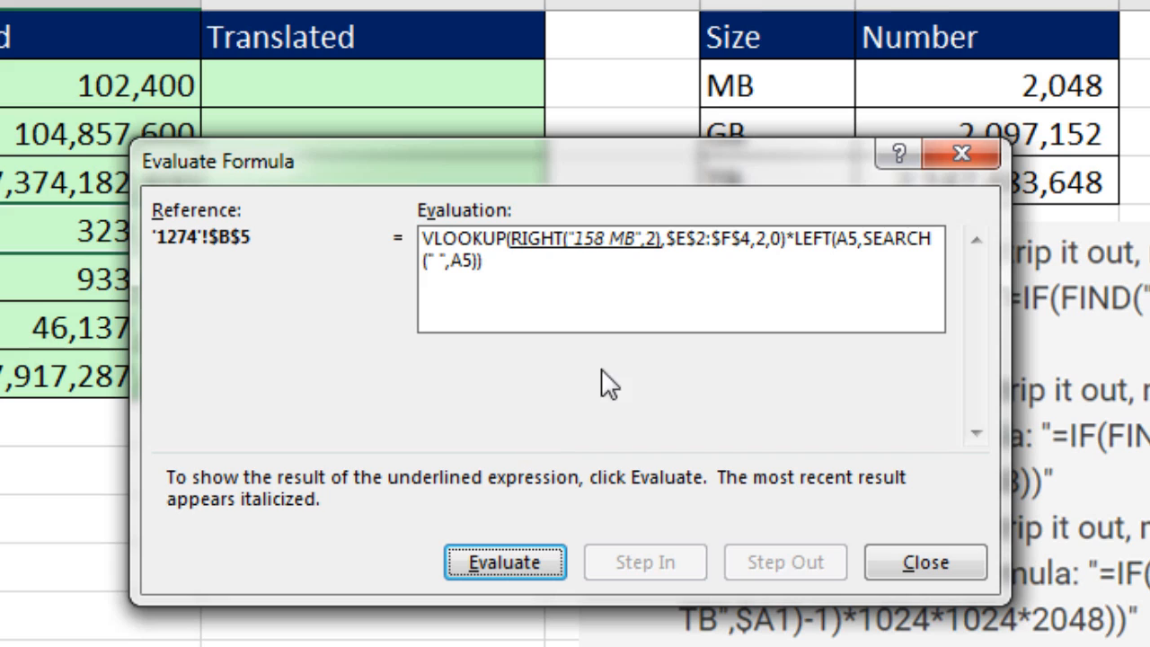
click(505, 561)
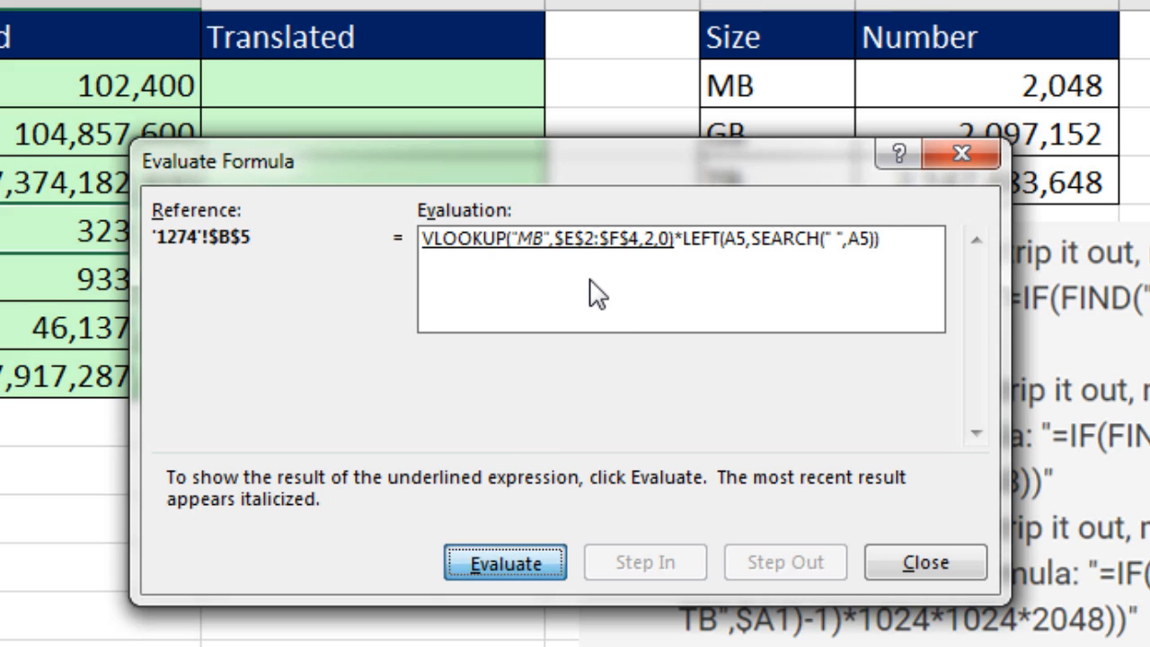
click(505, 562)
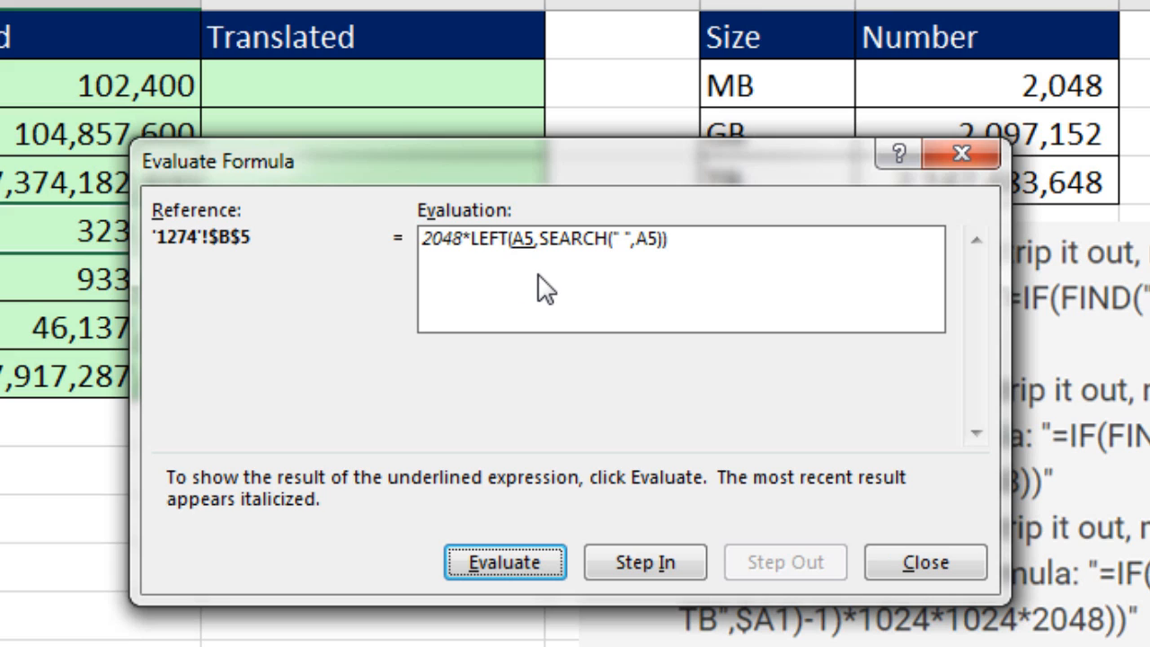
click(504, 562)
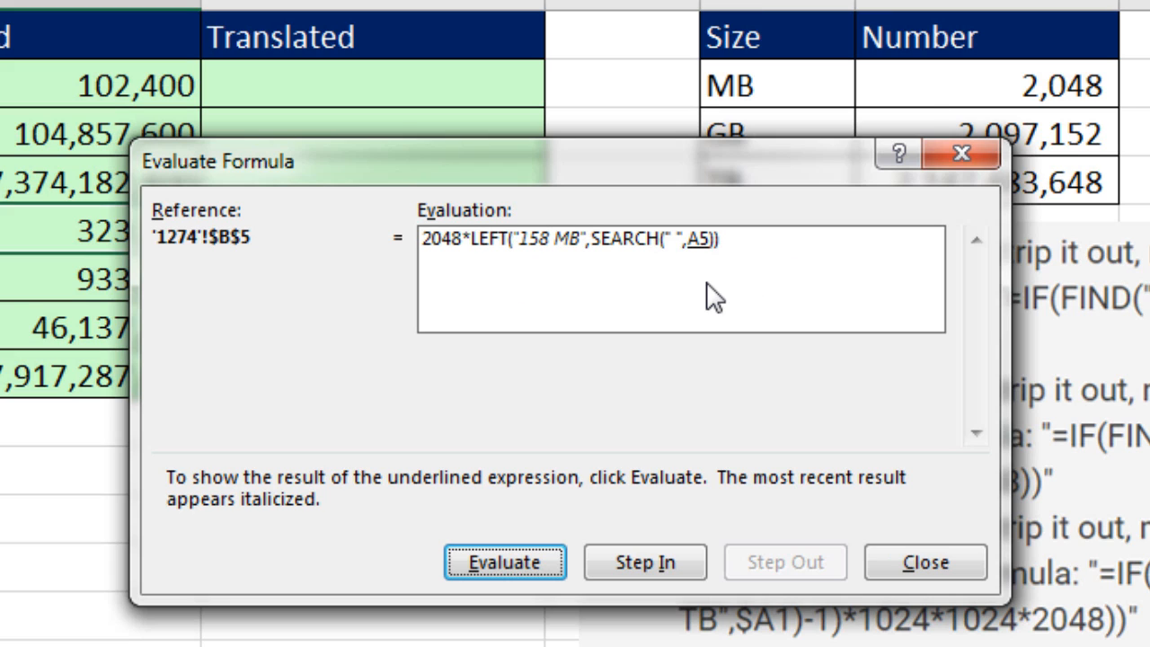
click(504, 562)
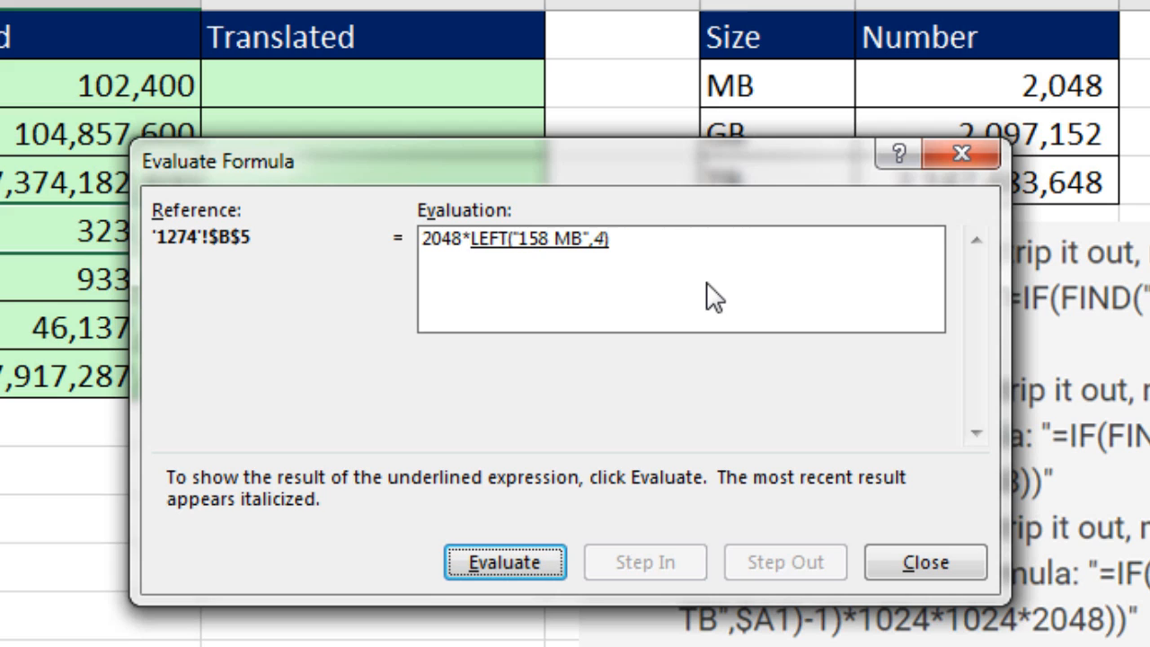
click(504, 562)
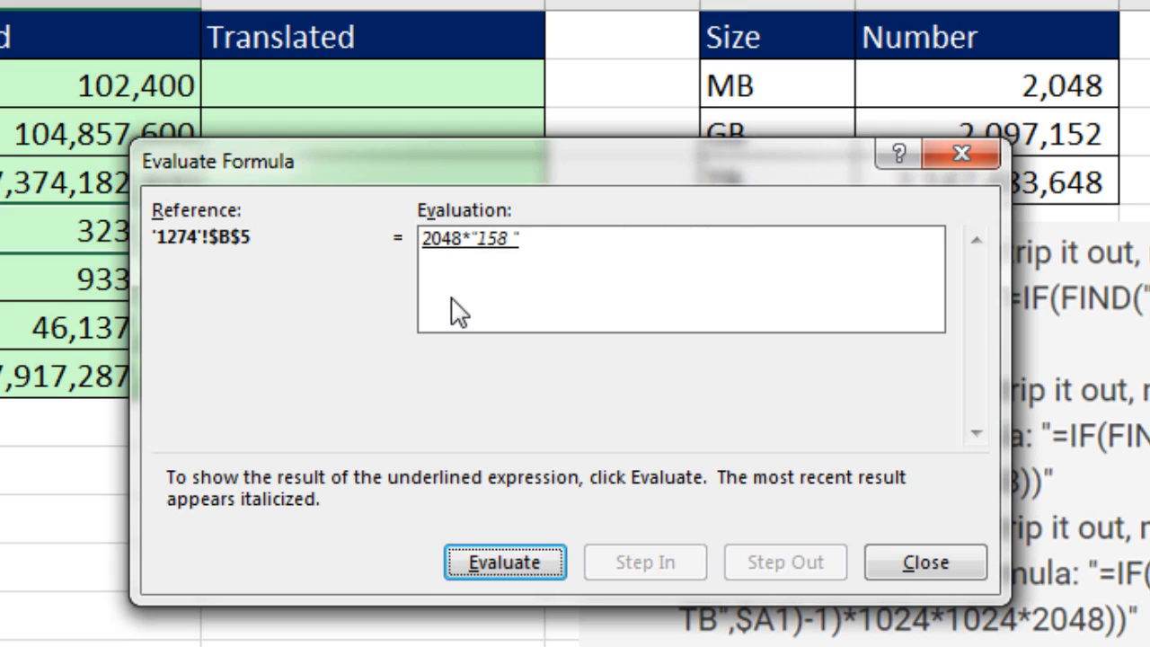
mouse_move(465, 307)
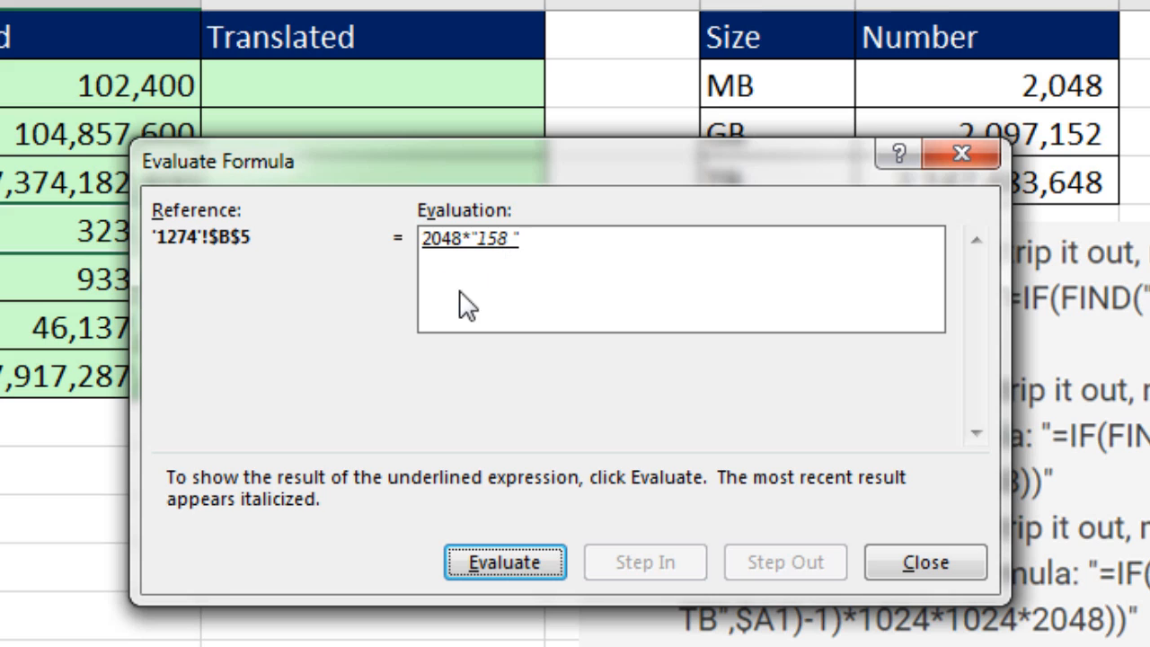
click(505, 561)
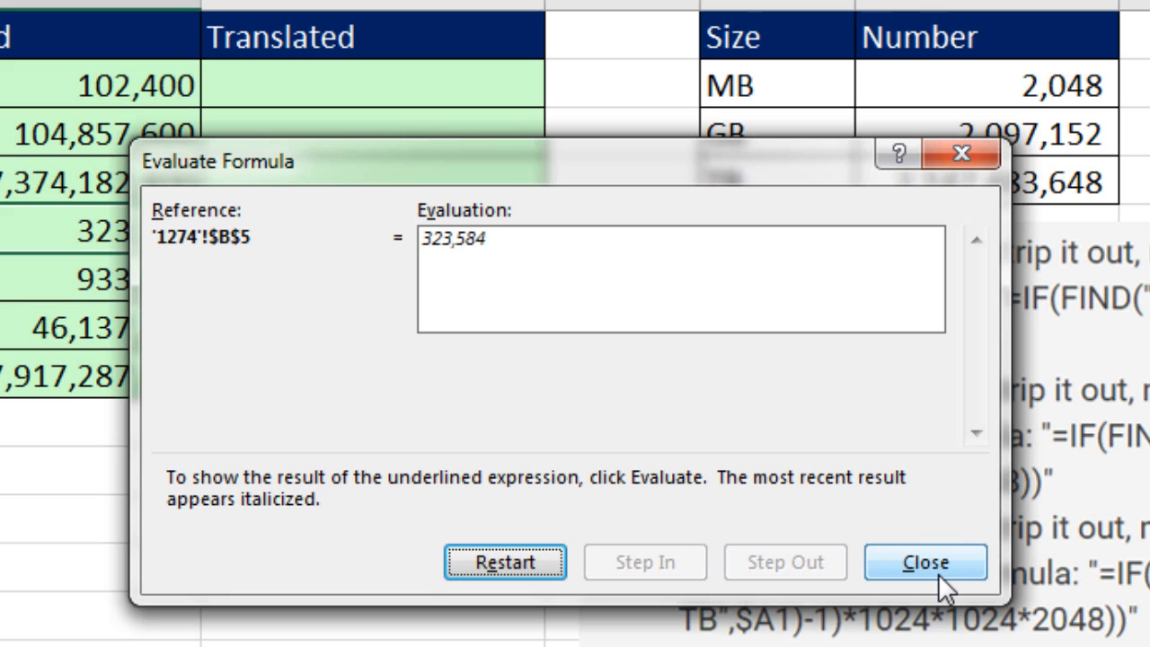
click(926, 562)
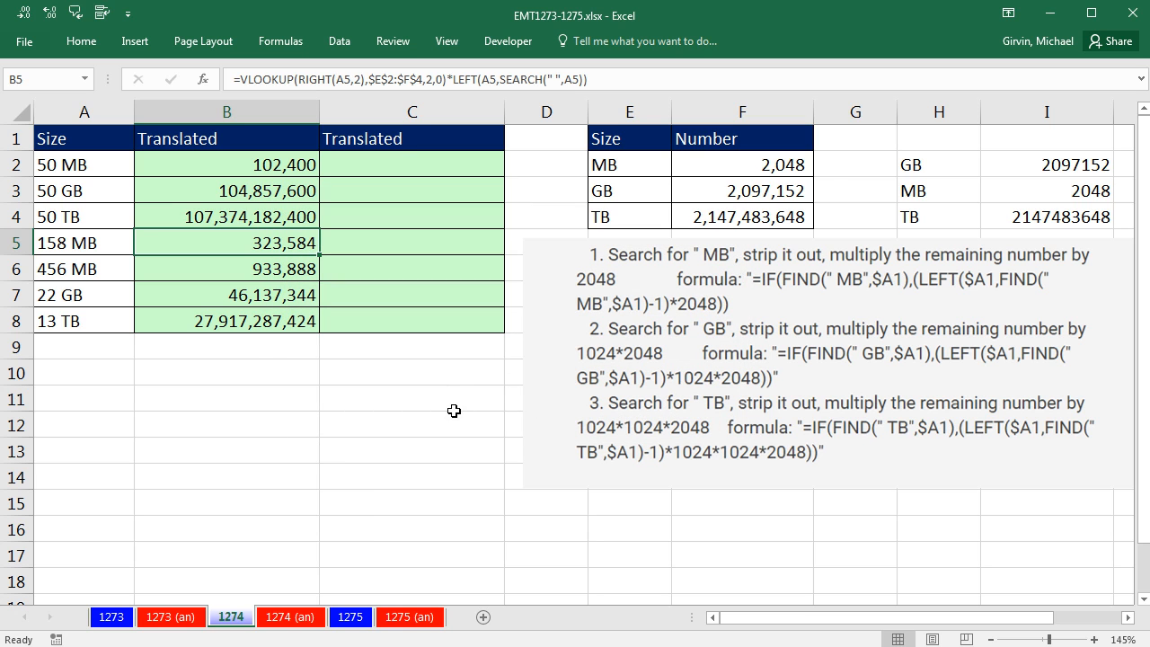
mouse_move(948, 171)
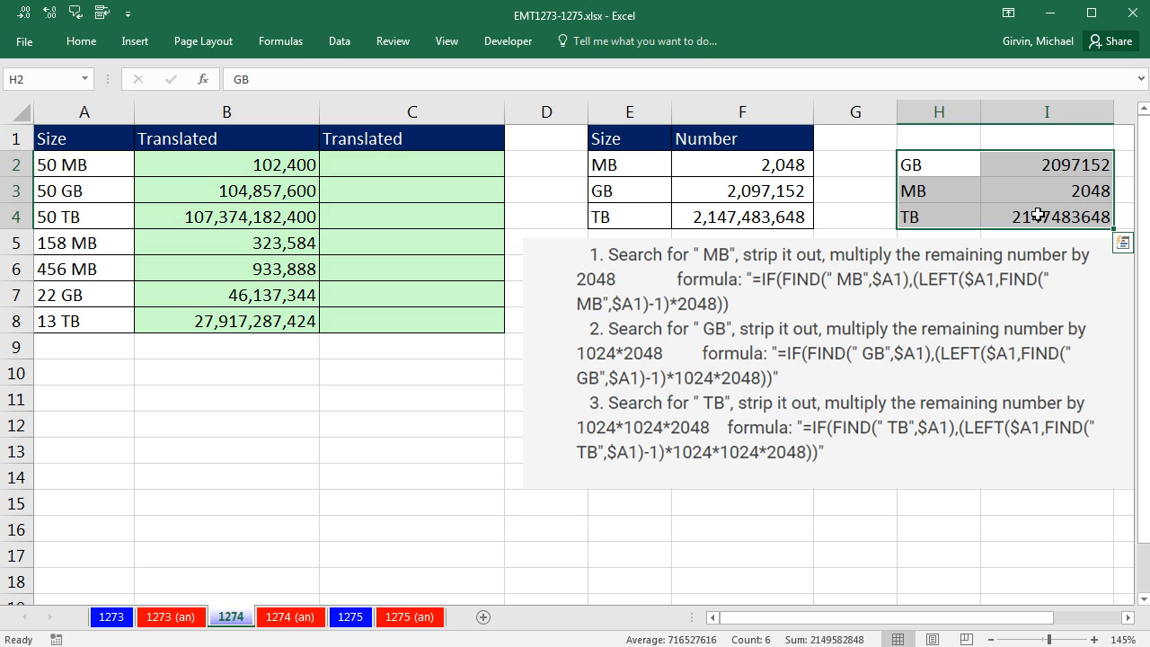
mouse_move(935, 204)
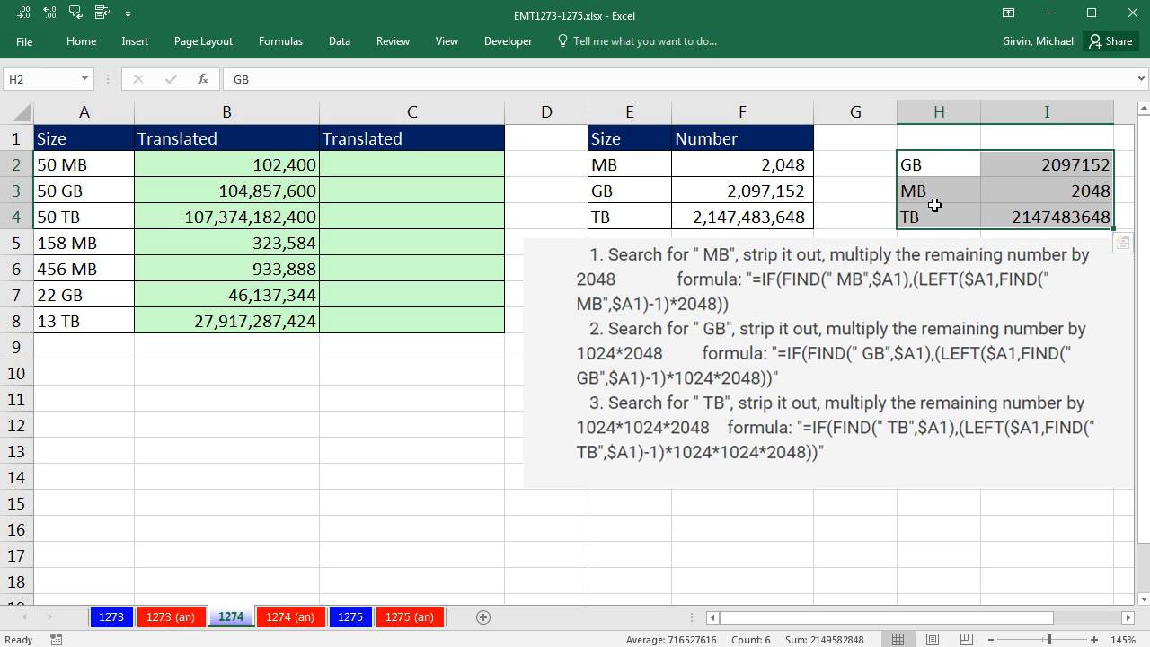
click(412, 163)
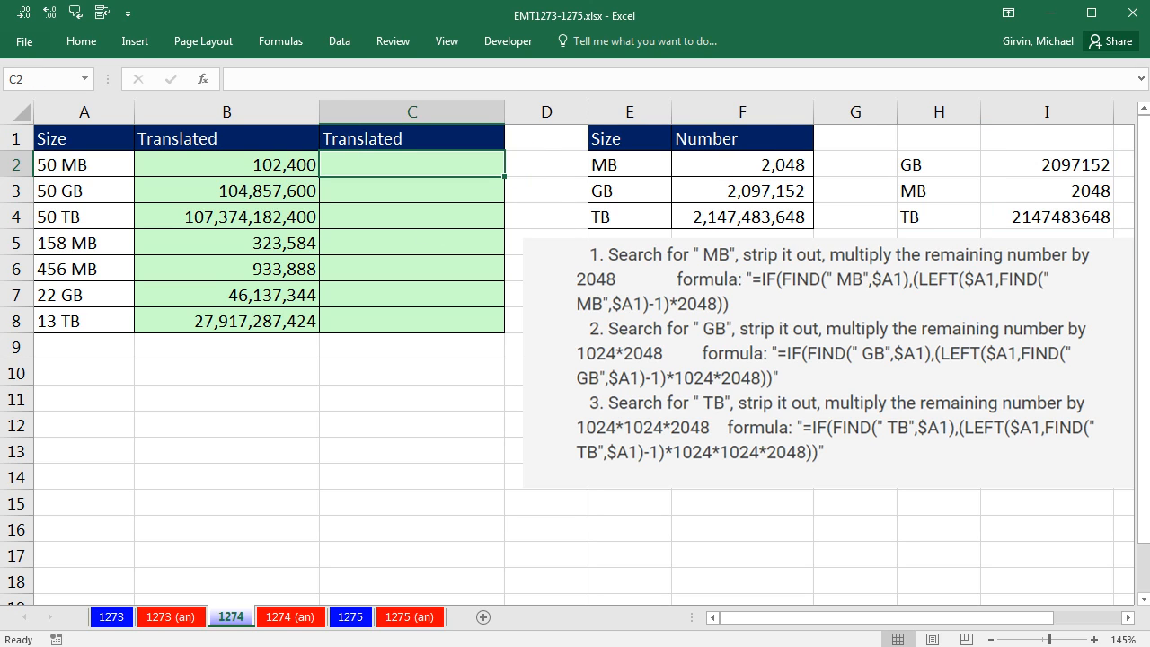
Start C2 as =LOOKUP(RIGHT(A2,2),H2:I4 using the Size–Number table as the array
text(=lo)
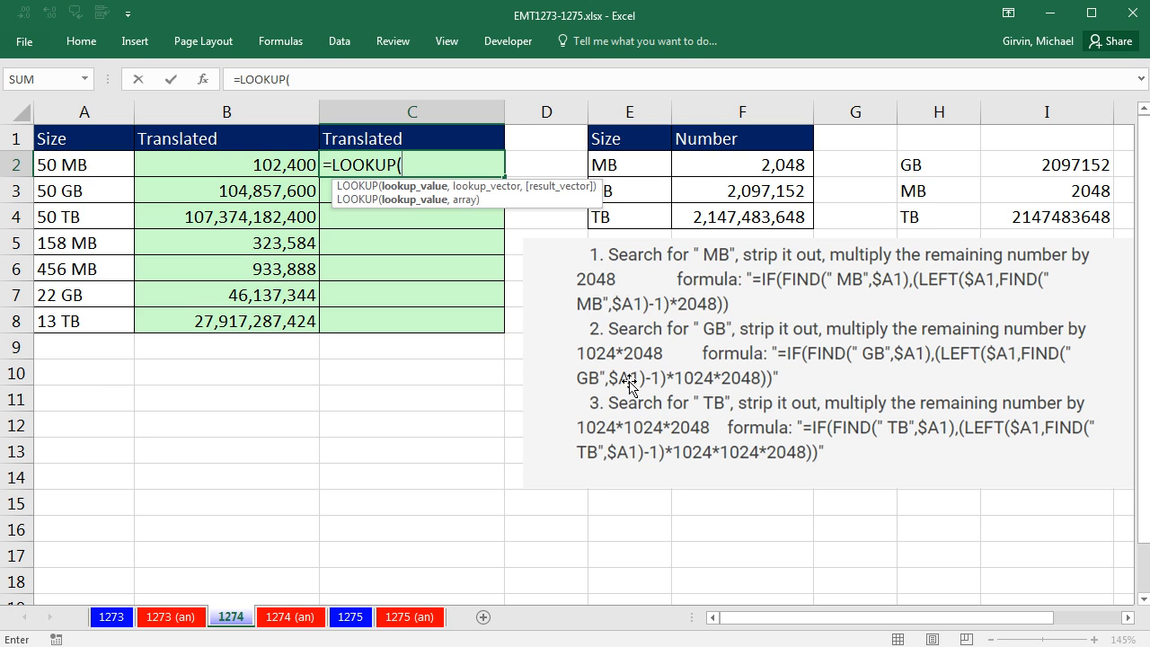
text(rig)
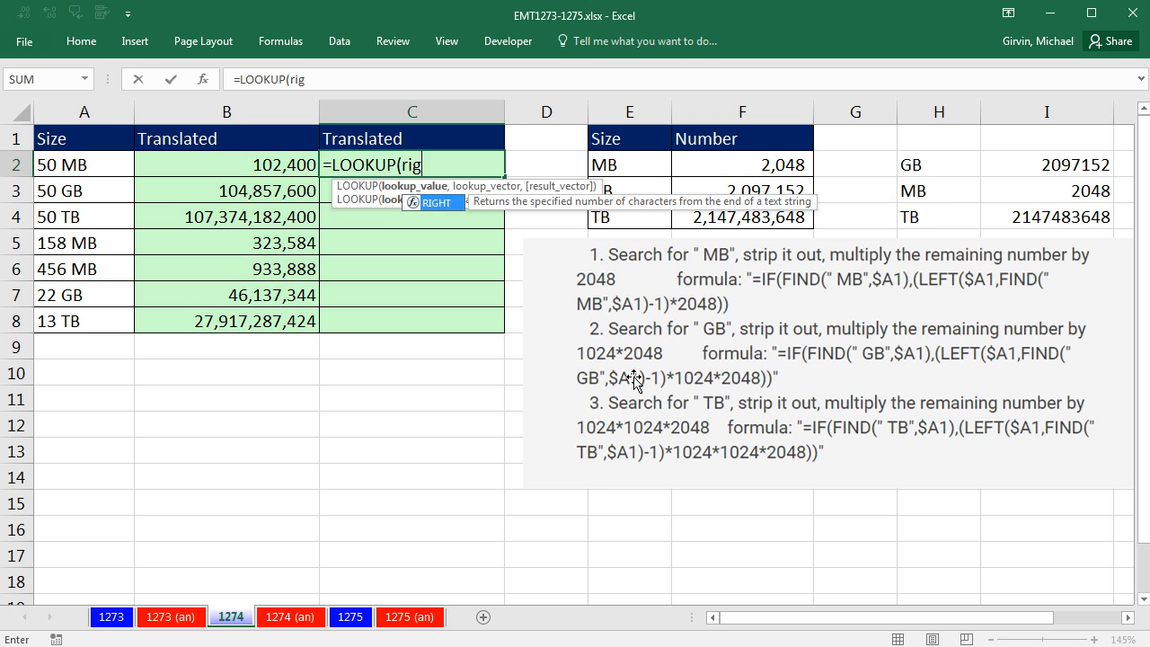
click(84, 163)
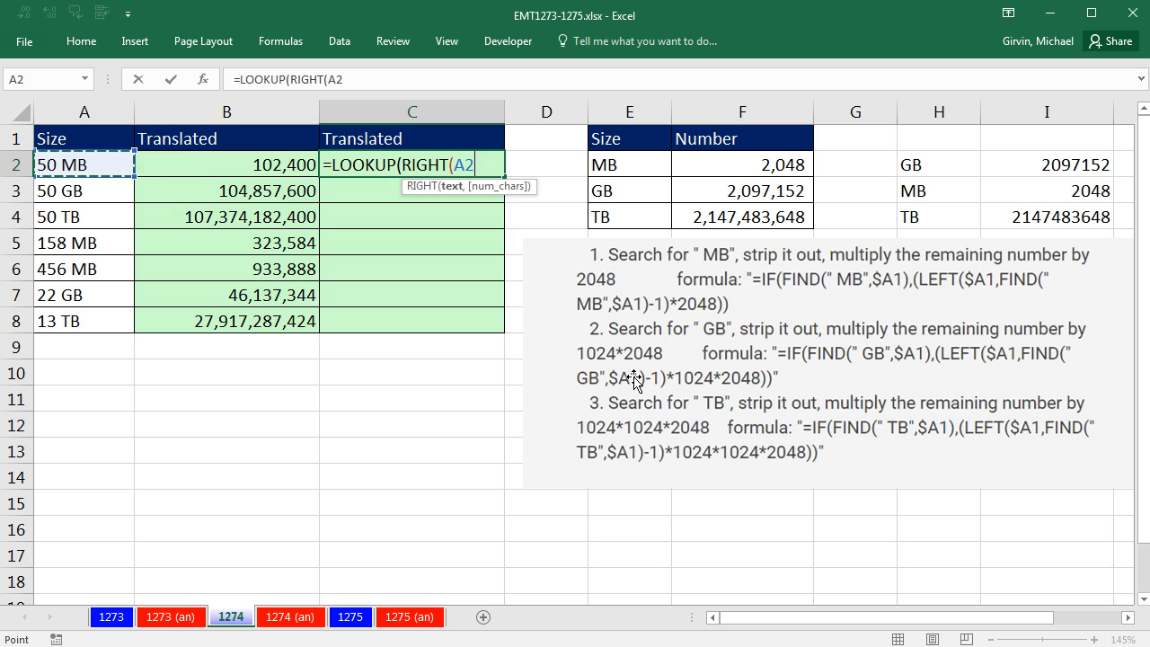
text(,2)
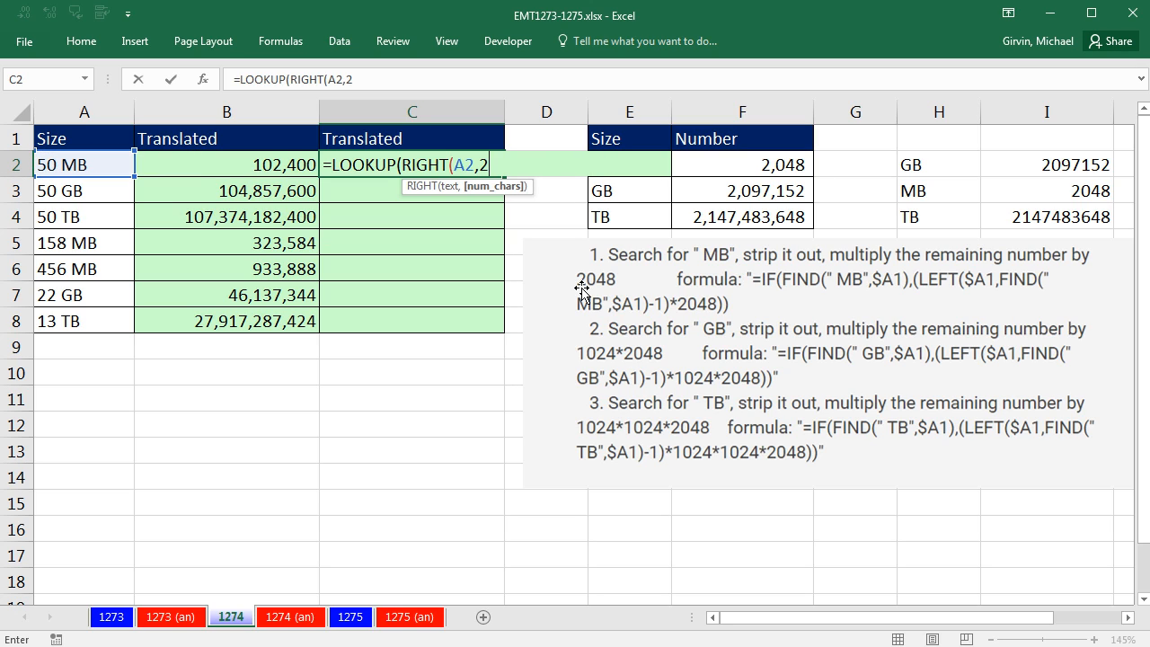
text())
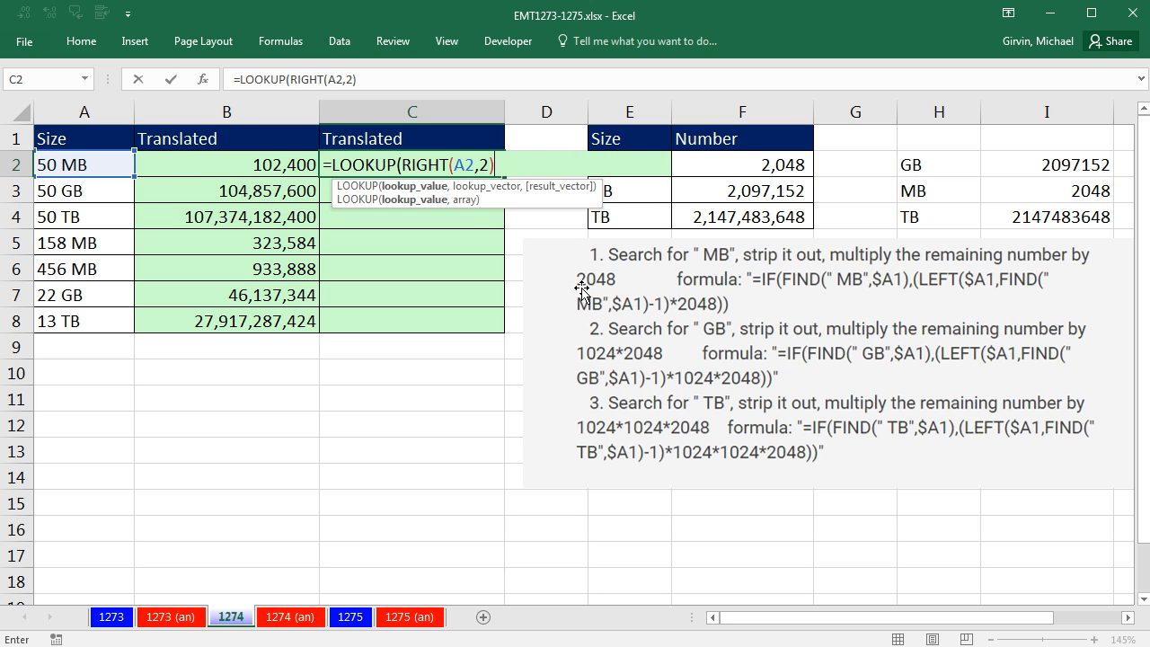
mouse_move(471, 222)
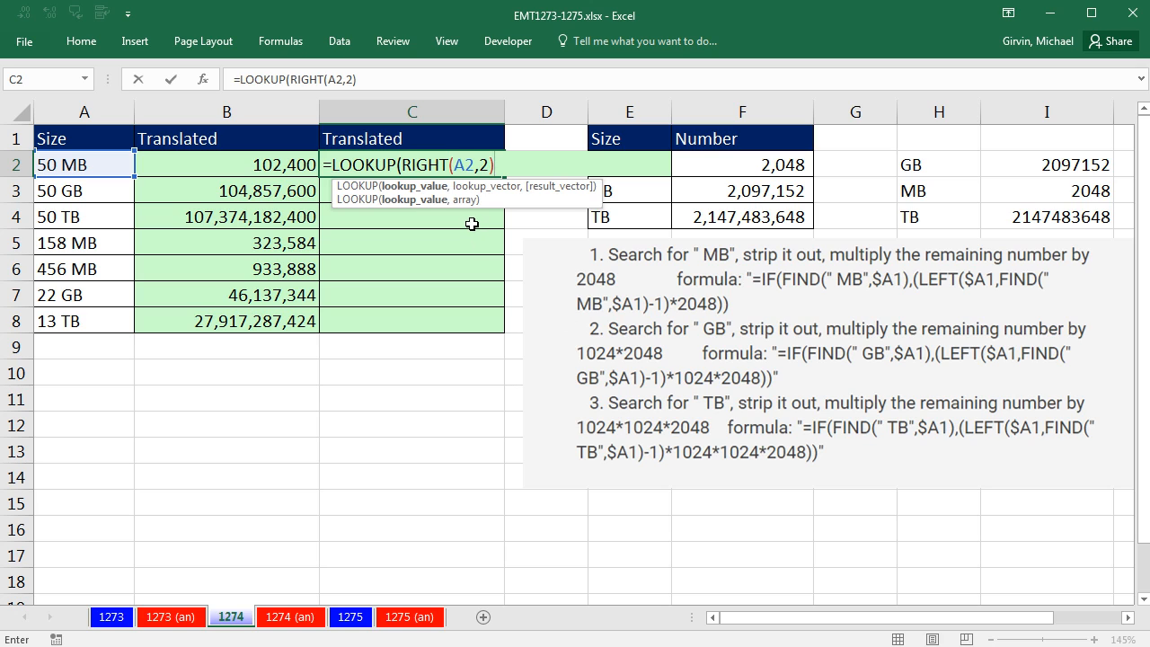
text(,)
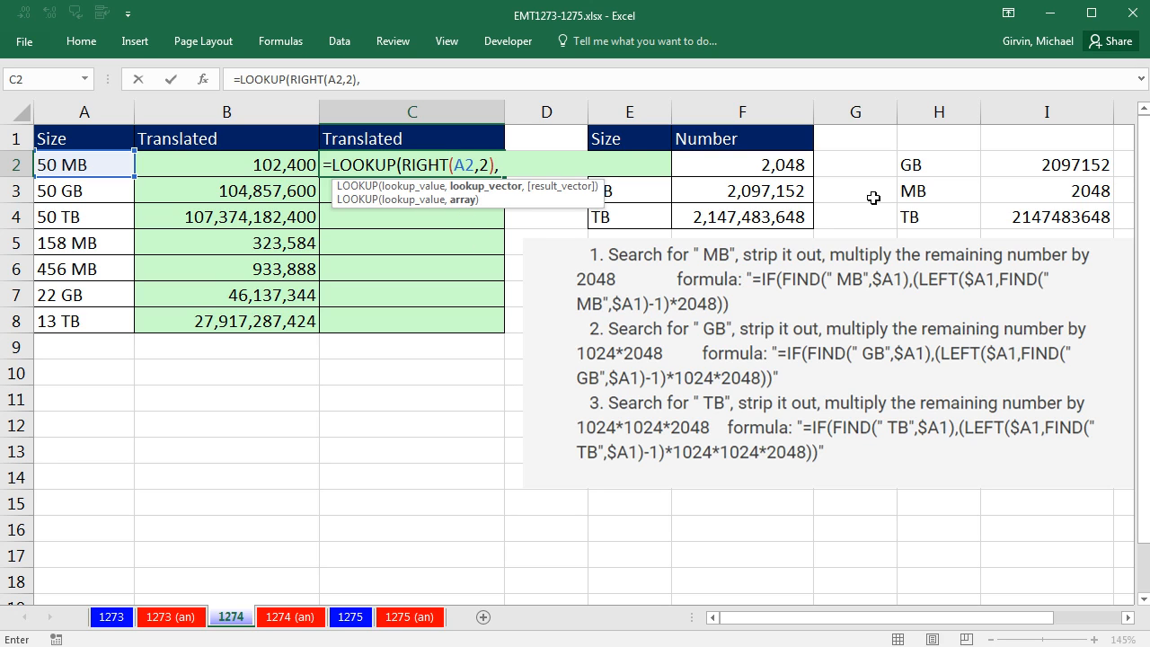
drag(910, 164, 1110, 217)
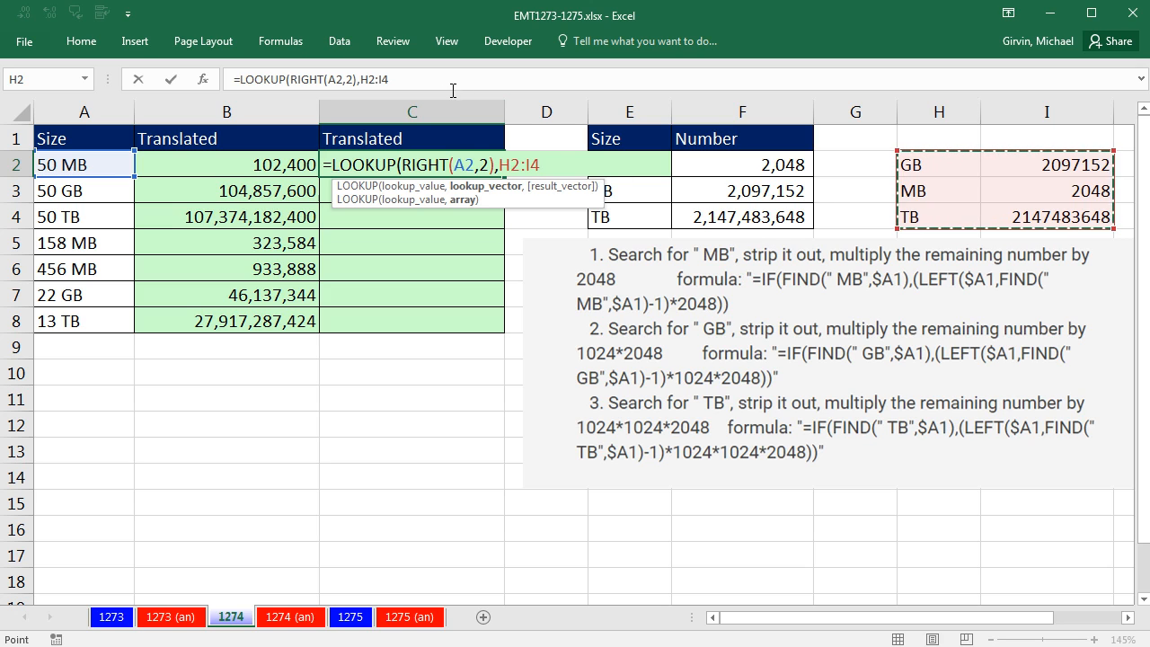
mouse_move(1053, 162)
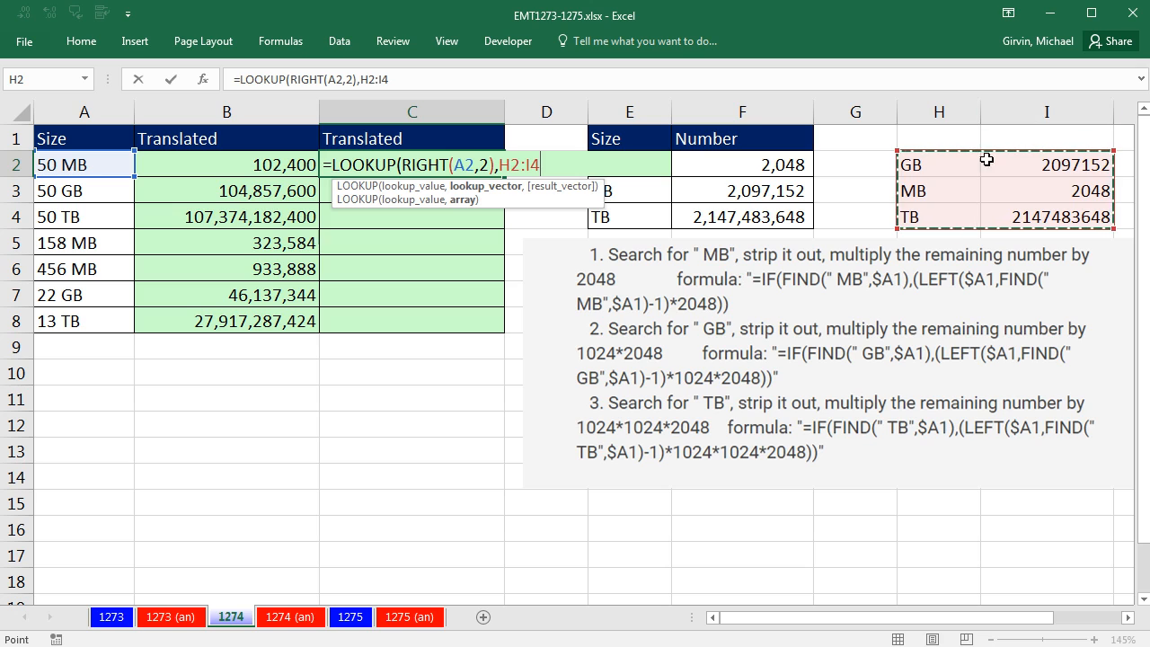
mouse_move(528, 249)
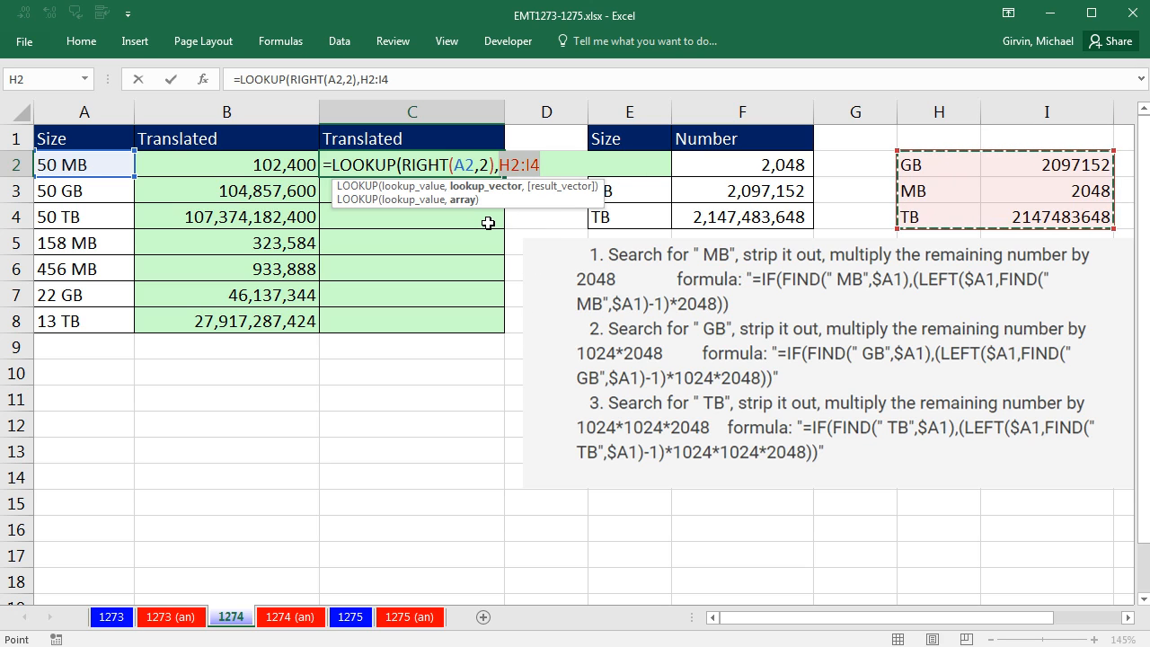
Convert H2:I4 to a hard-coded GB/MB/TB array constant with F9 so C2 returns 2,048
key(F9)
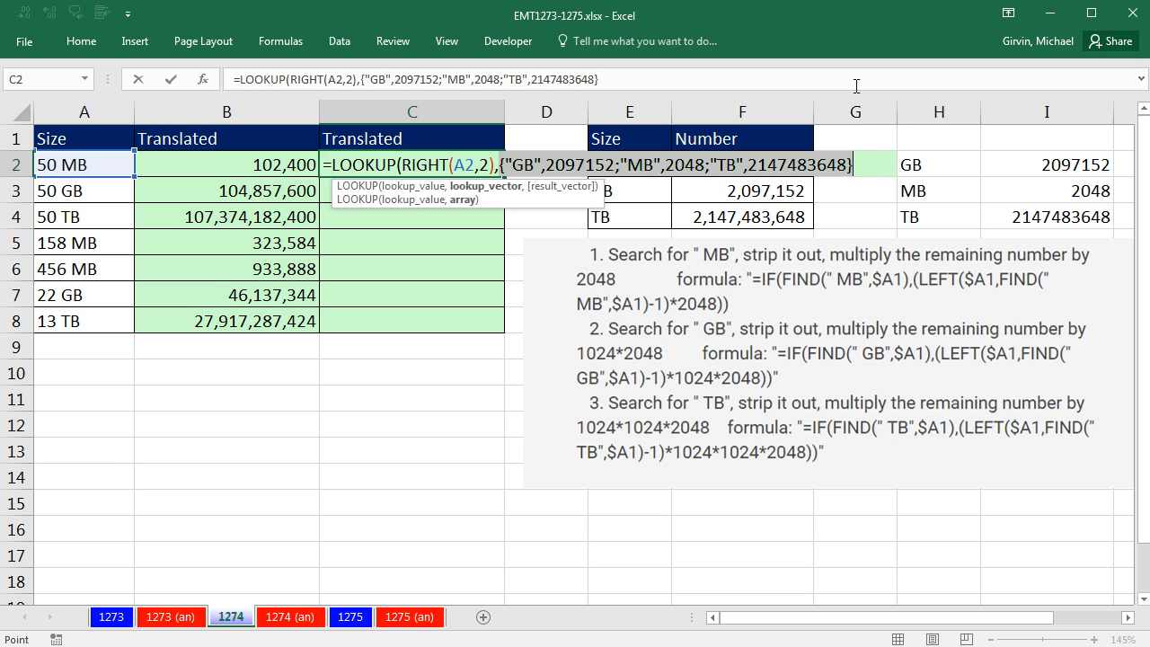
mouse_move(961, 172)
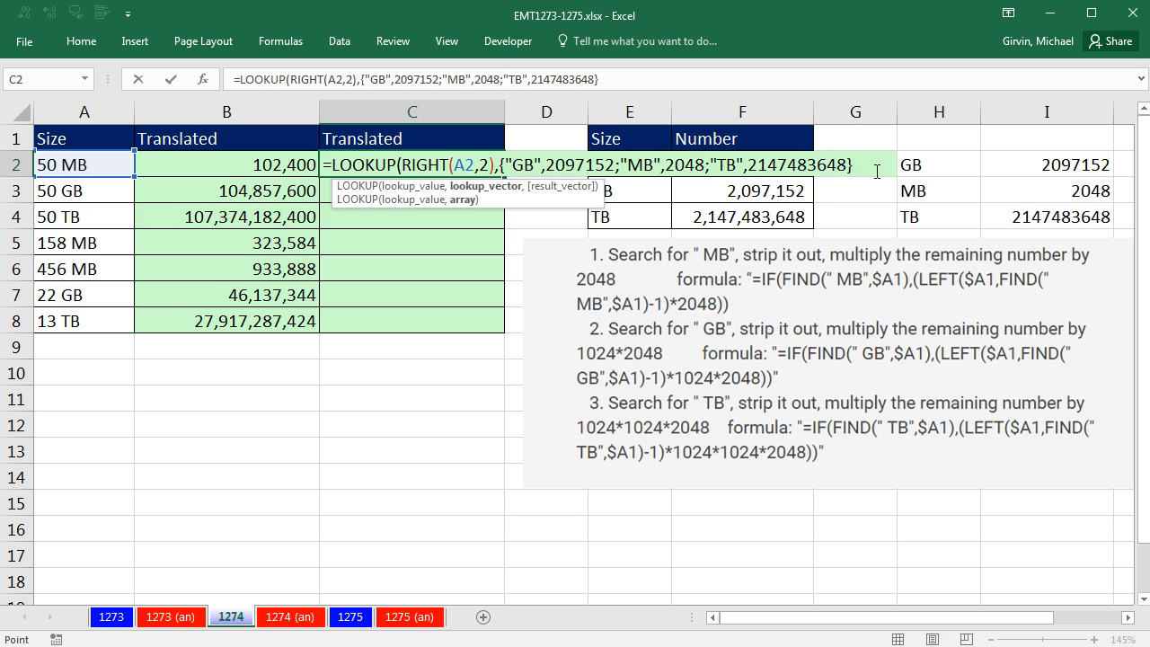
click(440, 163)
text())
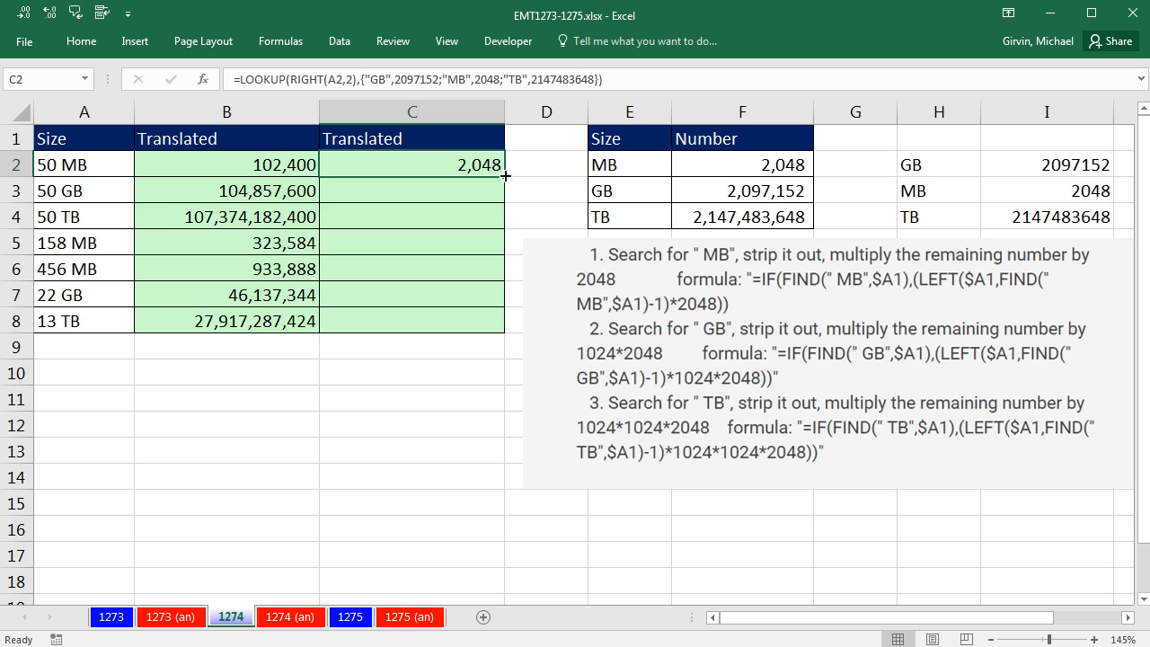
Fill the unit LOOKUP down to C8 and paste *LEFT(A2,SEARCH(" ",A2)) onto C2, giving 102,400
drag(504, 175, 504, 321)
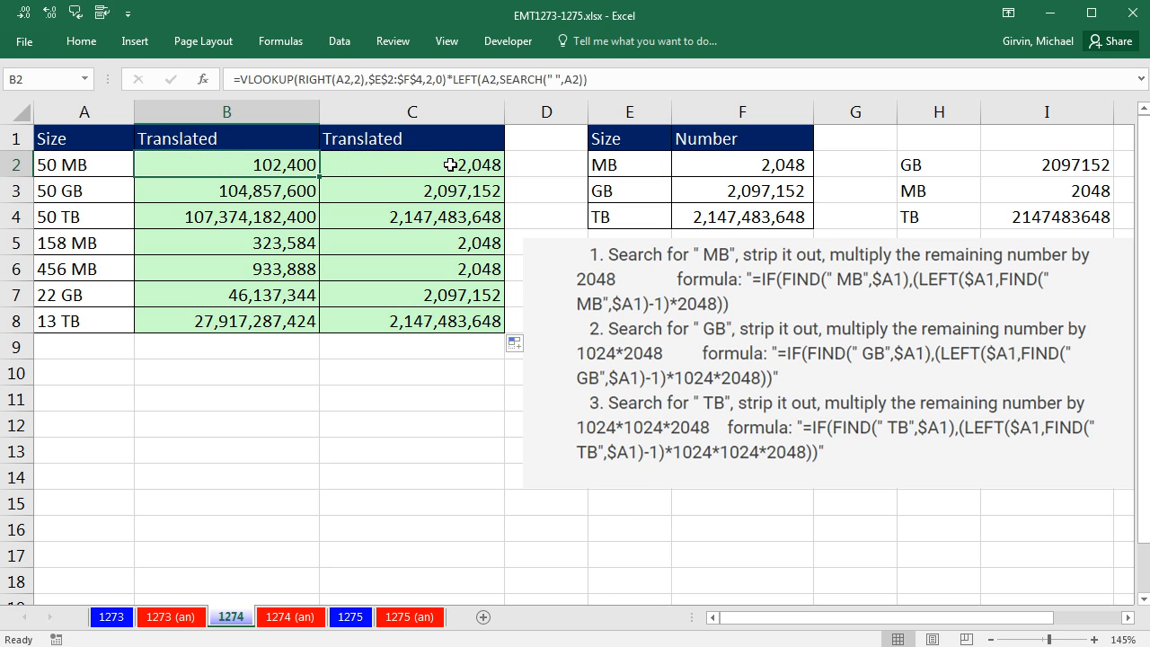
key(ctrl+v)
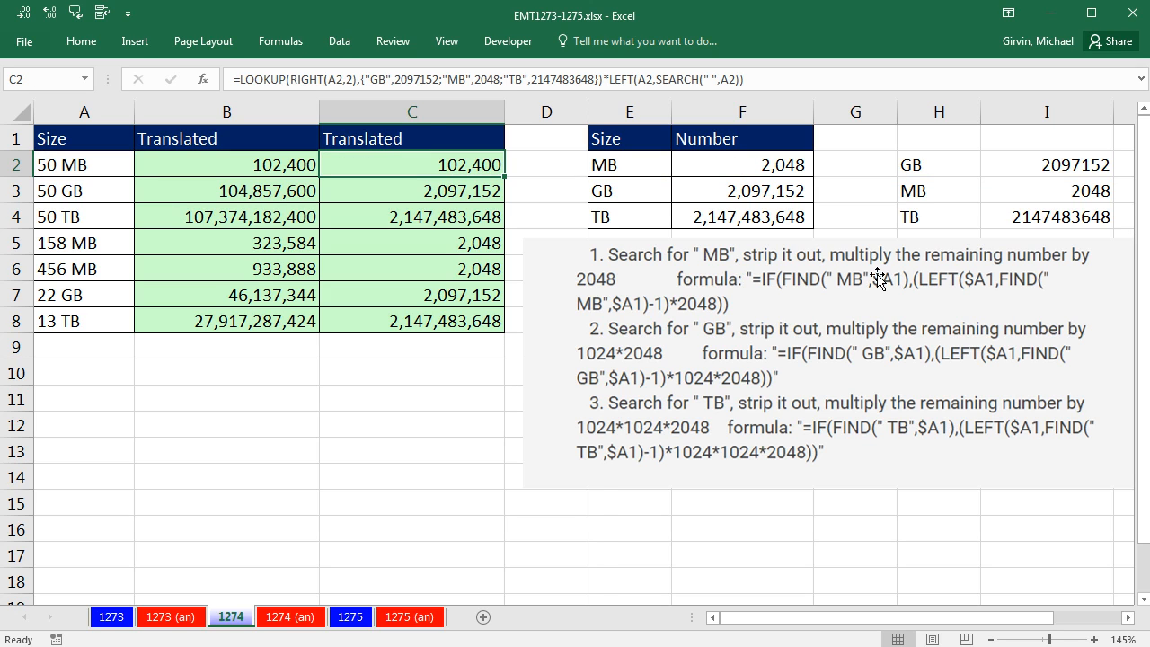
Fill C2's byte-conversion formula down through C8 and reopen C2 for review
drag(503, 173, 504, 321)
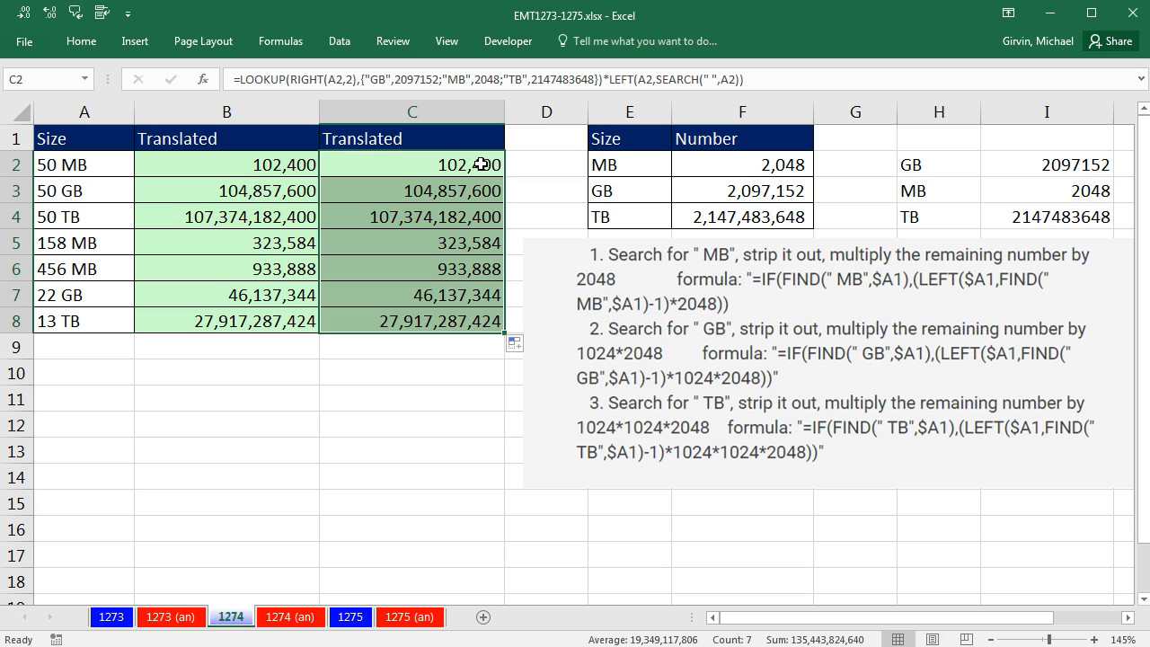
double_click(413, 164)
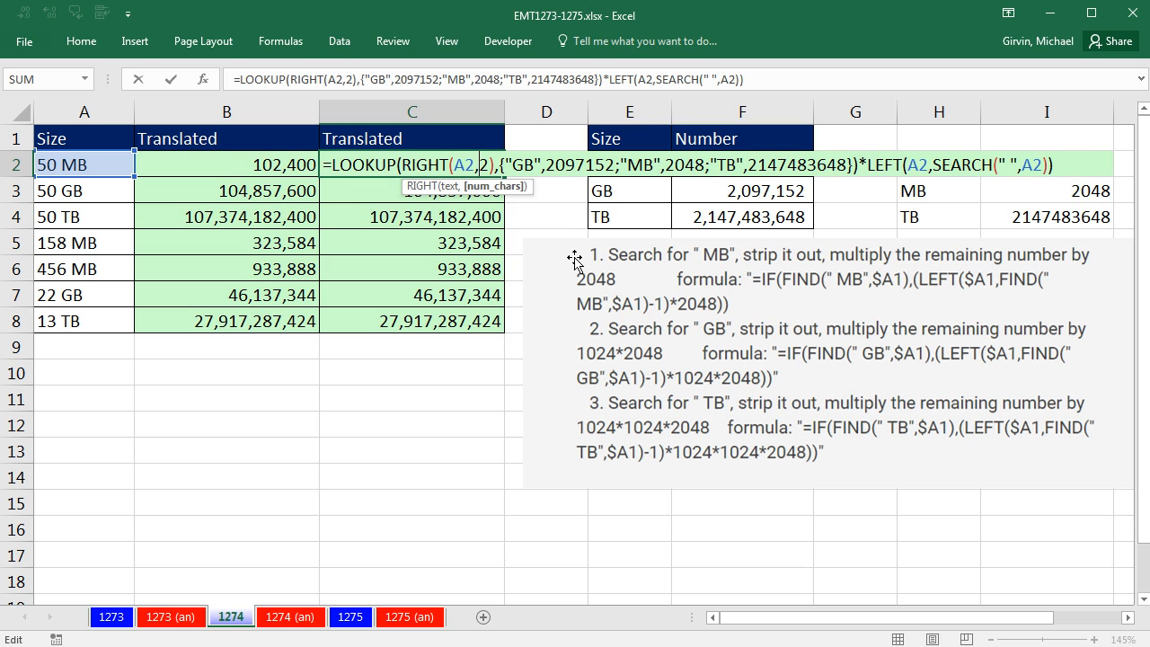
mouse_move(863, 200)
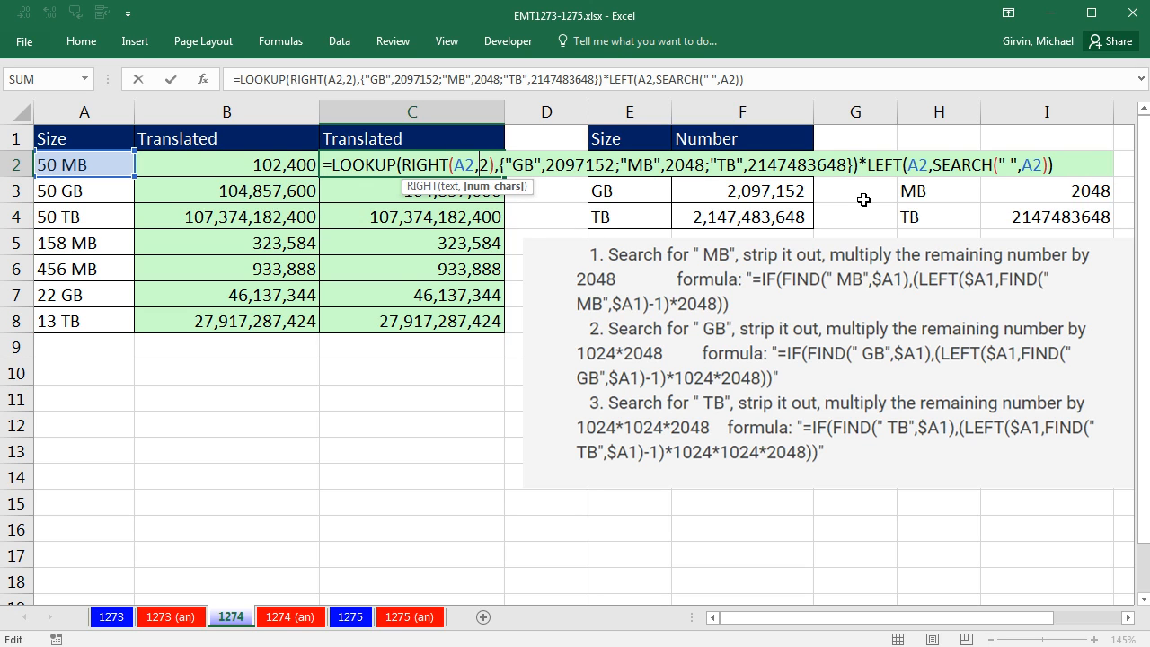